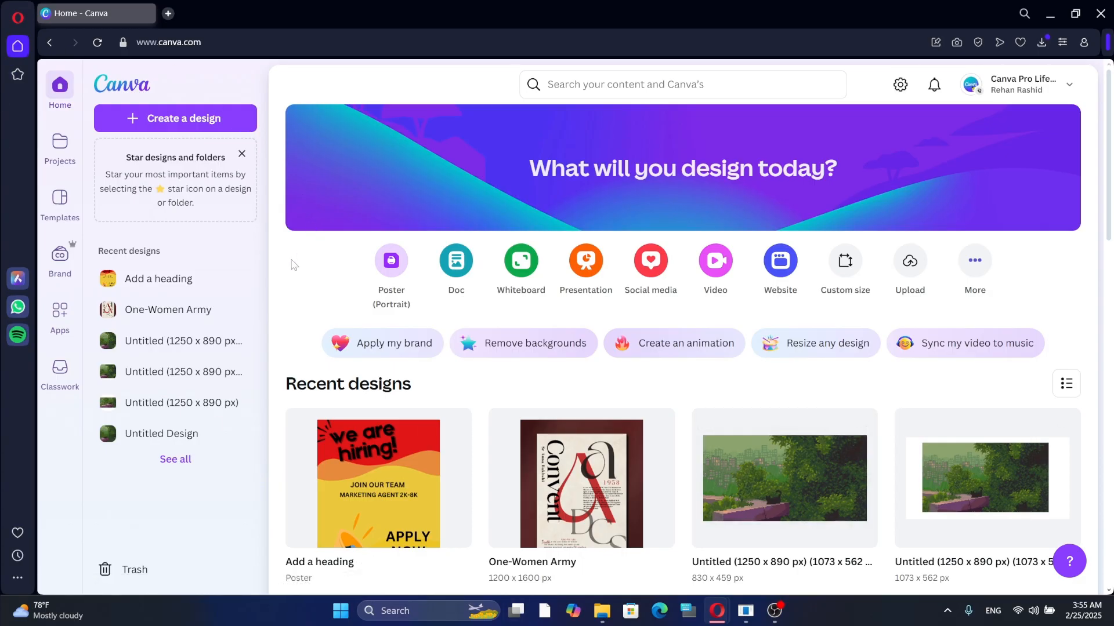
Switch from the Canva home page to the Templates gallery
scroll("down", 3)
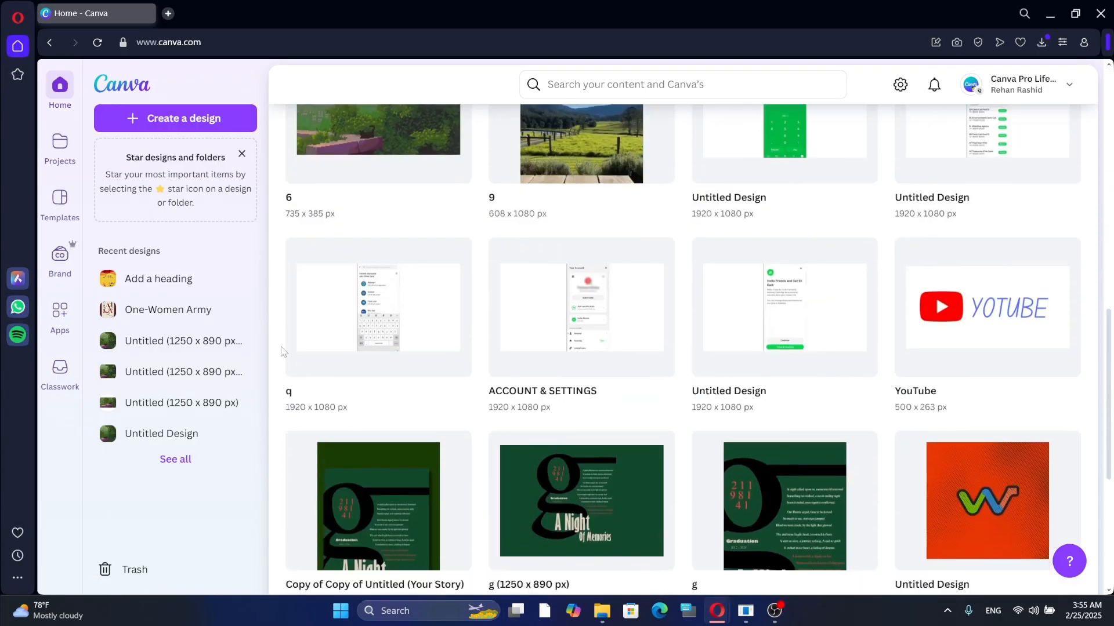
scroll("down", 3)
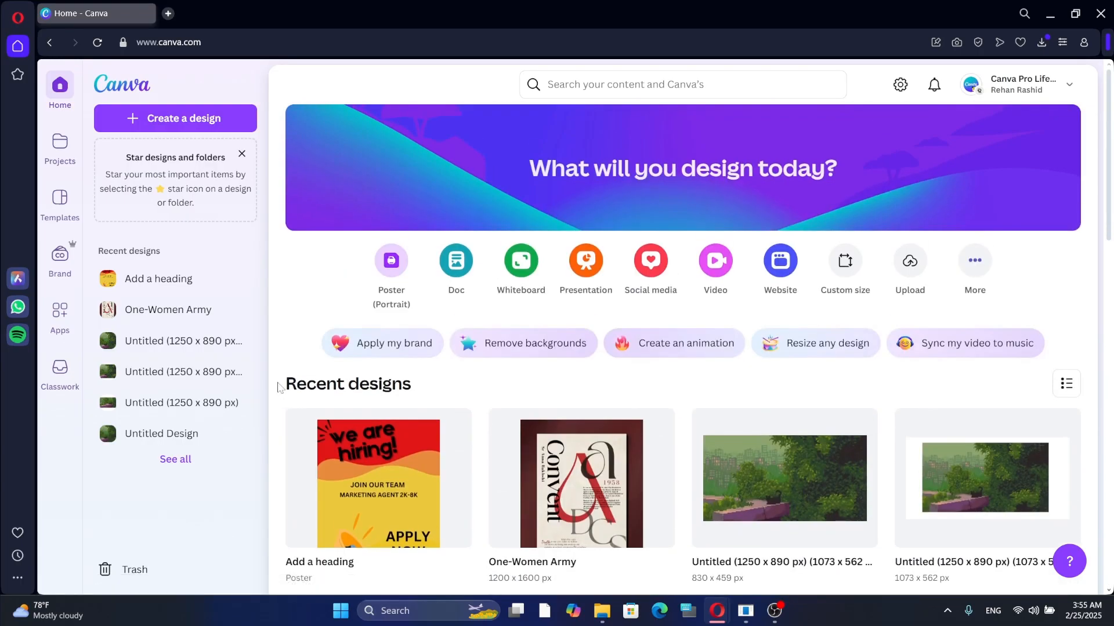
mouse_move(264, 317)
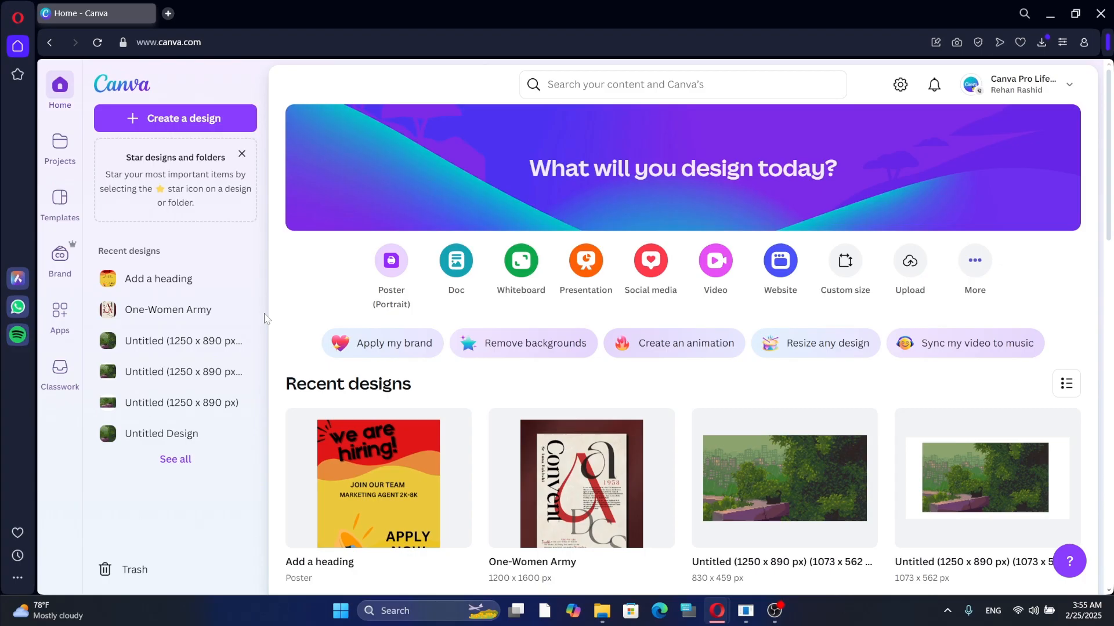
mouse_move(60, 369)
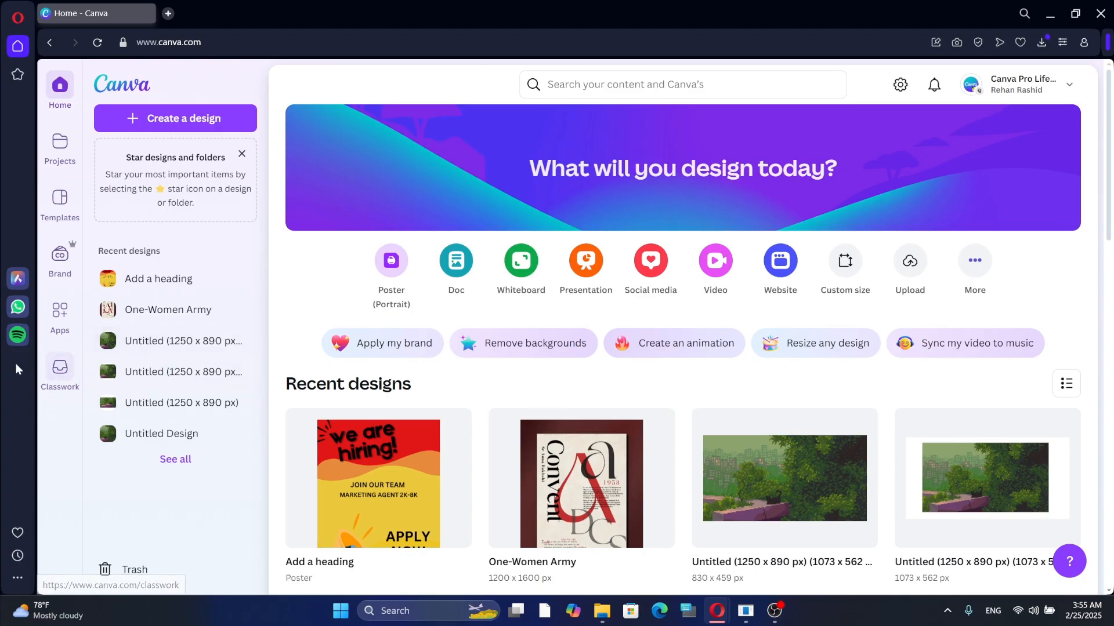
left_click(60, 206)
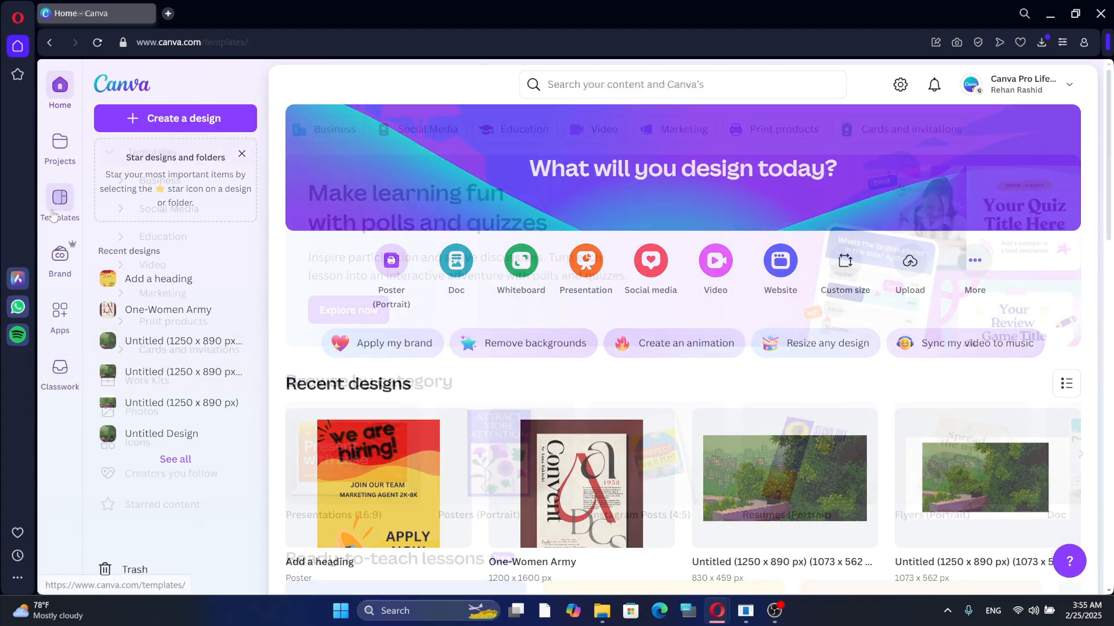
left_click(59, 204)
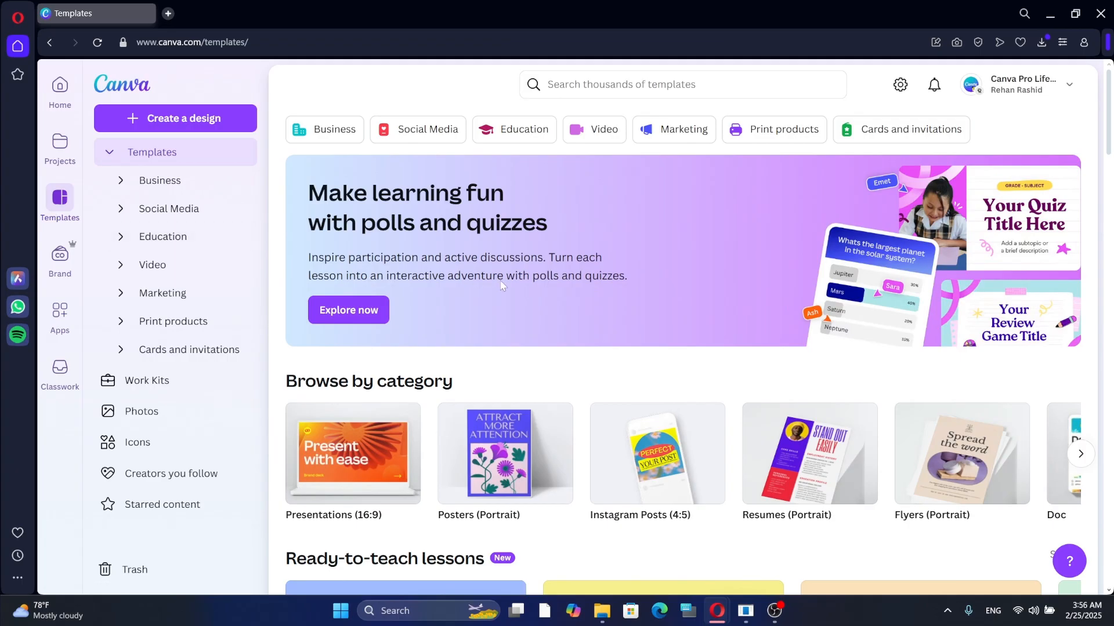
mouse_move(558, 329)
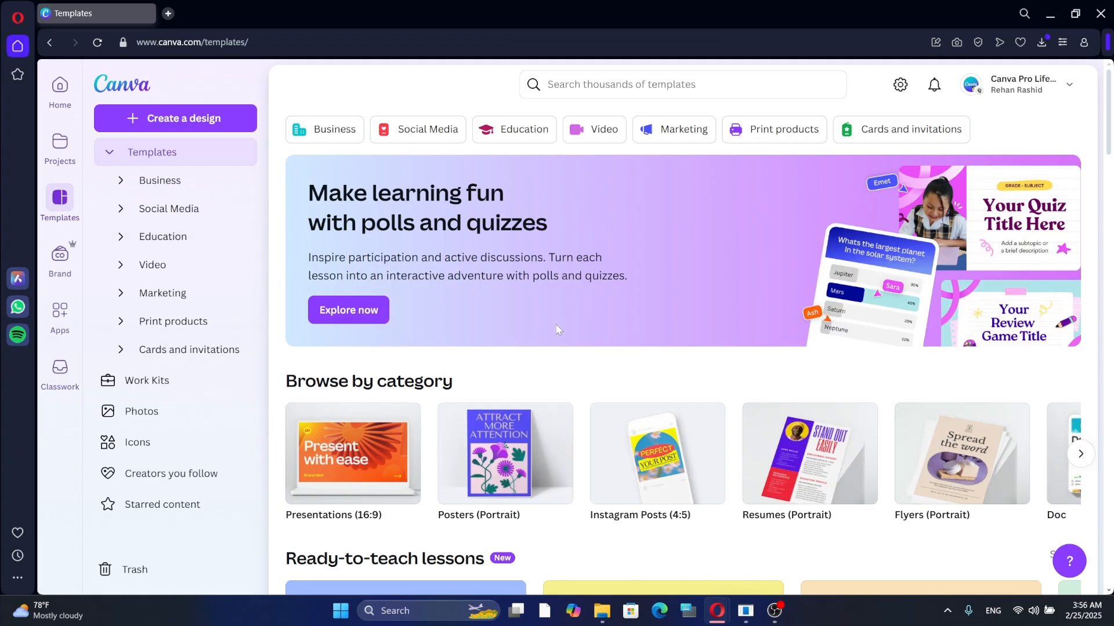
mouse_move(567, 366)
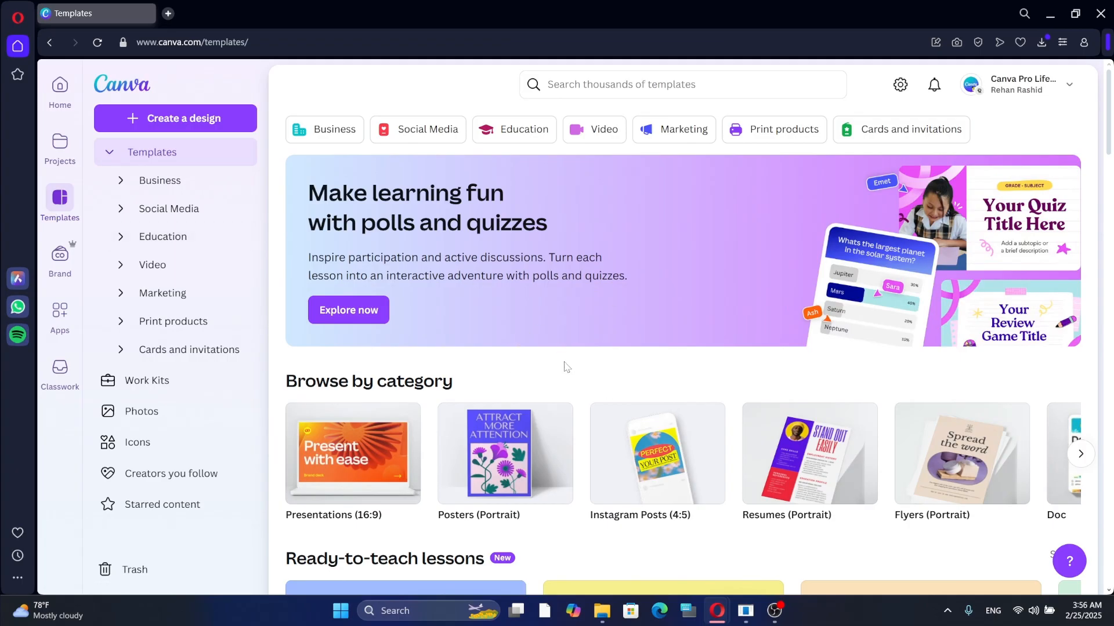
Browse down through the template categories and collections, then return to the top
scroll("down", 3)
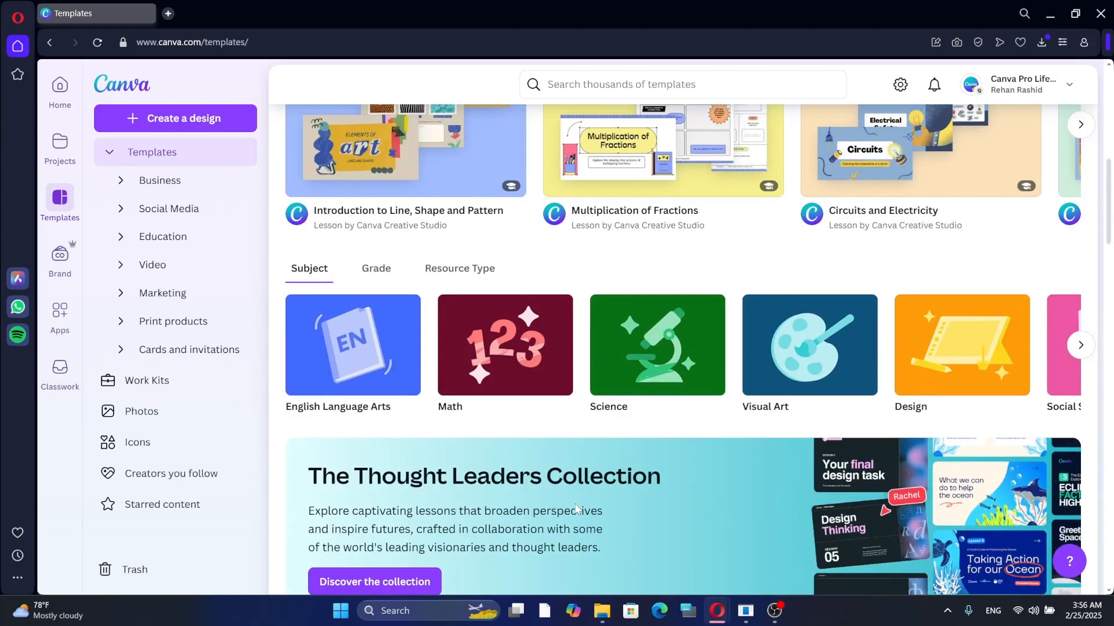
scroll("down", 3)
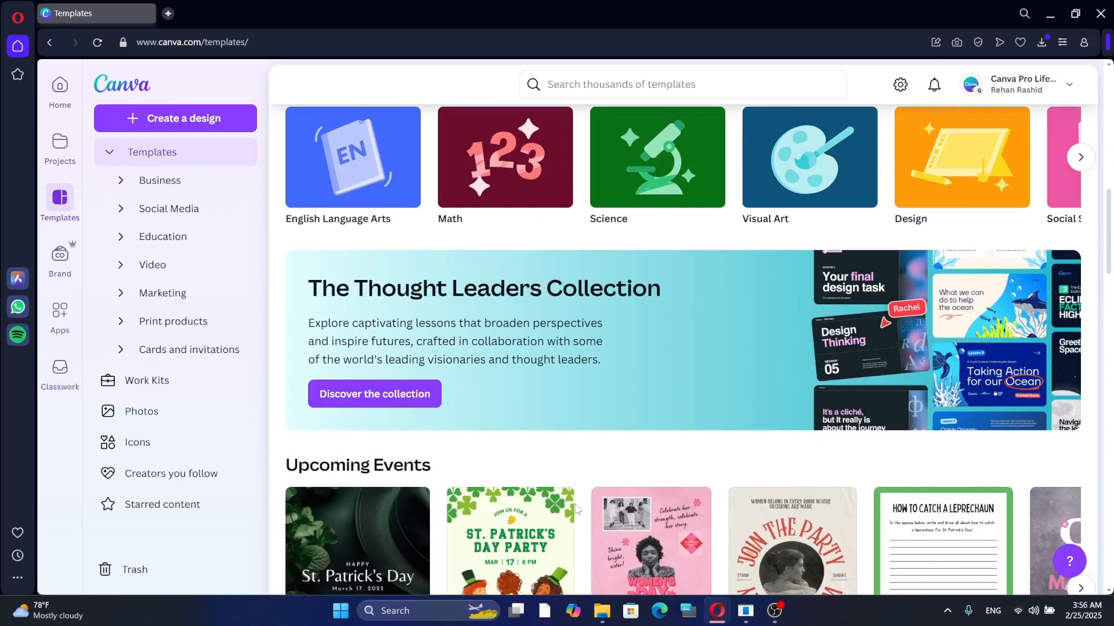
scroll("down", 3)
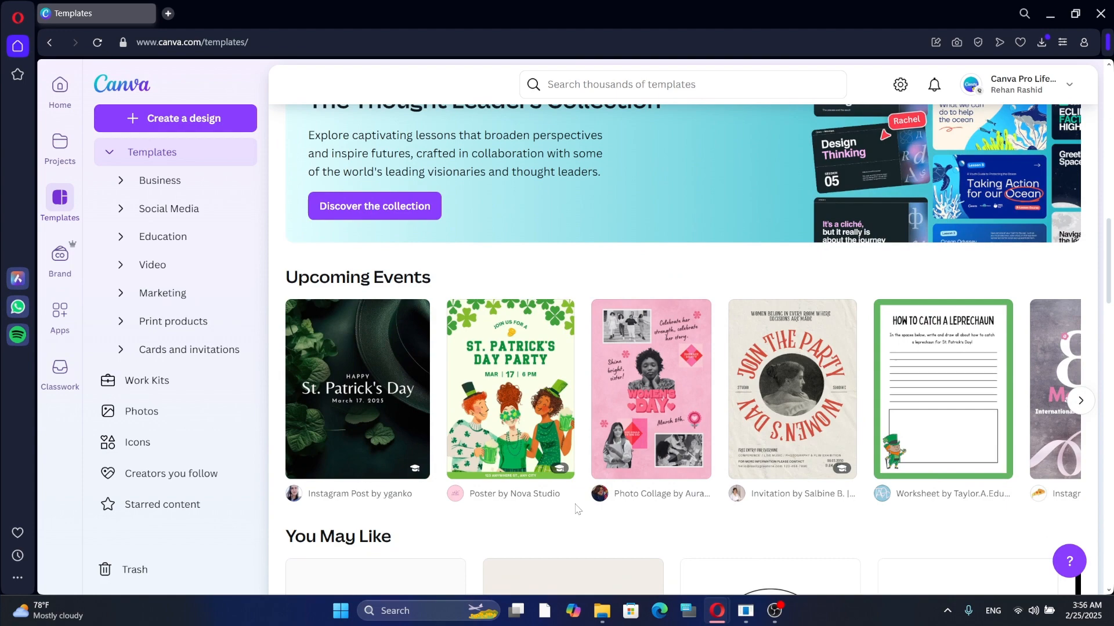
scroll("down", 3)
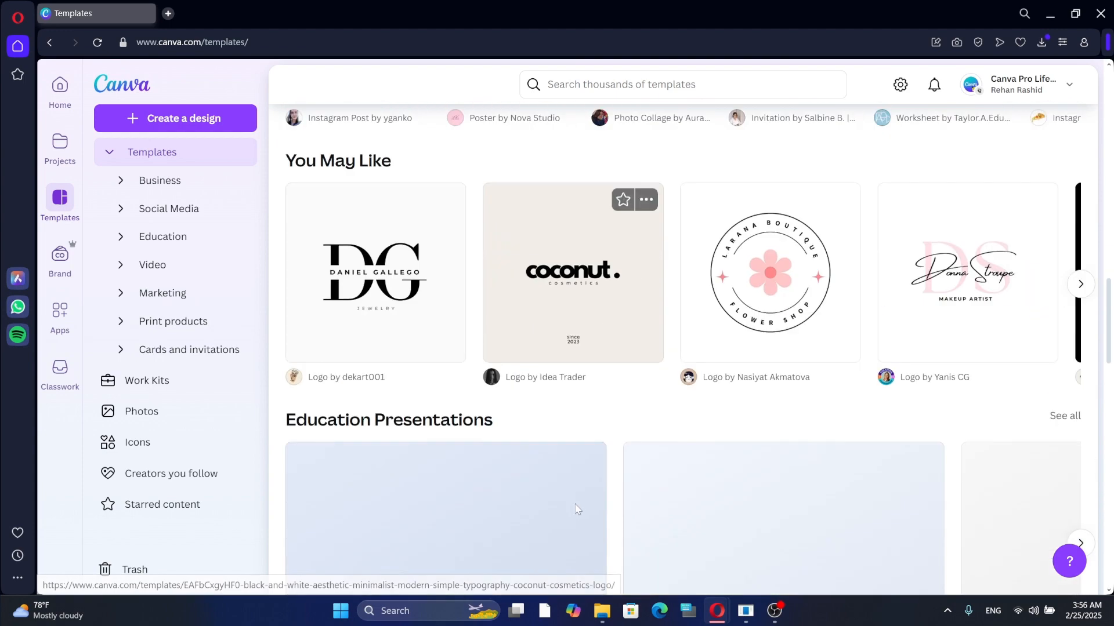
scroll("up", 3)
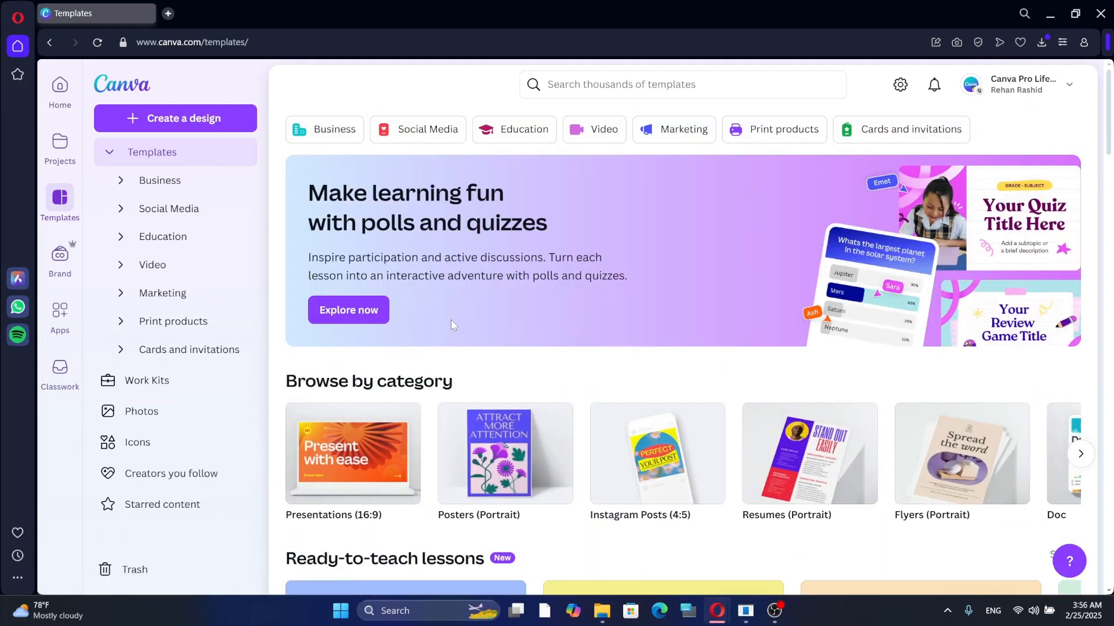
mouse_move(1093, 148)
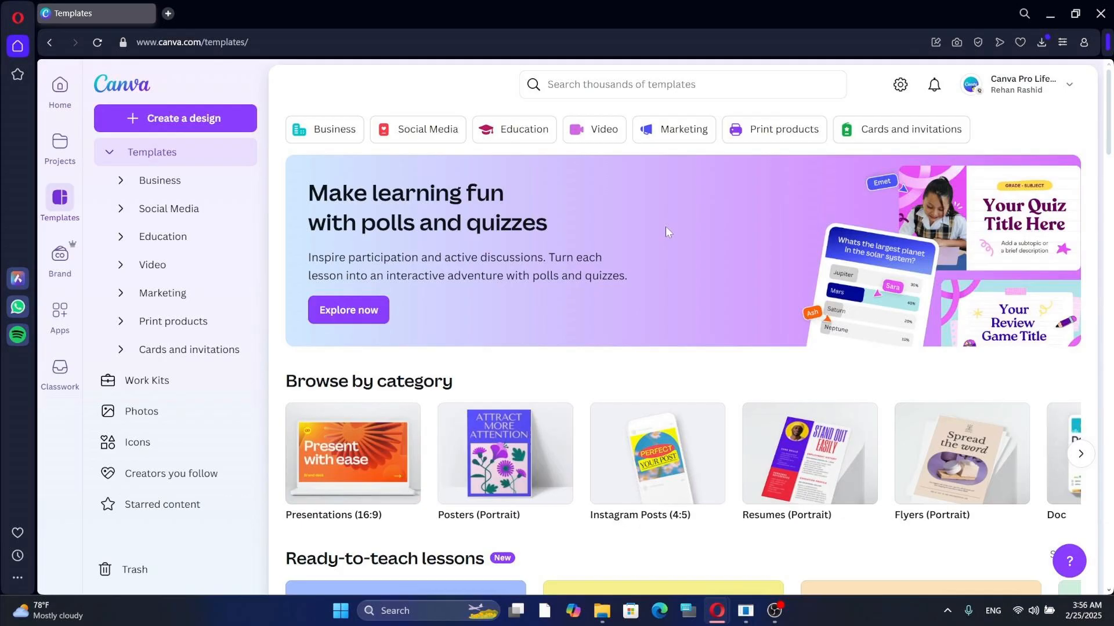
Search the templates for 'E BOOK' and browse the ebook results
left_click(679, 84)
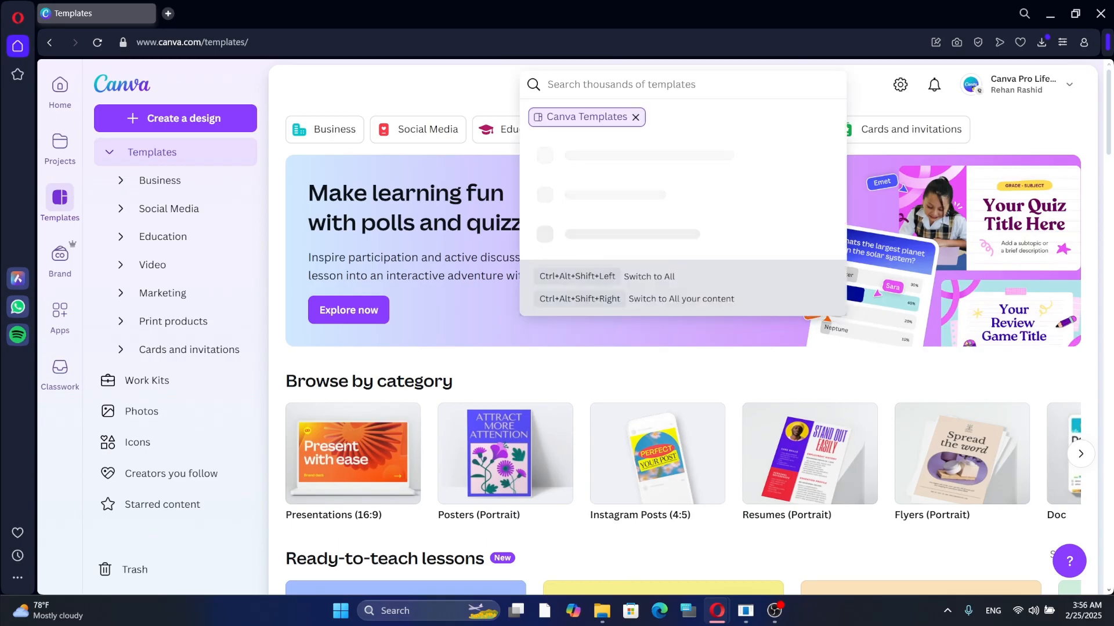
type("book")
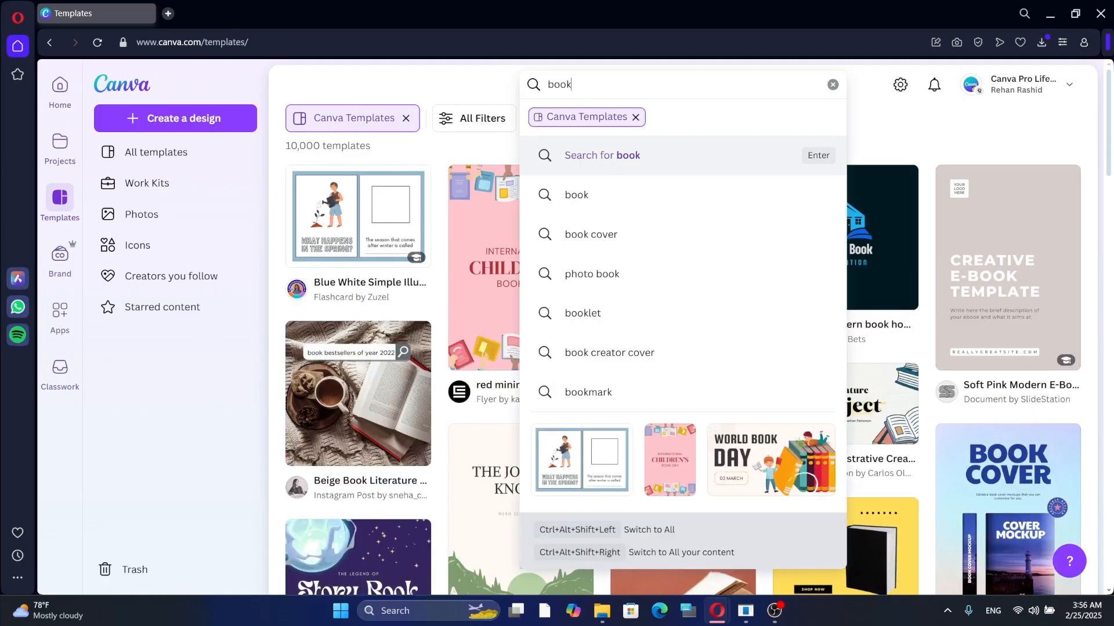
type("E BOOK")
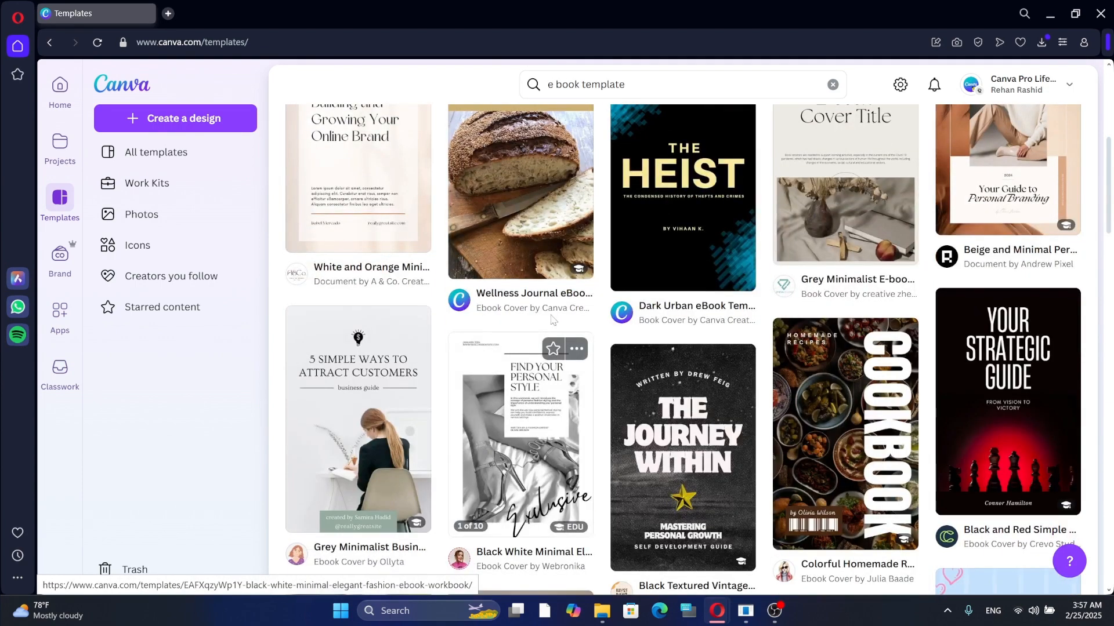
scroll("down", 3)
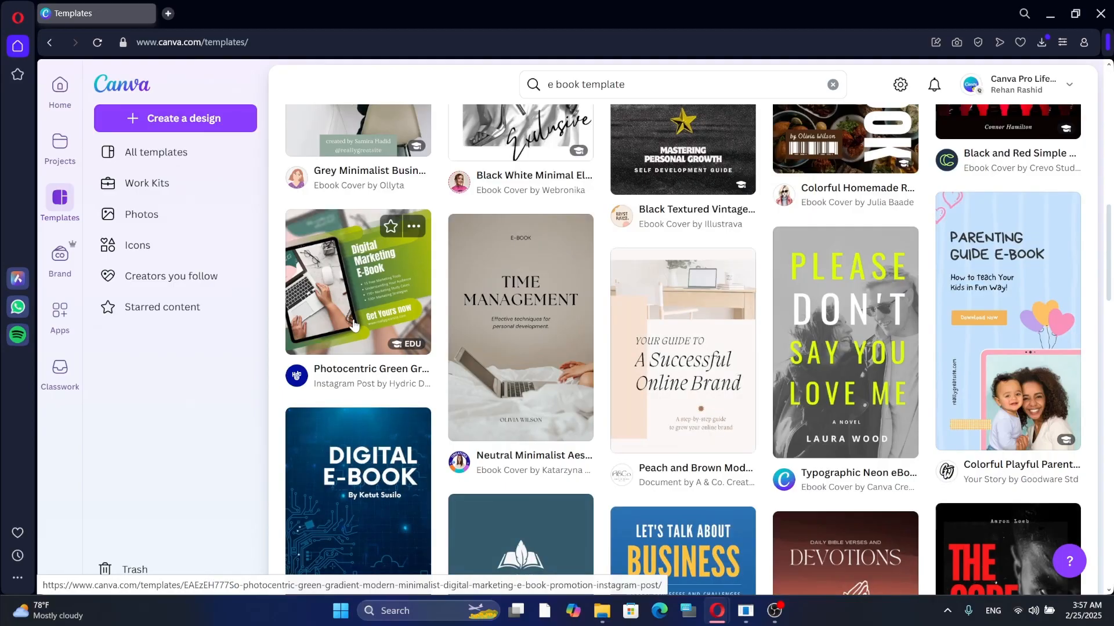
scroll("down", 3)
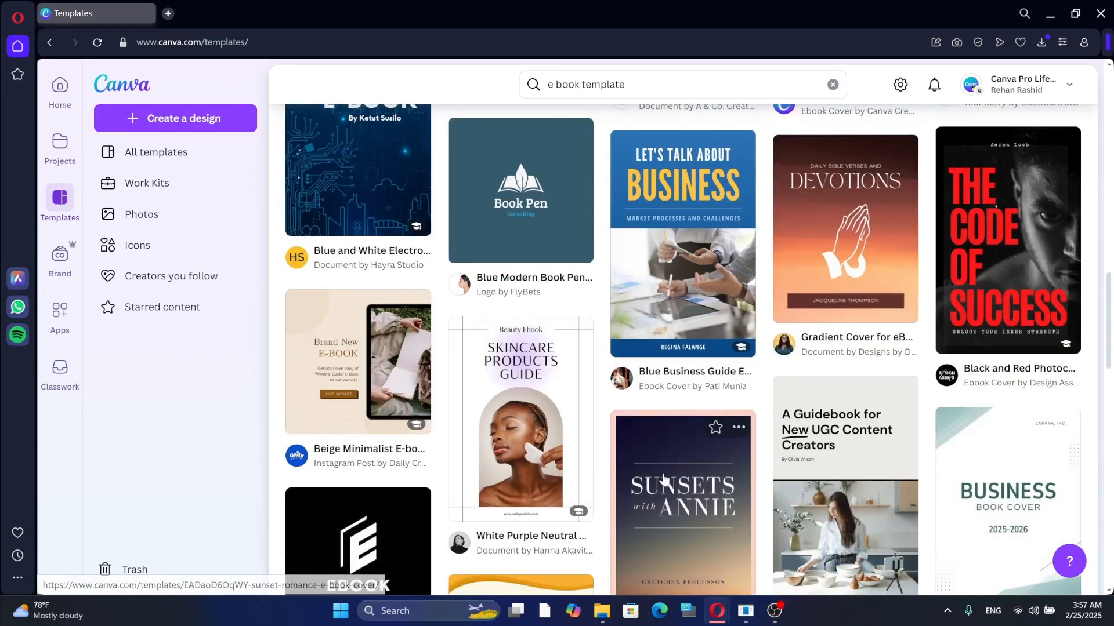
scroll("down", 3)
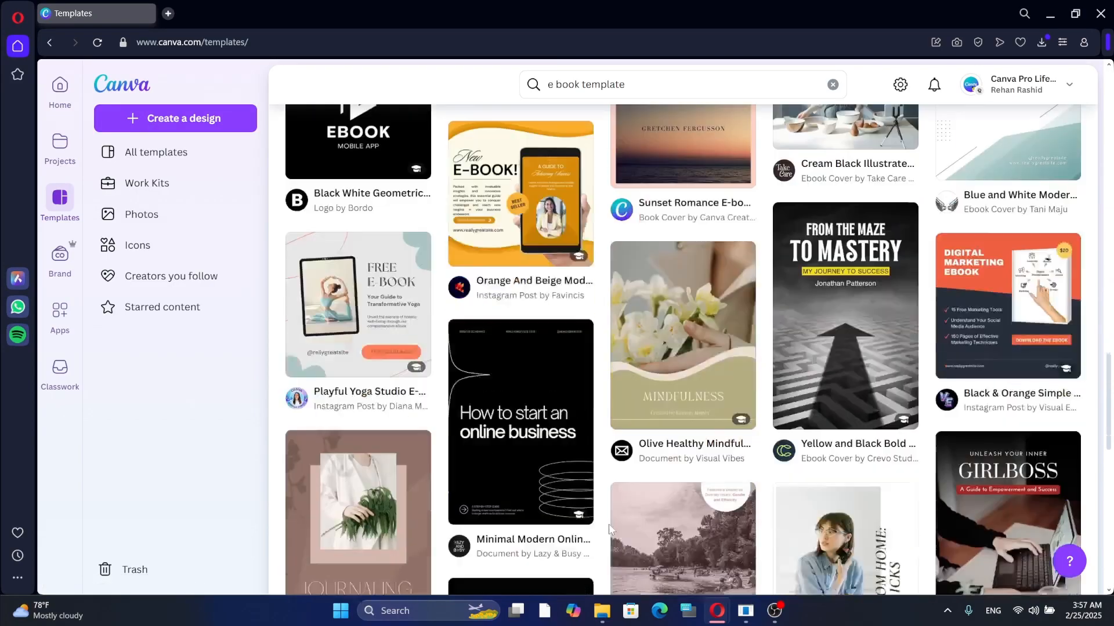
scroll("down", 3)
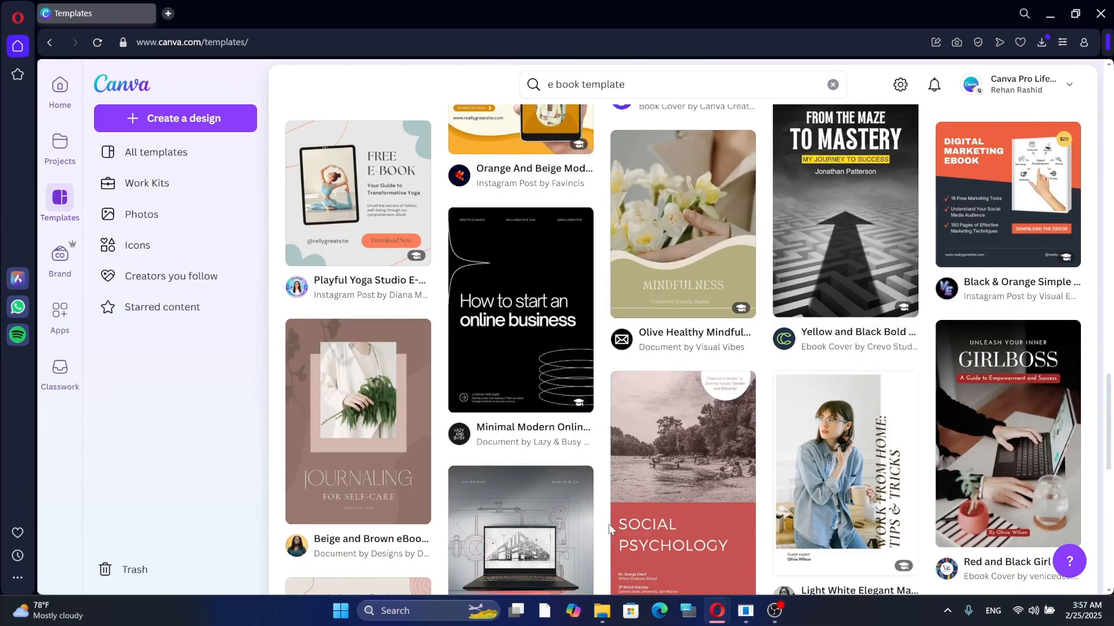
scroll("down", 3)
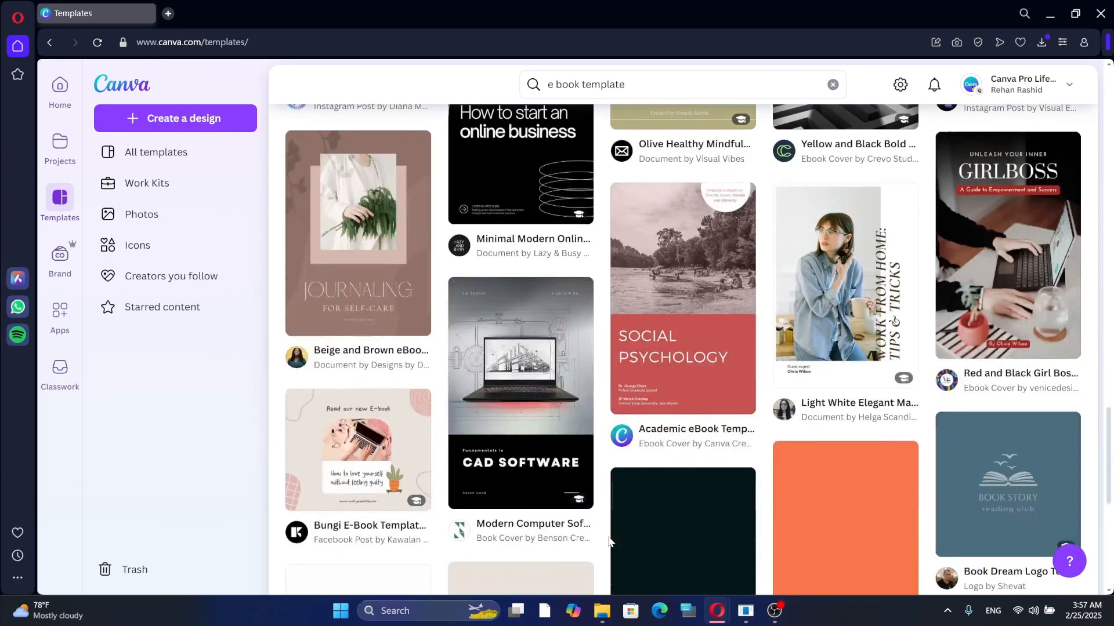
scroll("down", 3)
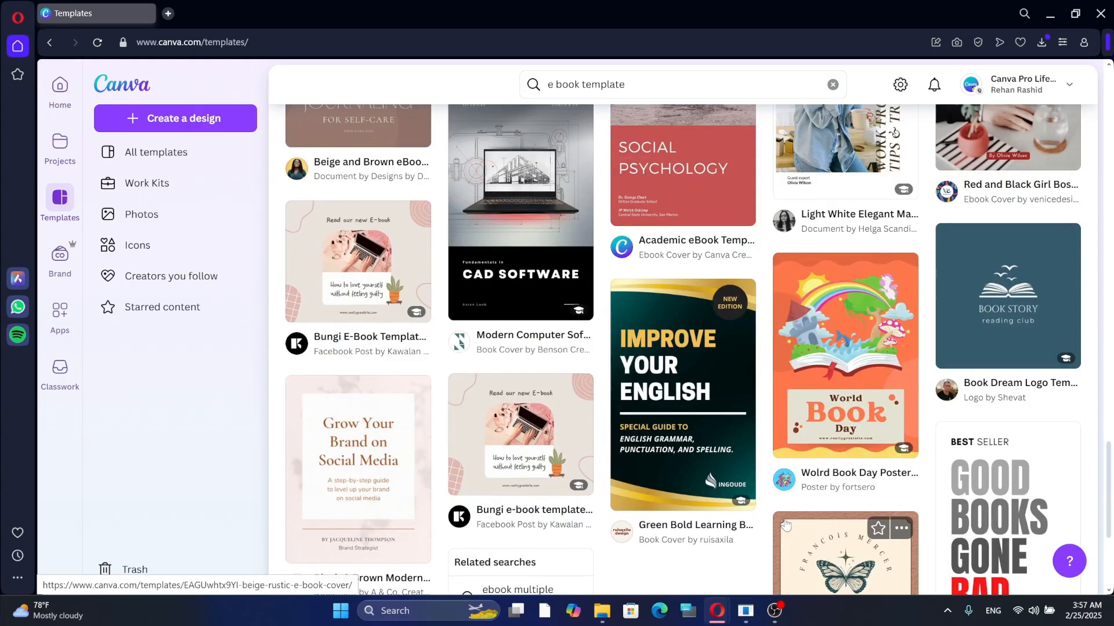
mouse_move(741, 578)
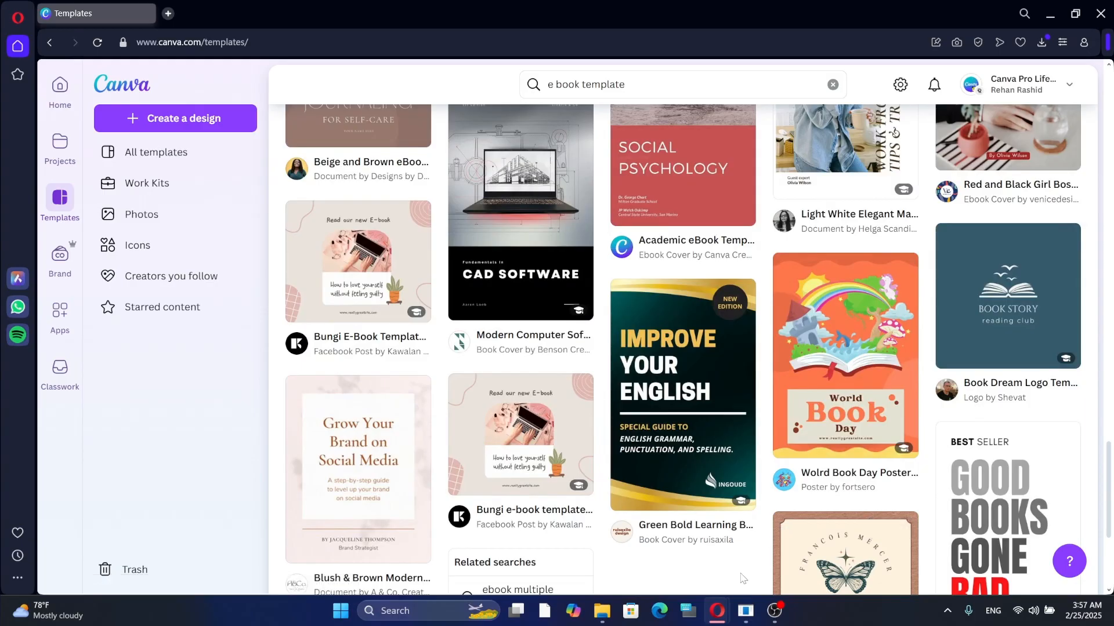
scroll("down", 3)
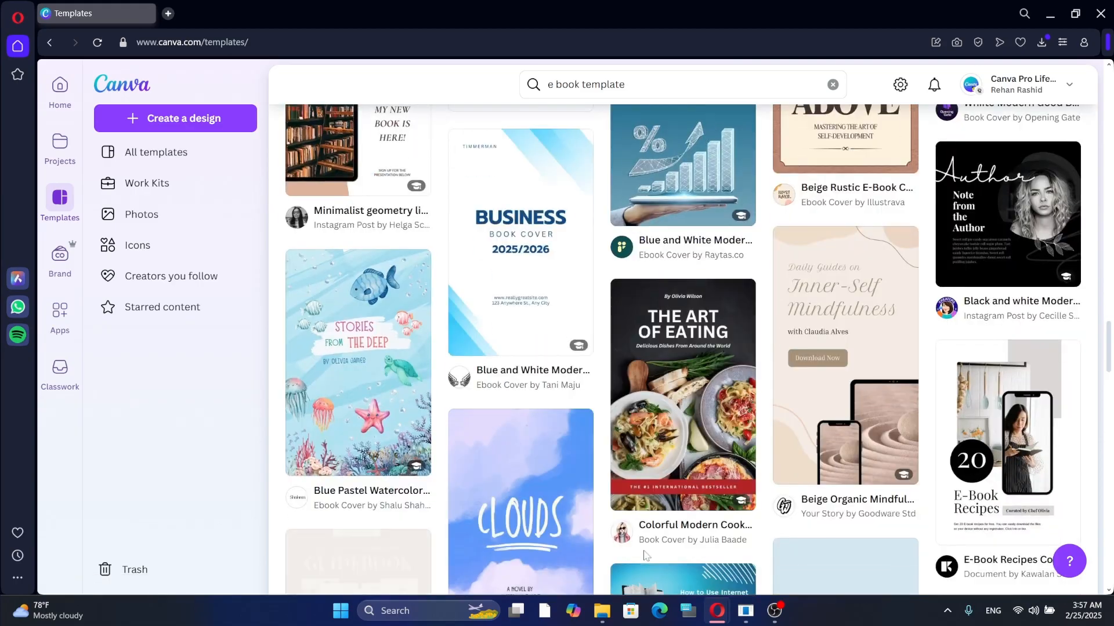
Find 'TYPOGRAPHIC NEON EBOOK' and customize that template as a new design
type("TYPOGRAPHIC NEON EBOOK")
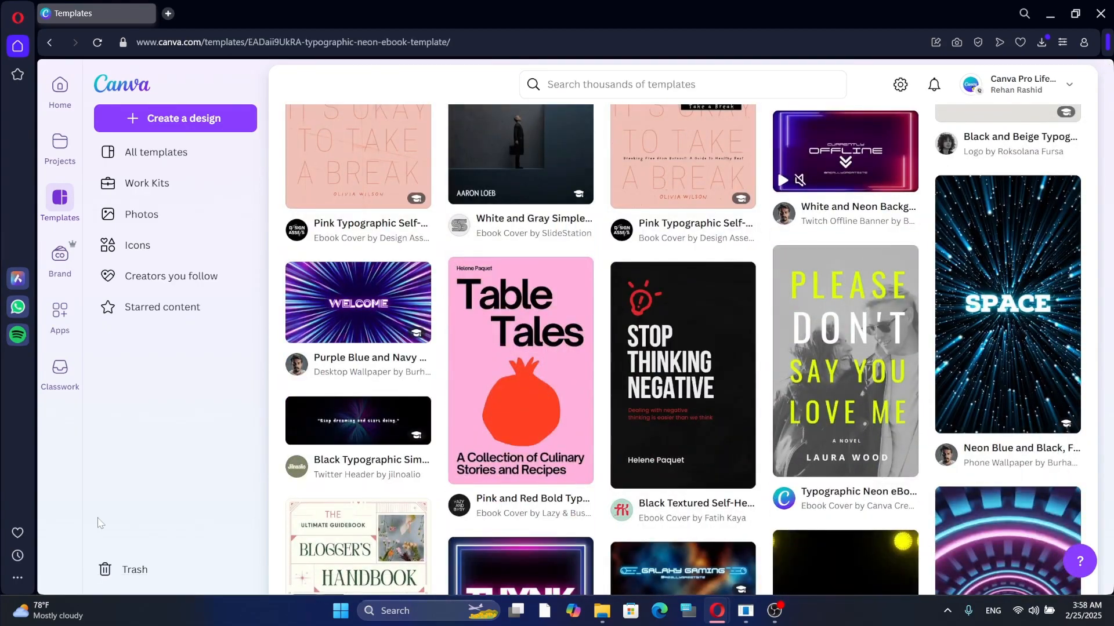
left_click(844, 361)
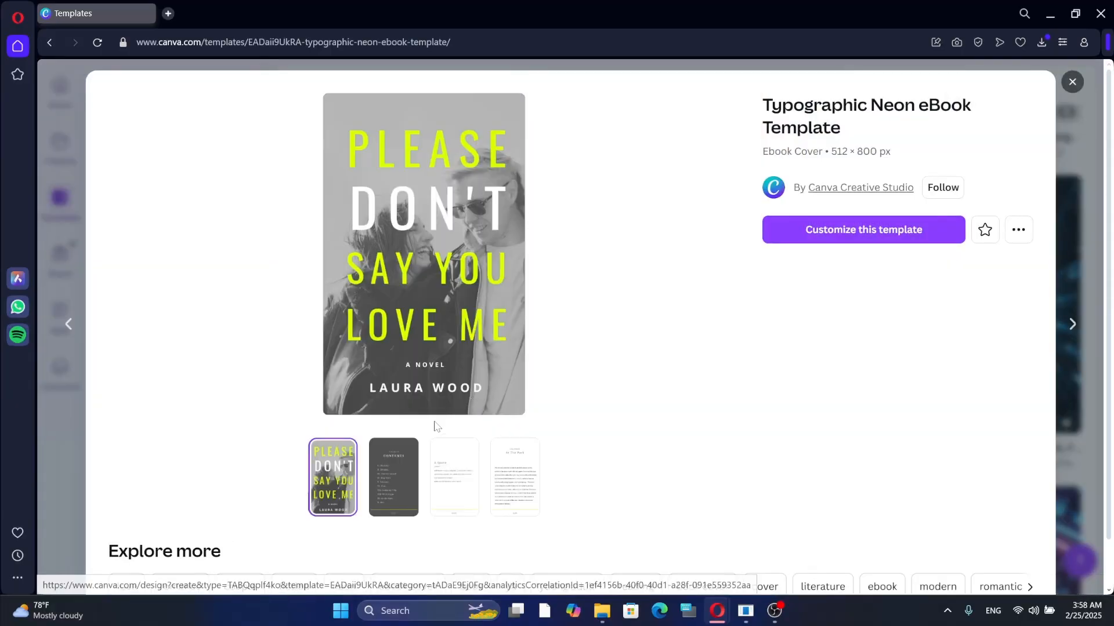
left_click(862, 230)
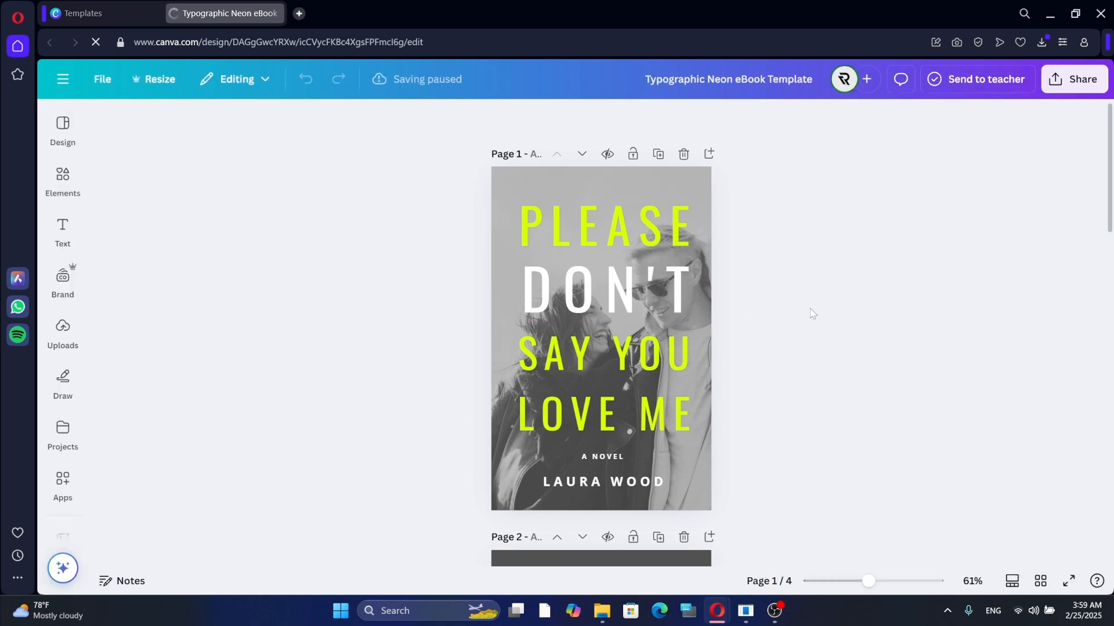
Select the cover photo and bring up its Delete image / Delete grid options
scroll("down", 3)
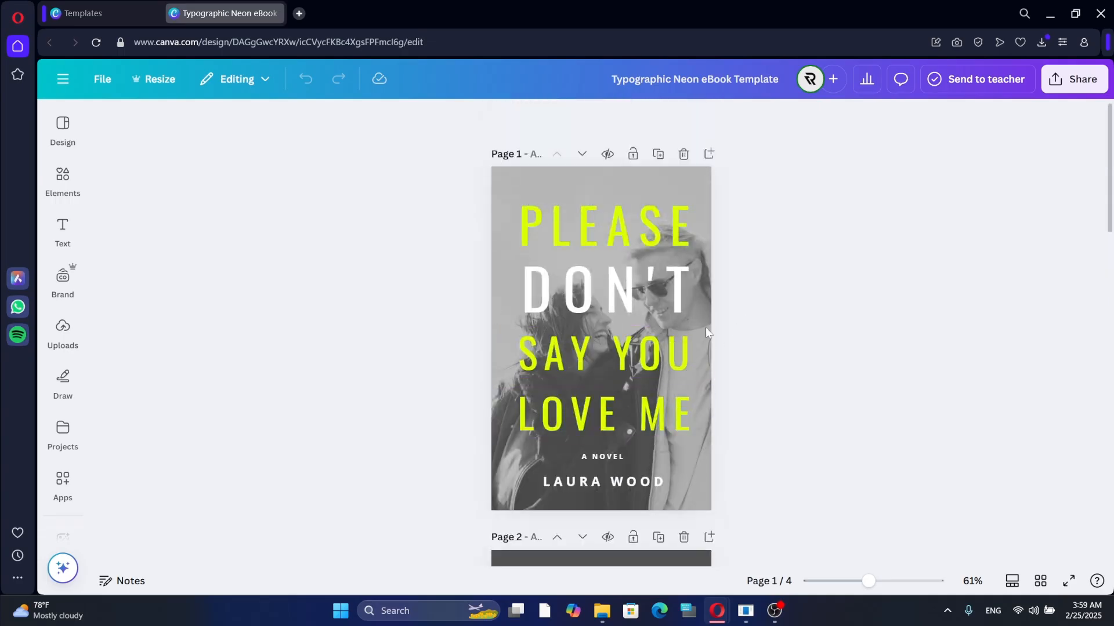
left_click(599, 337)
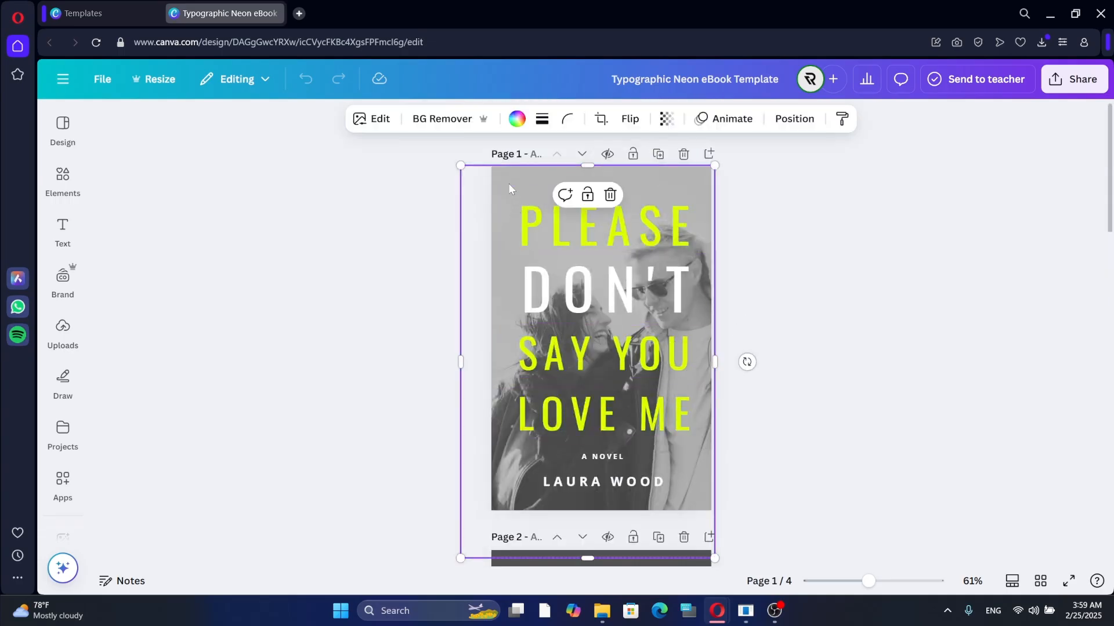
left_click(609, 195)
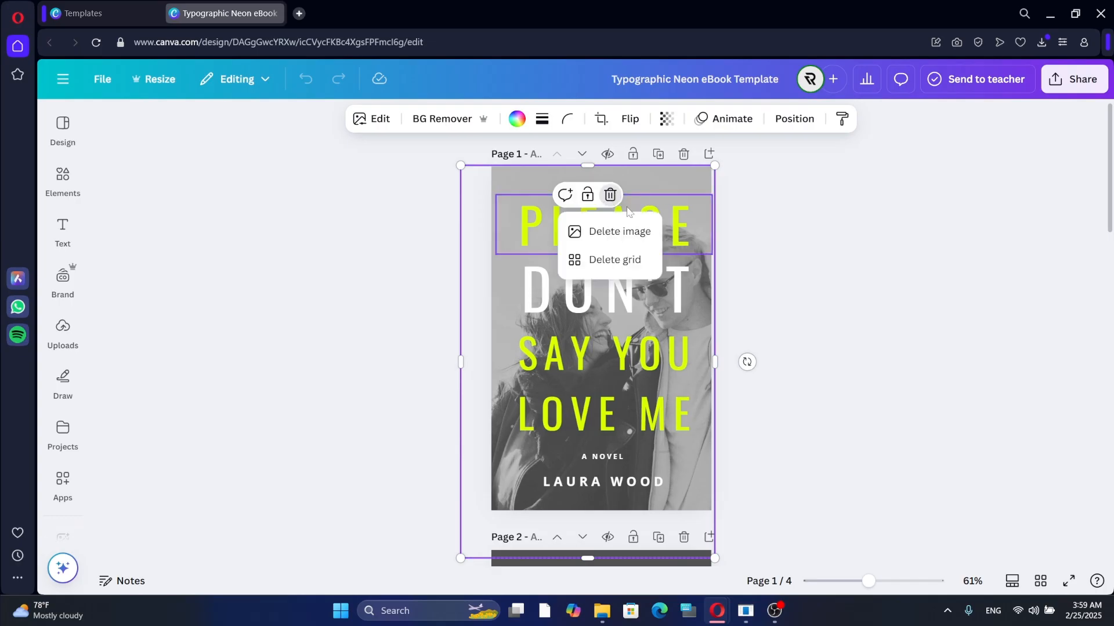
Delete the cover photo and place the uploaded red close-up image as the cover background
left_click(61, 334)
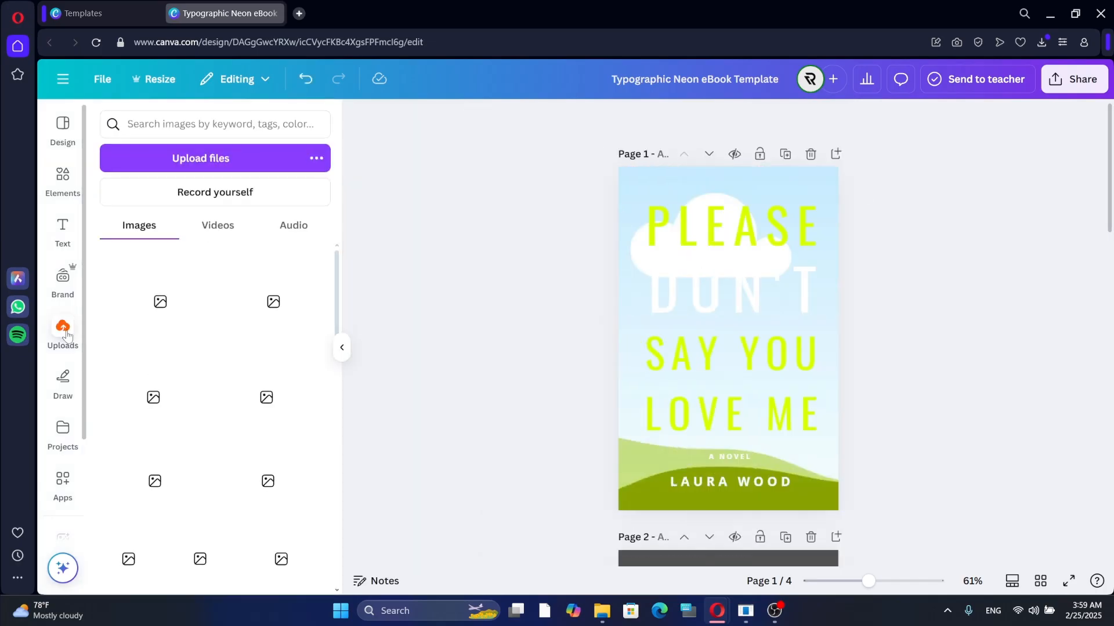
left_click(62, 334)
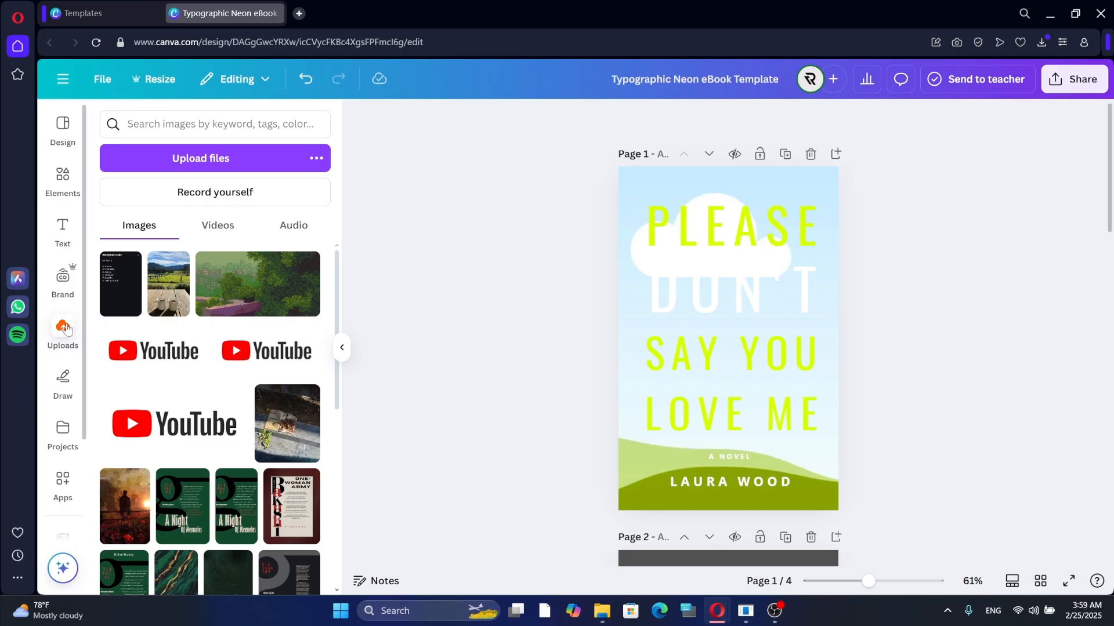
mouse_move(359, 286)
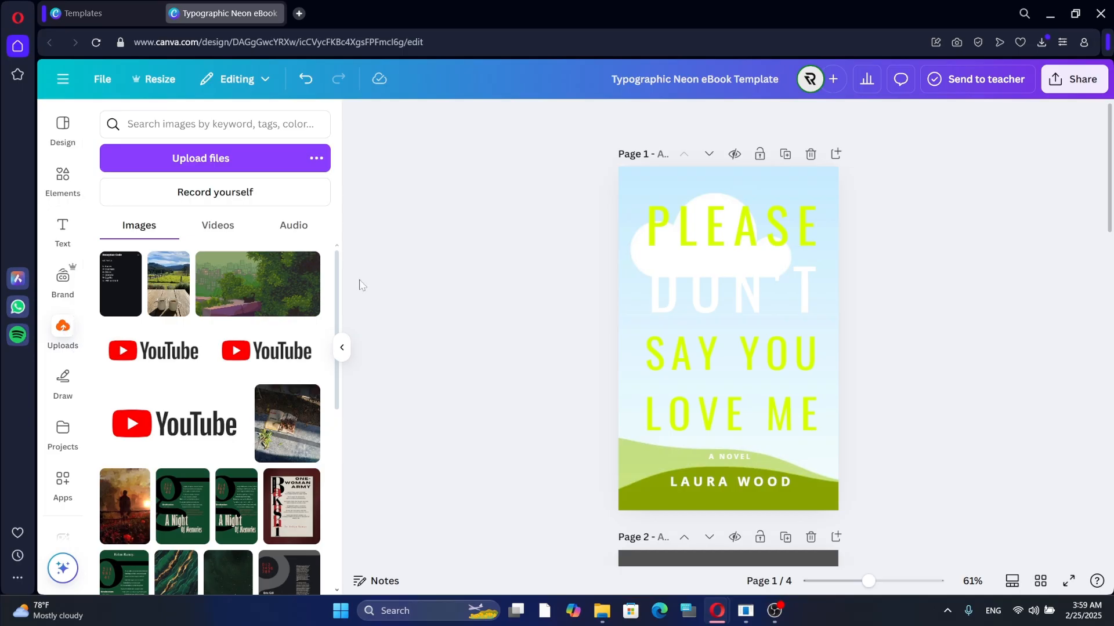
mouse_move(249, 423)
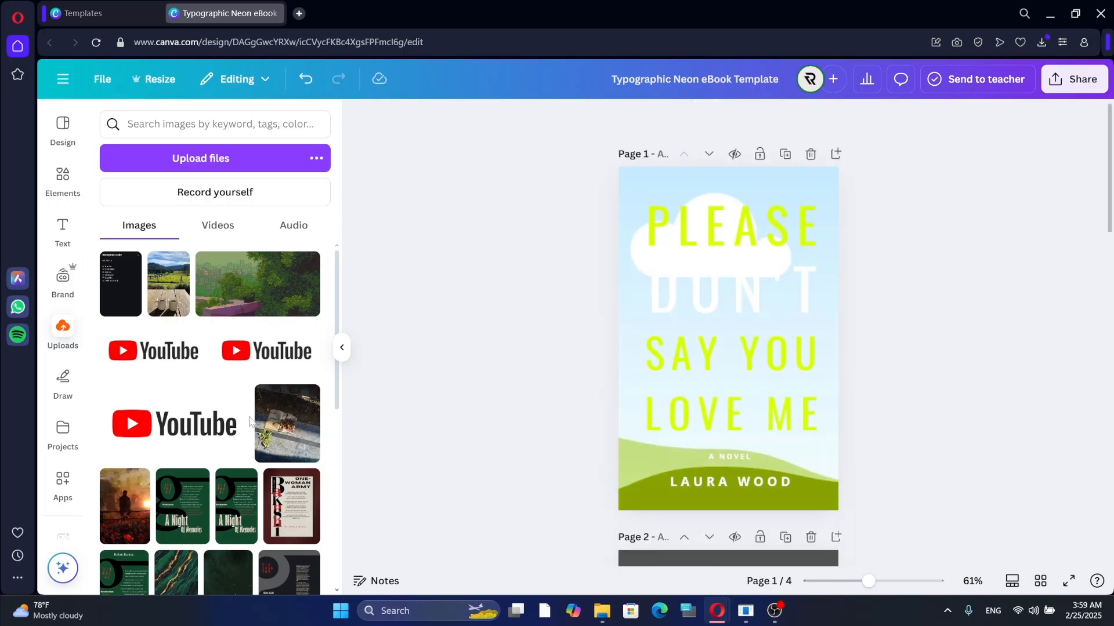
scroll("down", 3)
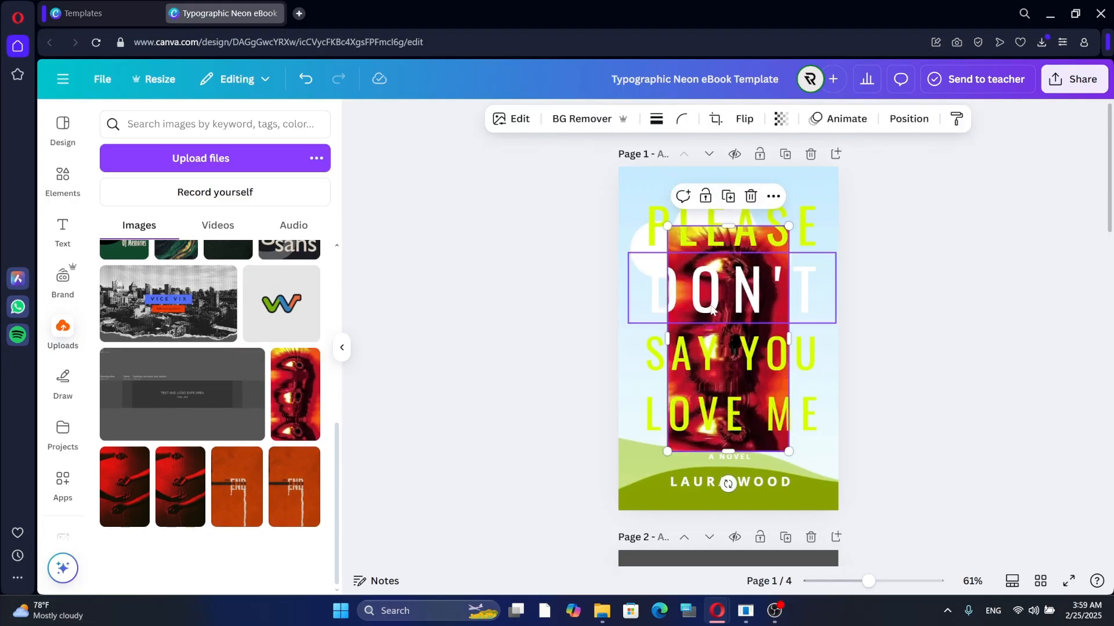
mouse_move(675, 315)
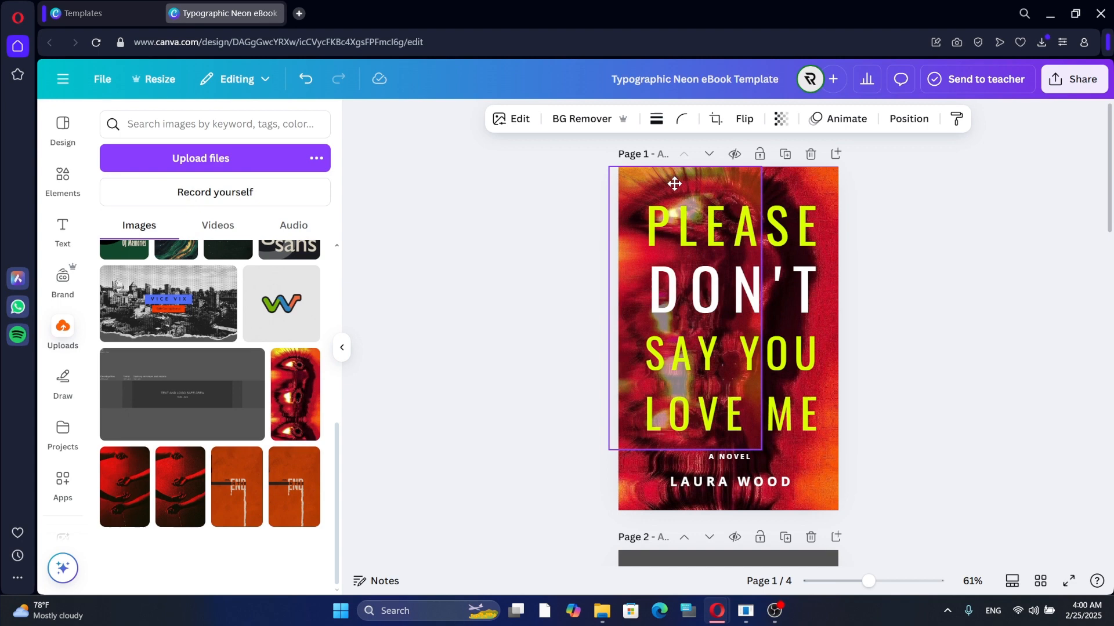
left_click(888, 350)
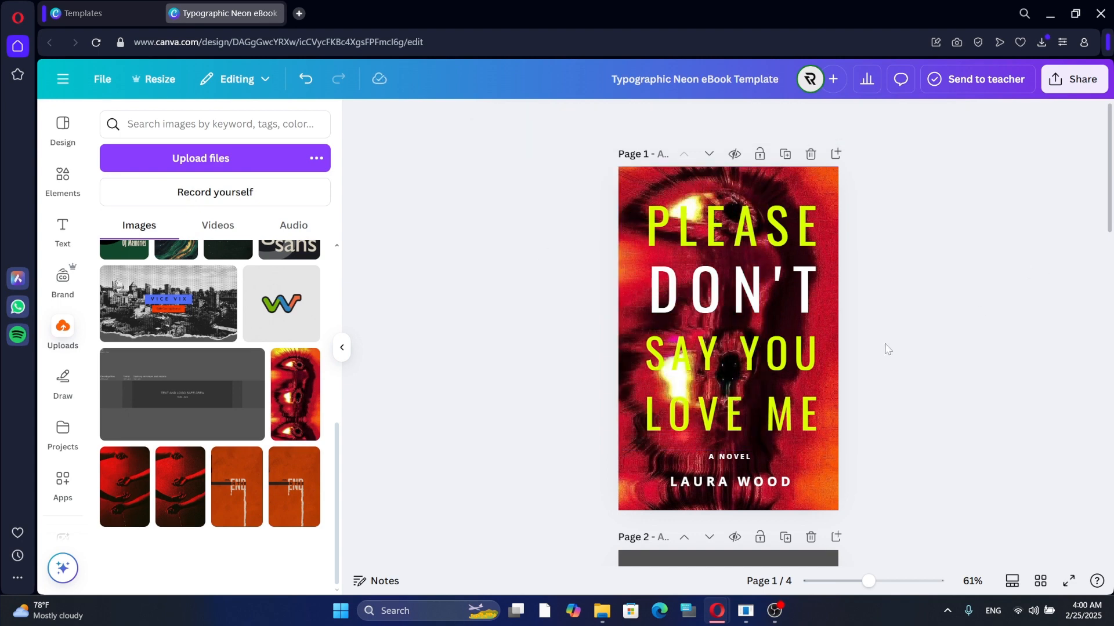
mouse_move(93, 189)
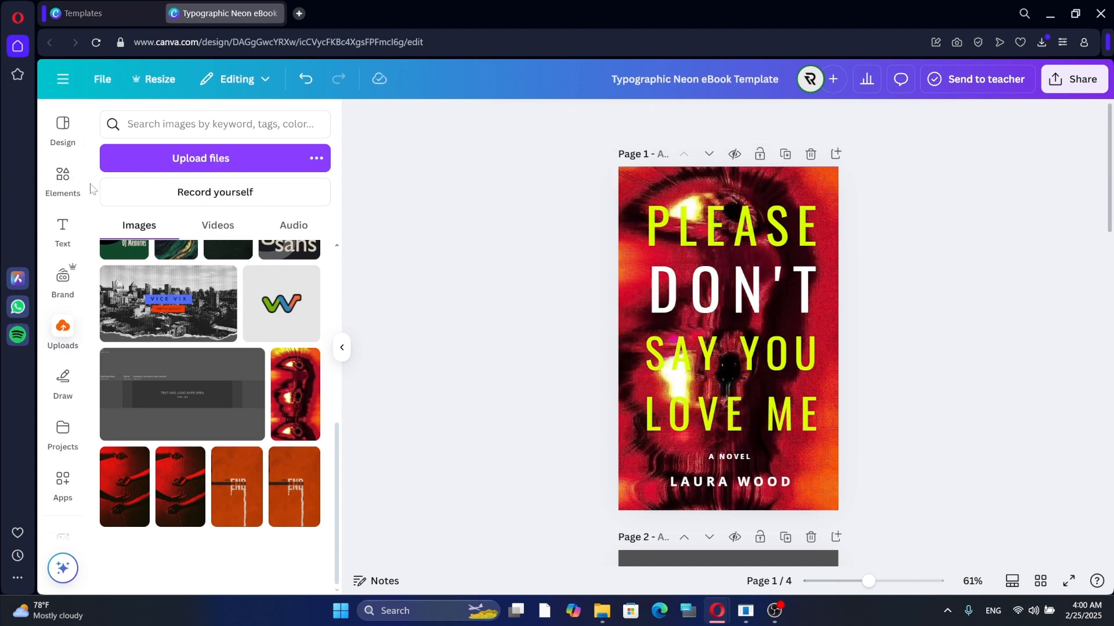
left_click(62, 180)
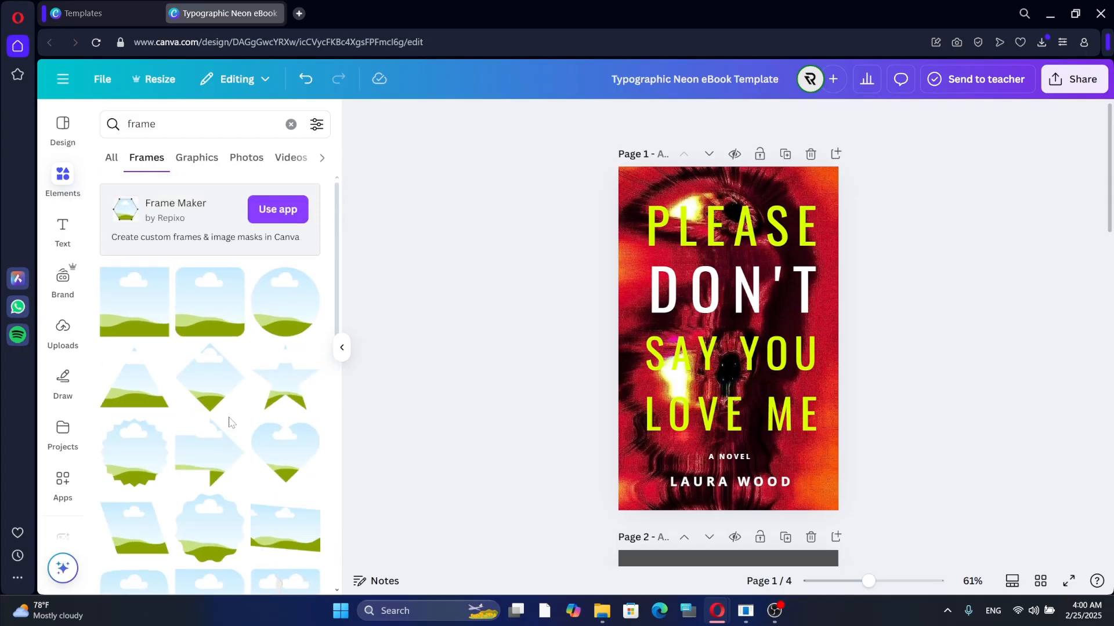
scroll("down", 3)
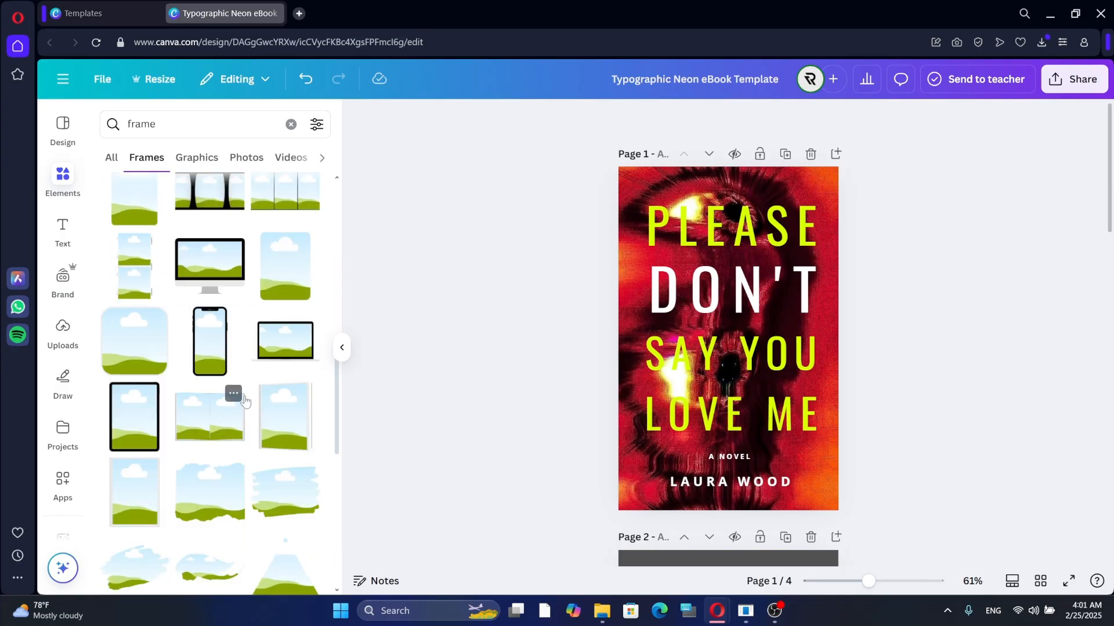
scroll("down", 3)
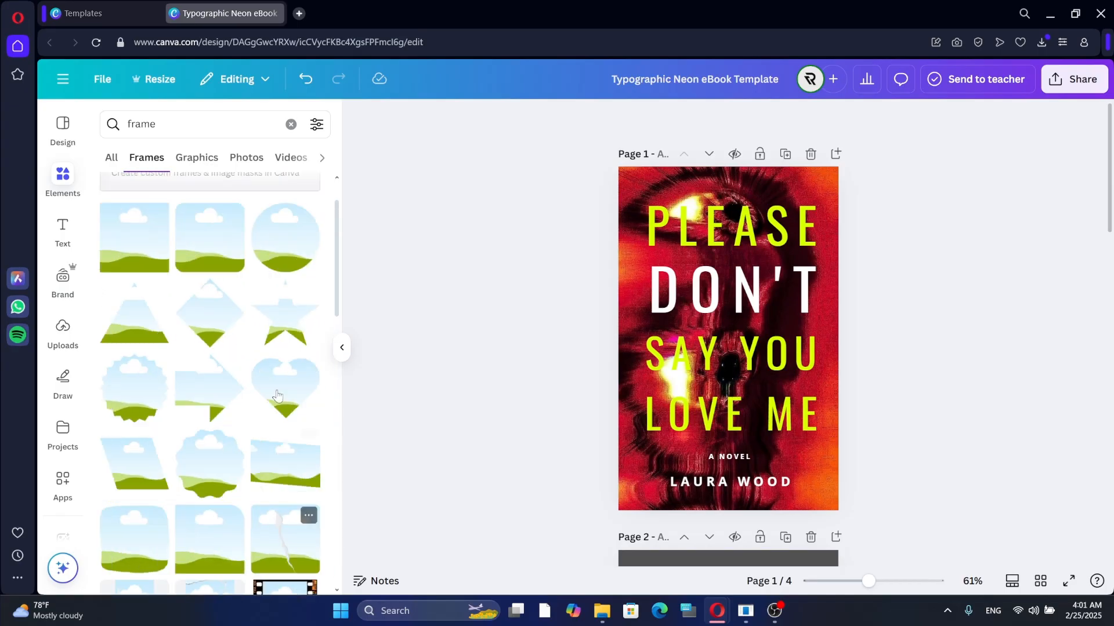
scroll("down", 3)
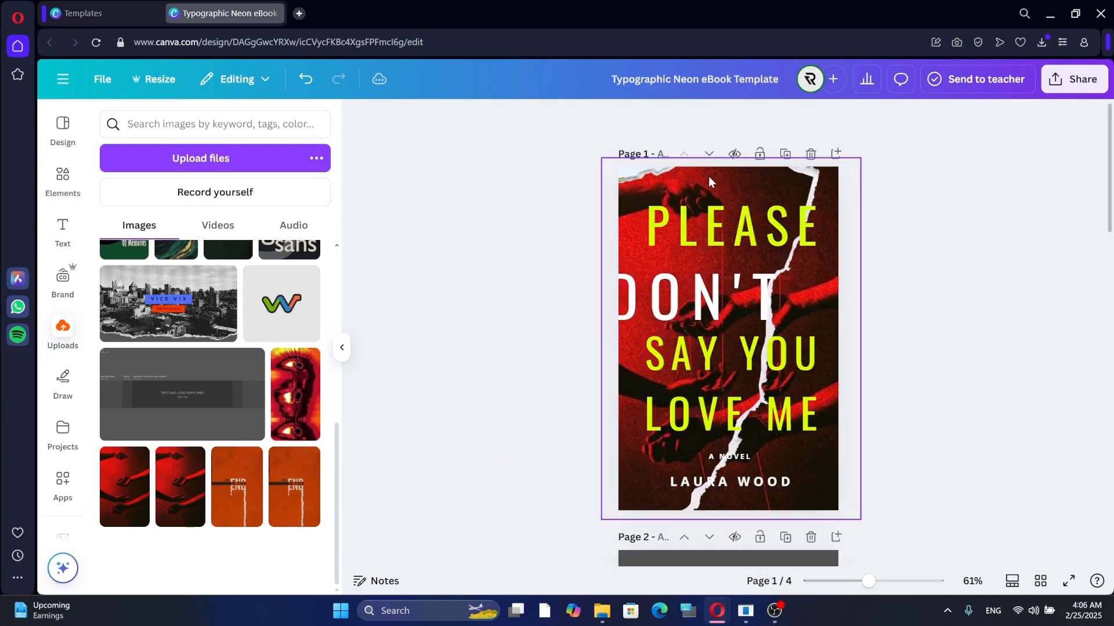
left_click(306, 79)
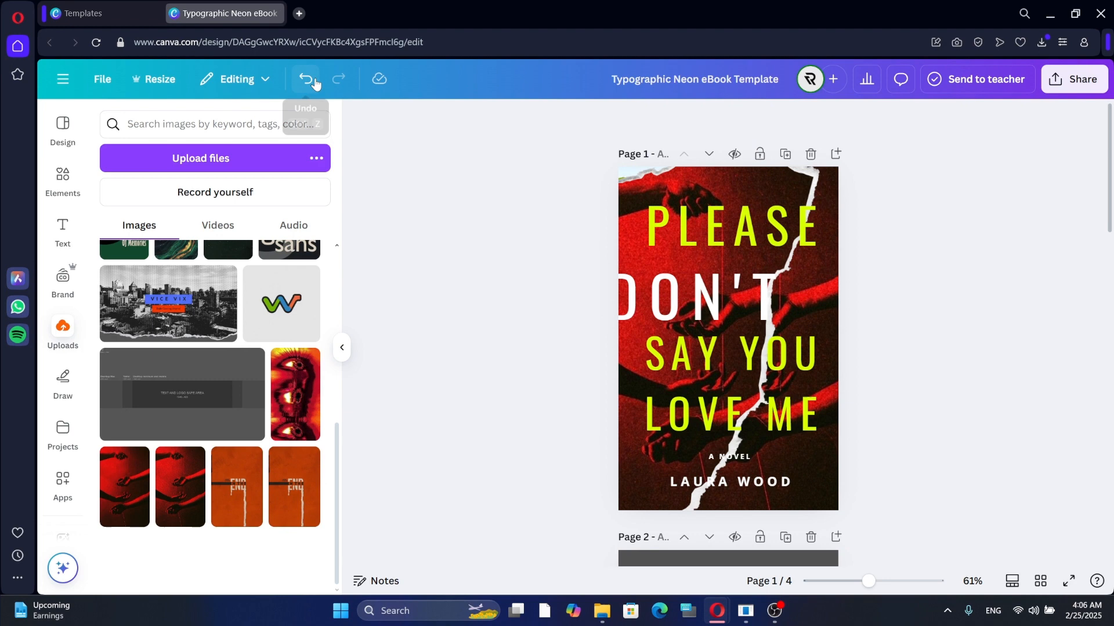
left_click(305, 79)
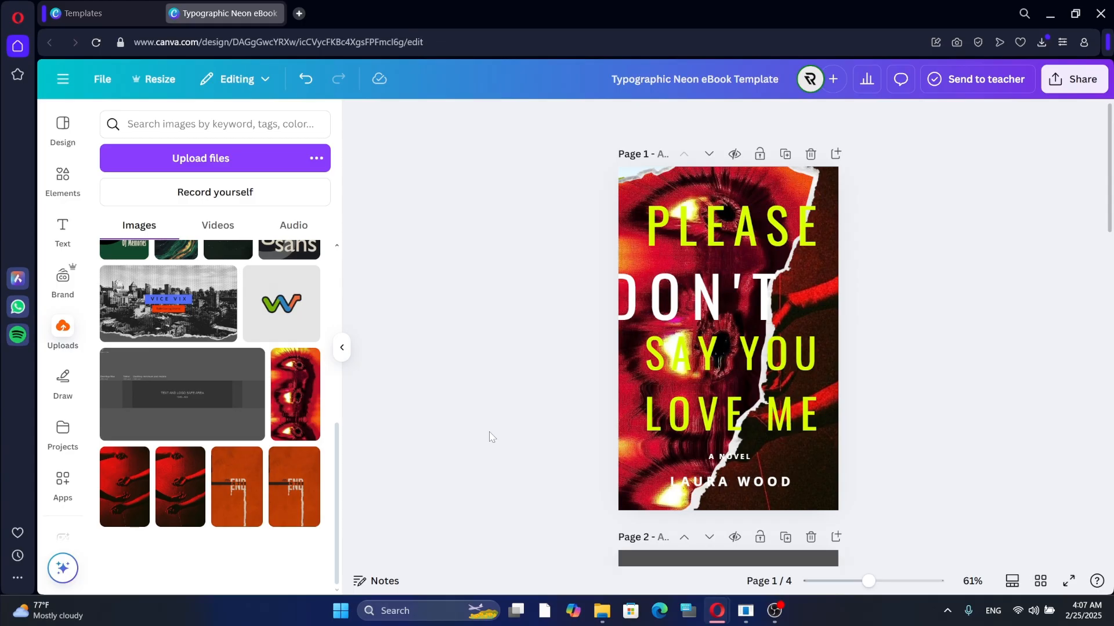
left_click(692, 295)
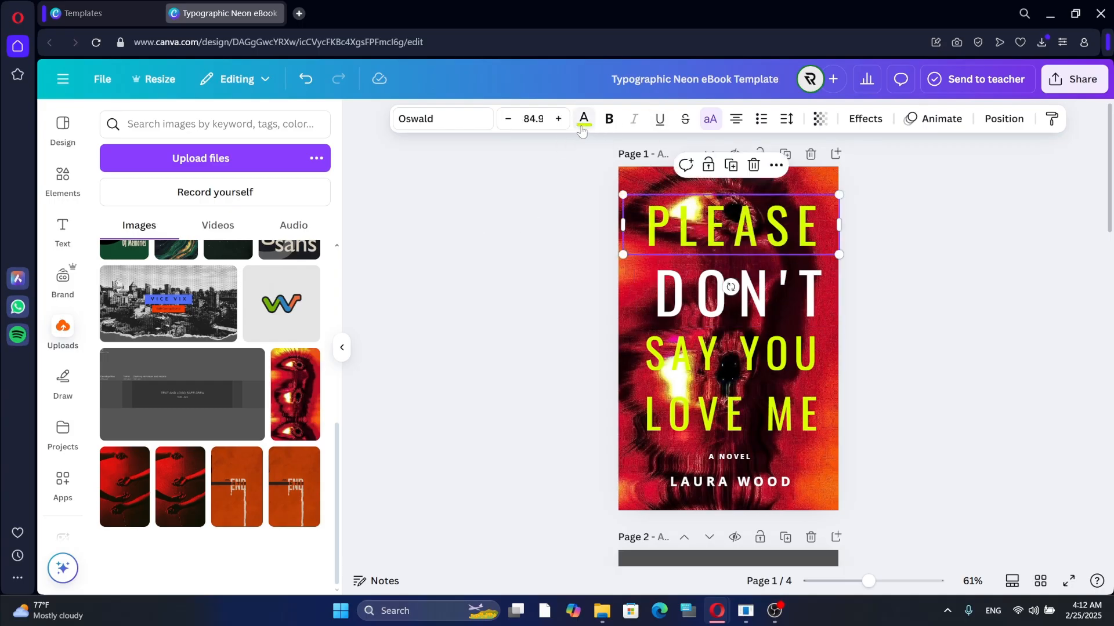
left_click(584, 118)
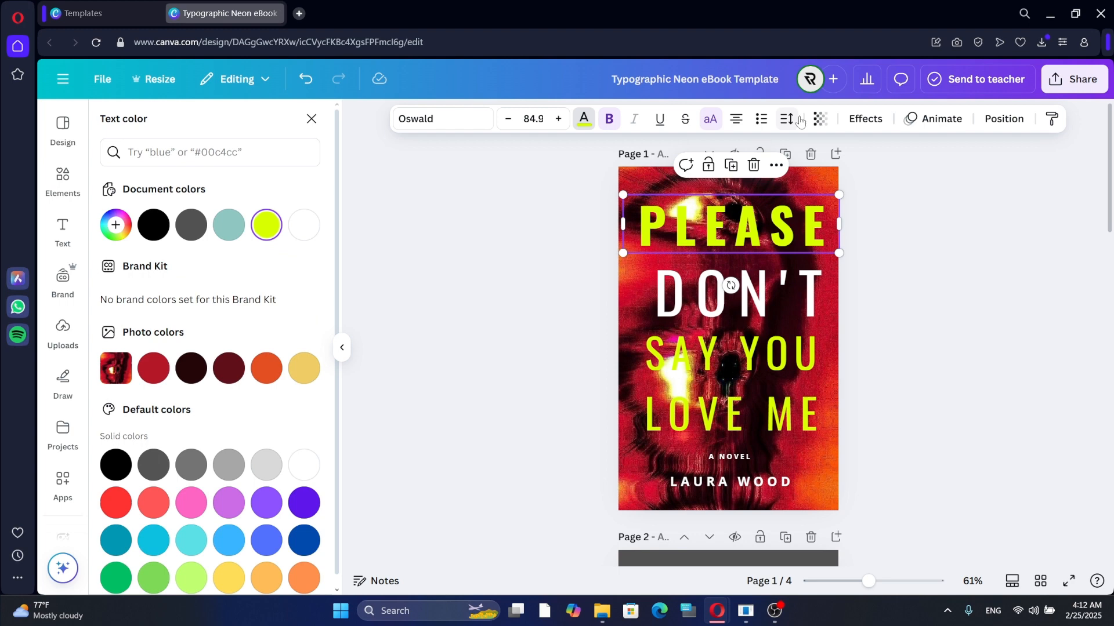
left_click(608, 119)
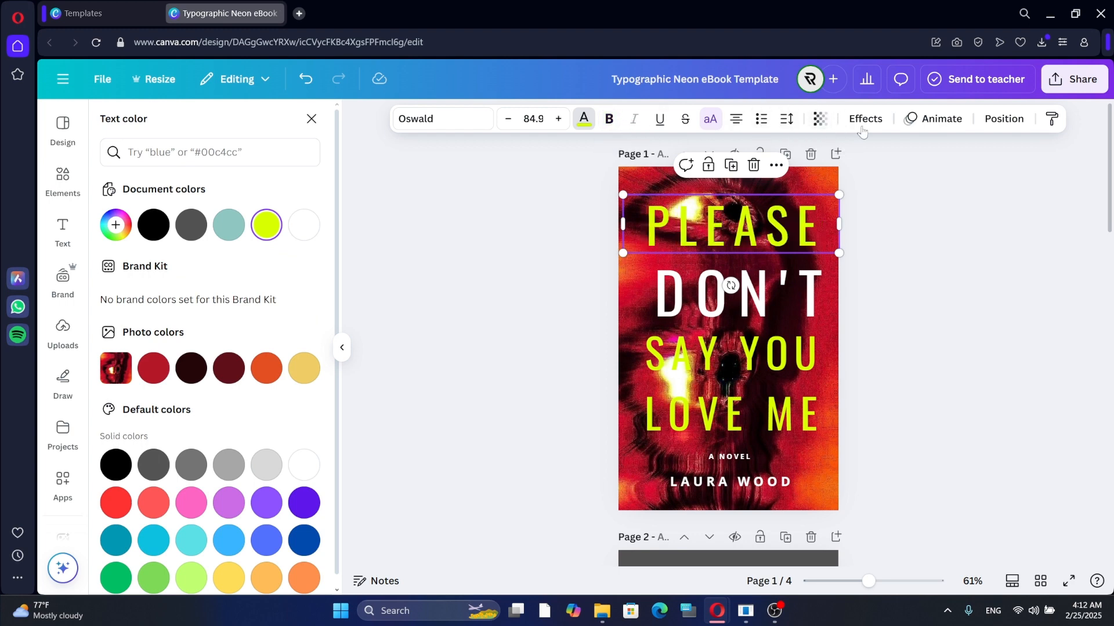
mouse_move(448, 404)
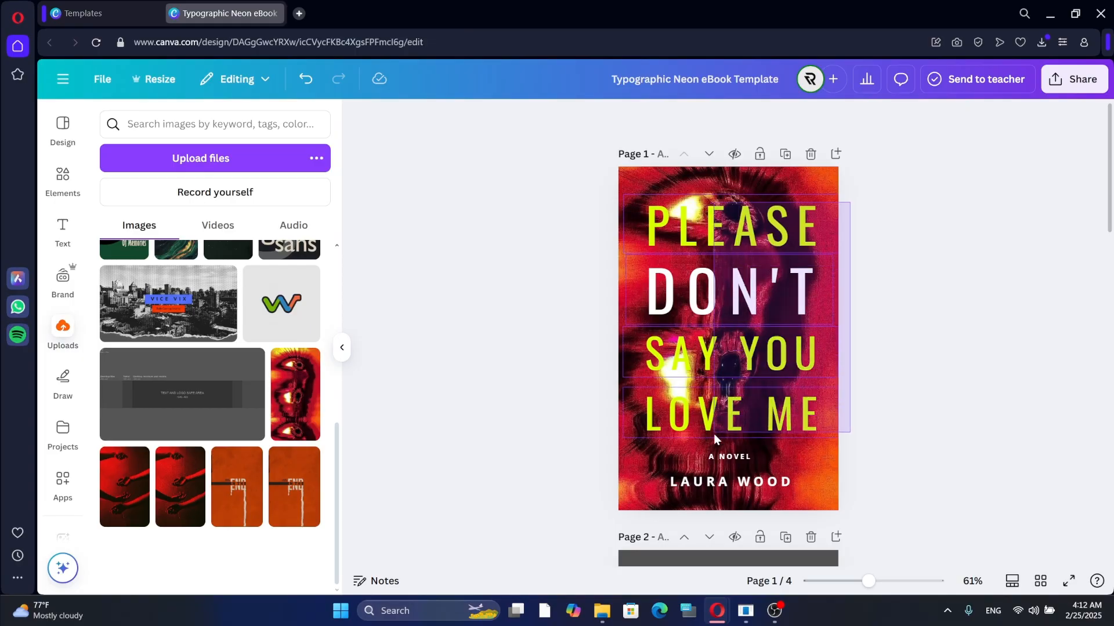
Give the cover title lines a Neon effect with a Background behind the text
left_click(866, 118)
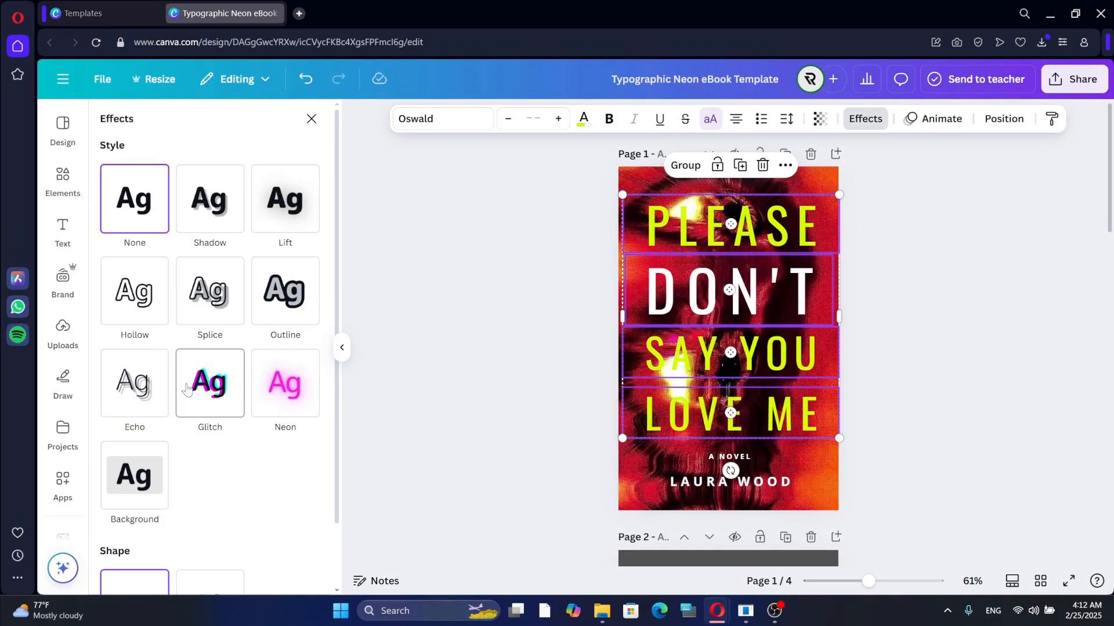
scroll("down", 3)
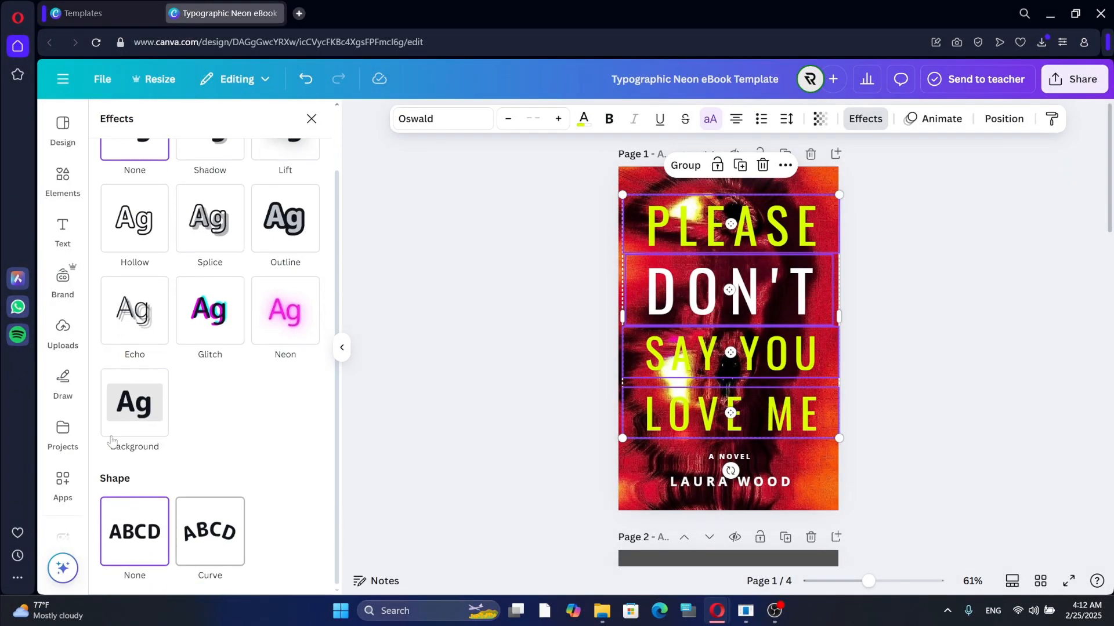
left_click(286, 311)
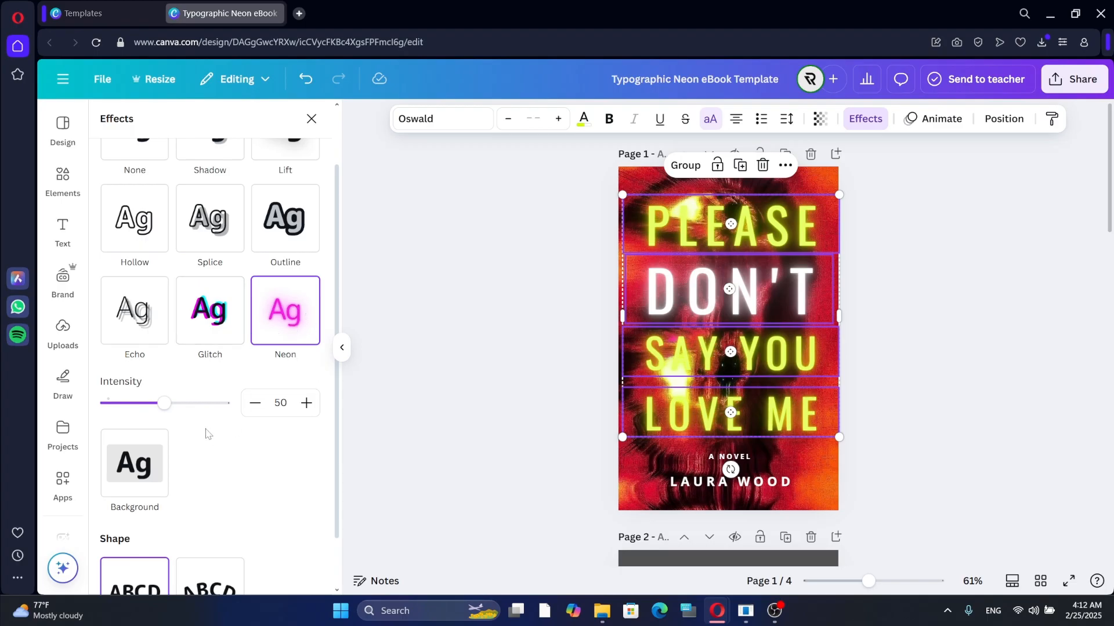
scroll("down", 3)
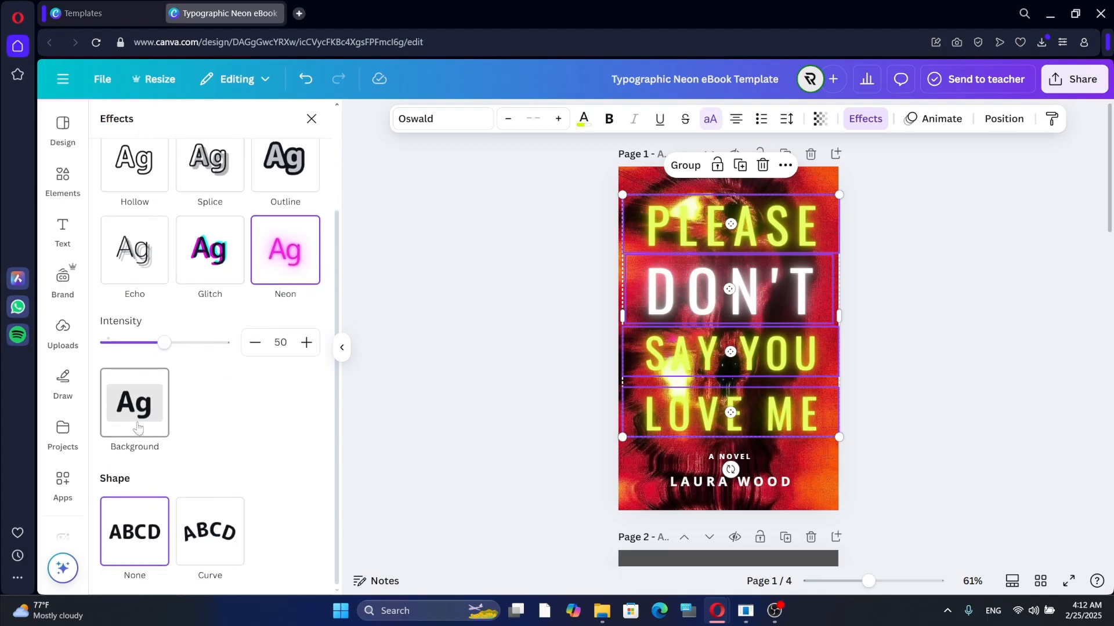
left_click(134, 402)
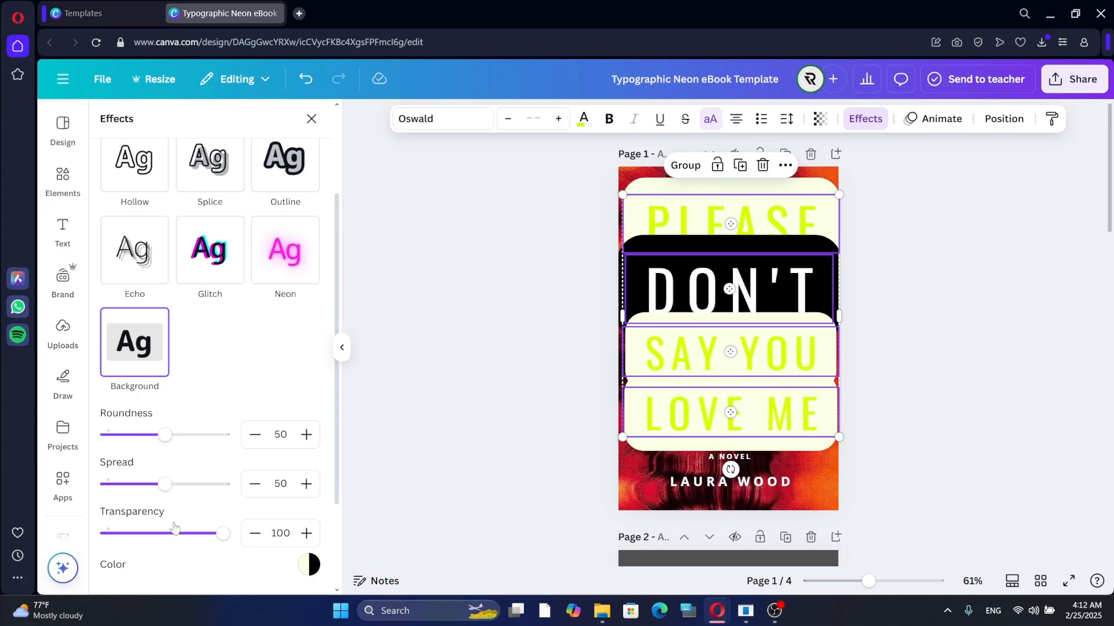
Set the title background to transparency 19, roundness 12 and spread 7
left_click_drag(223, 534, 156, 533)
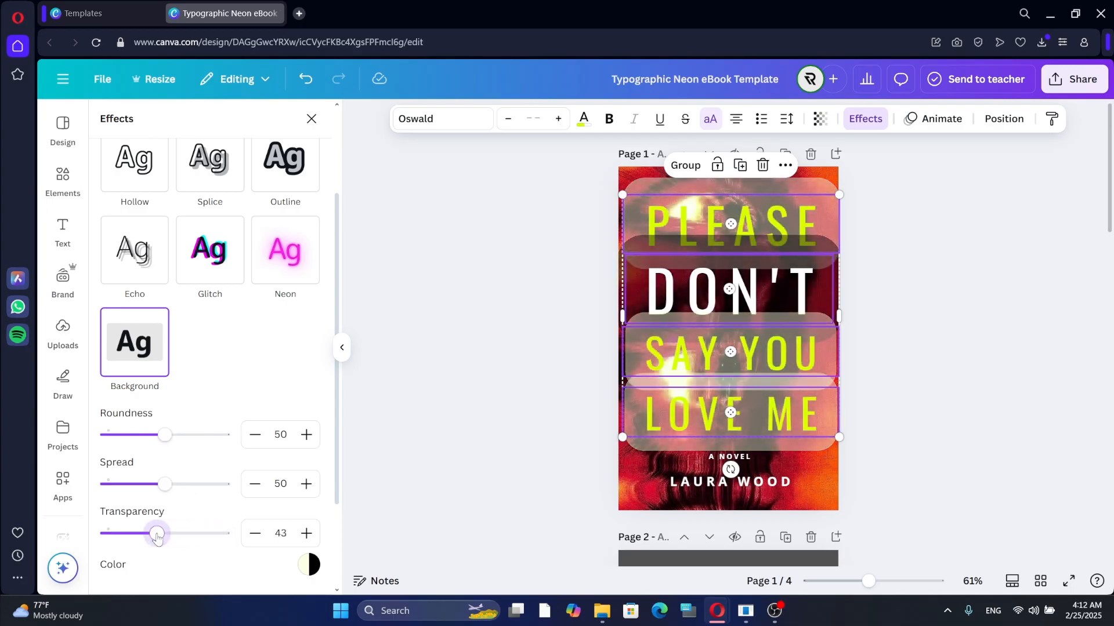
left_click_drag(157, 534, 132, 533)
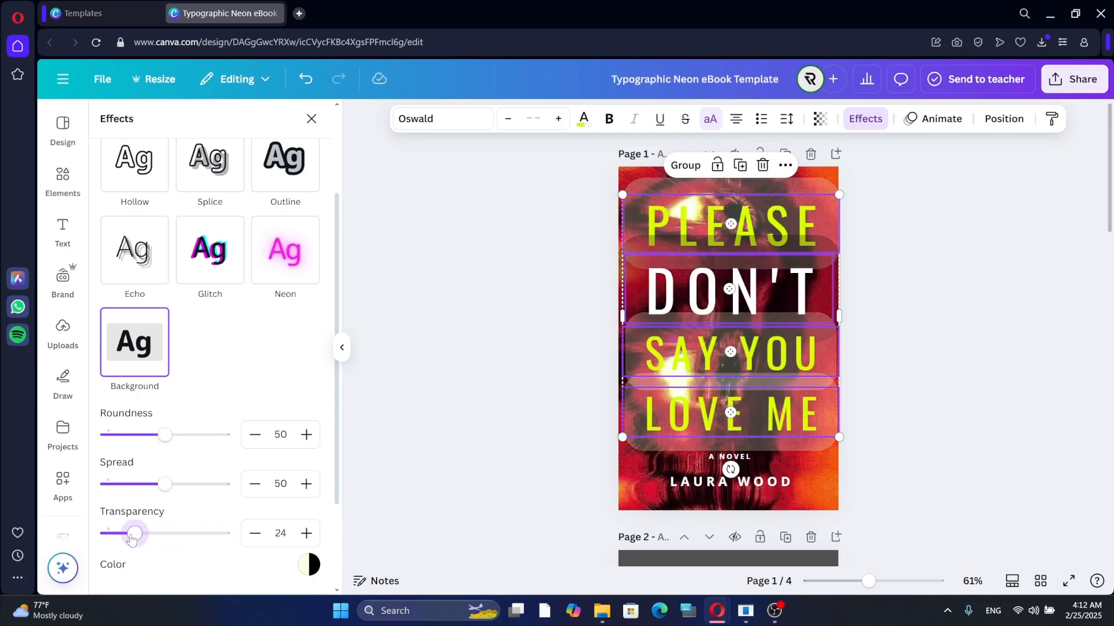
left_click_drag(135, 533, 128, 534)
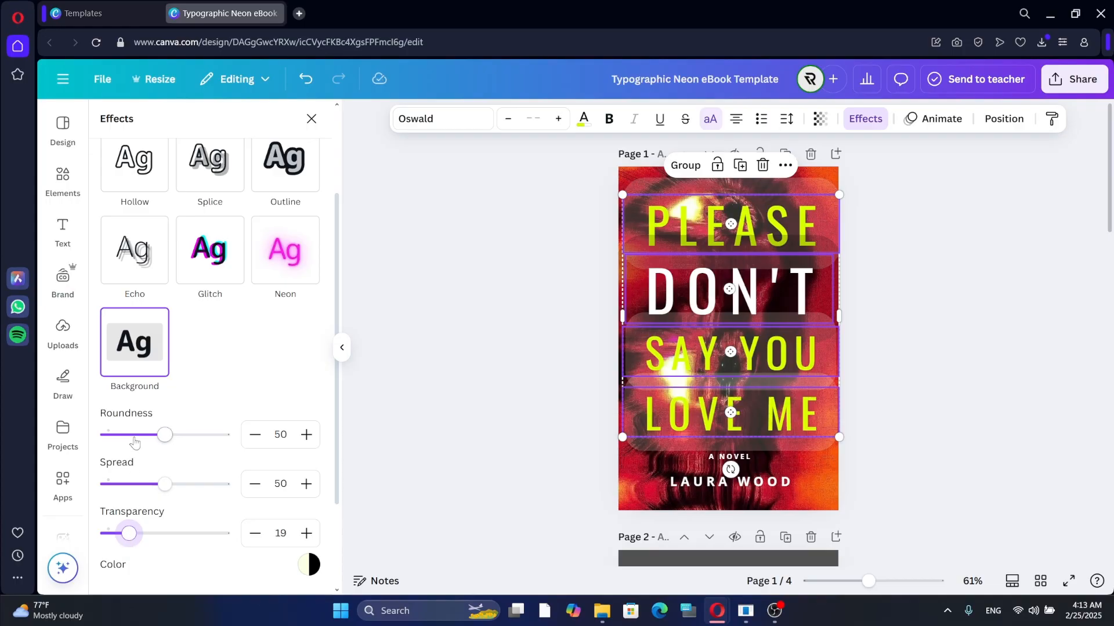
left_click_drag(165, 435, 121, 435)
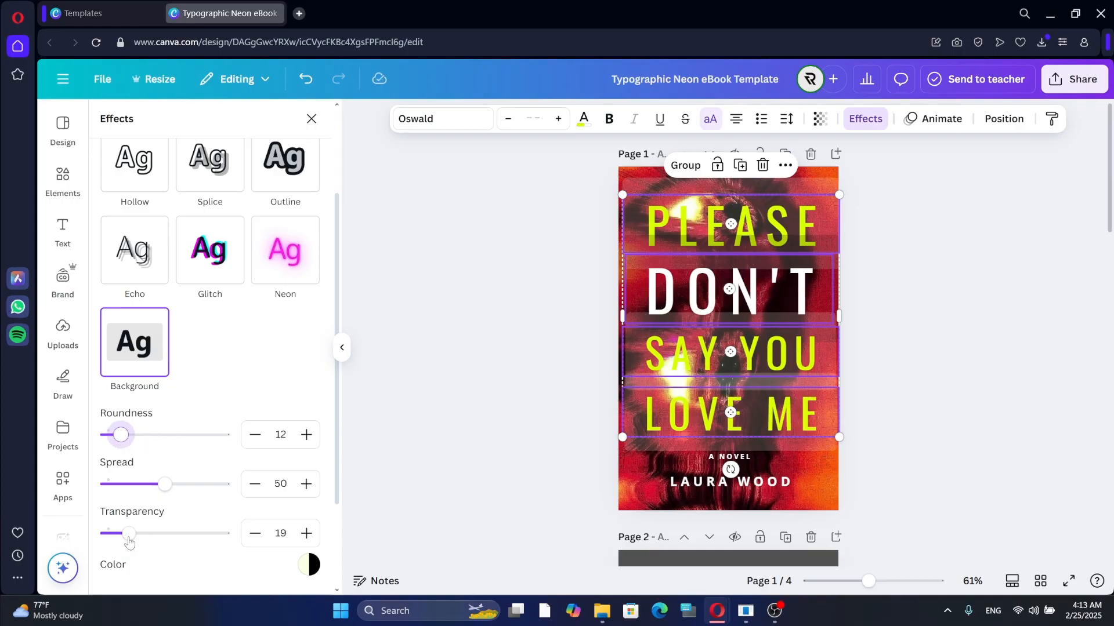
left_click_drag(165, 483, 157, 484)
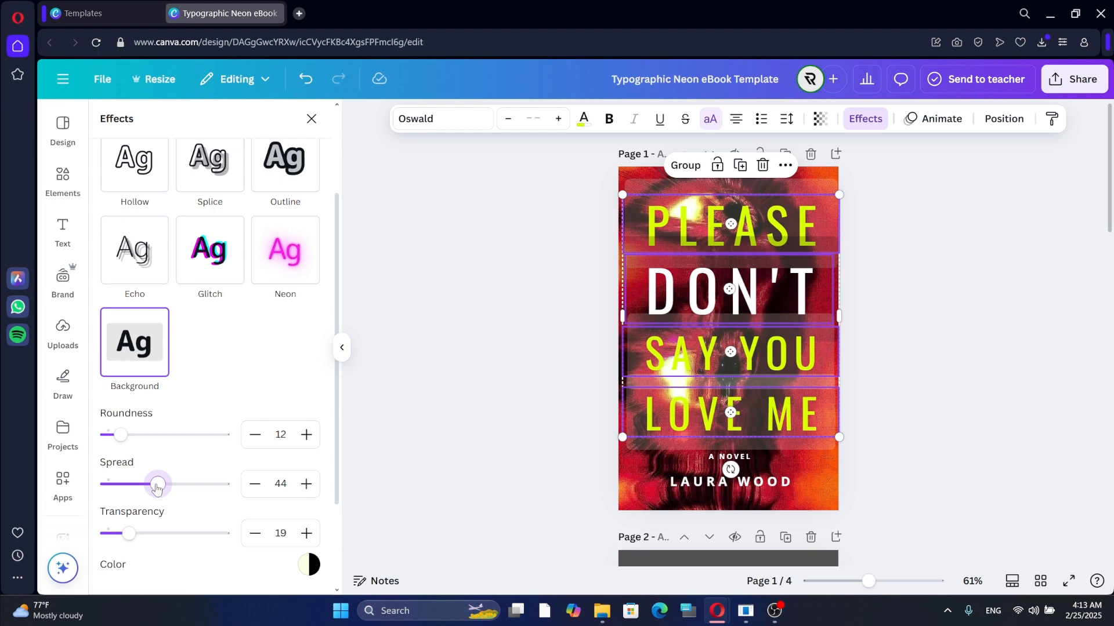
left_click_drag(157, 484, 107, 483)
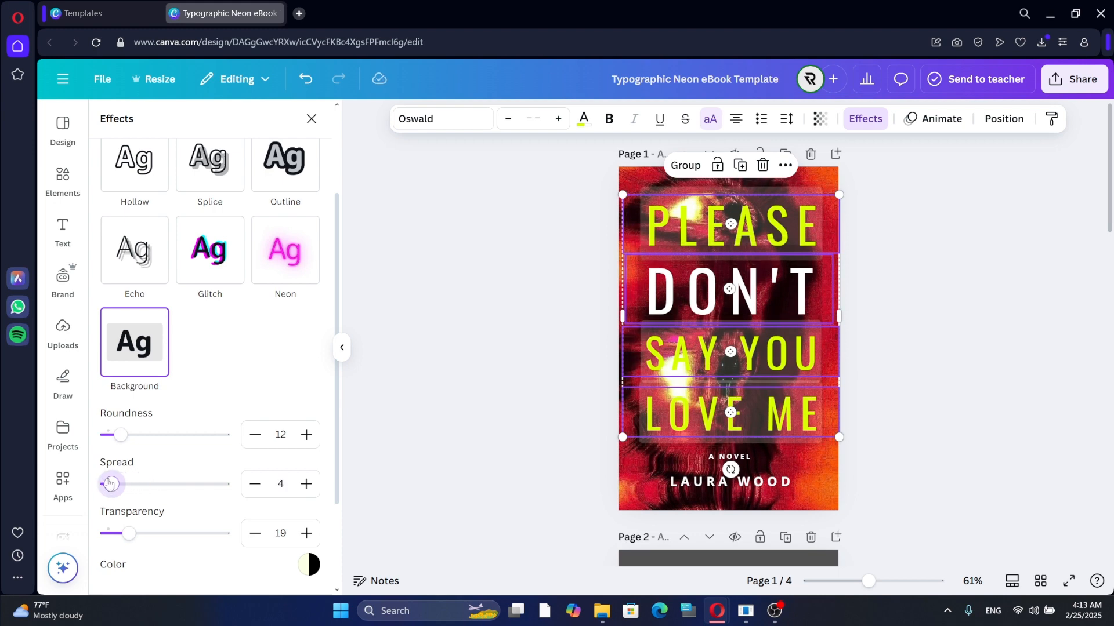
left_click_drag(111, 484, 115, 483)
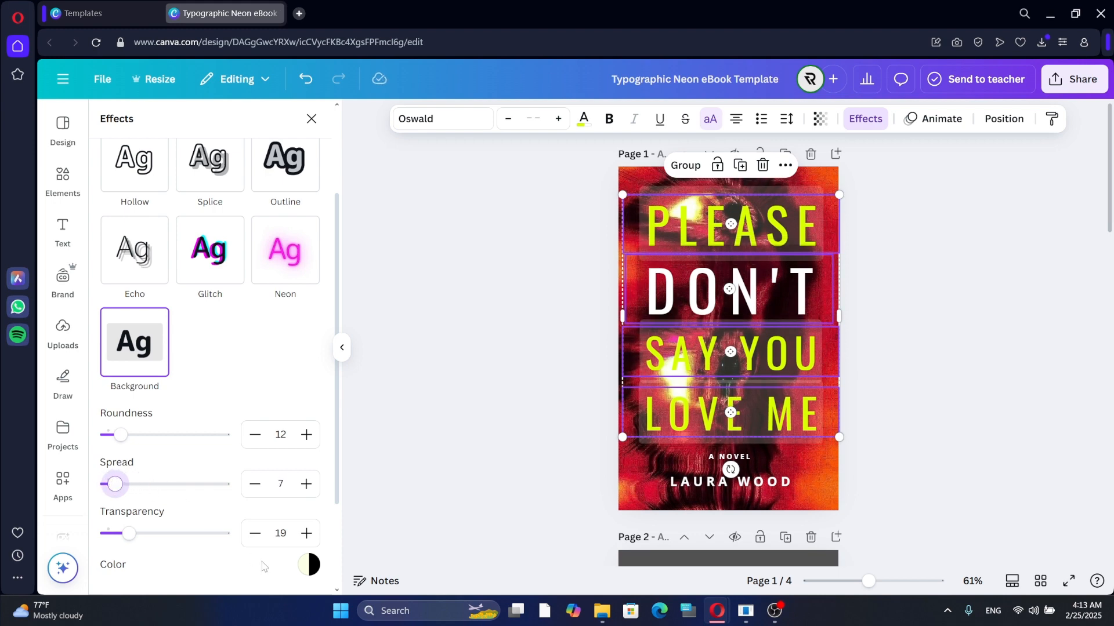
left_click(308, 565)
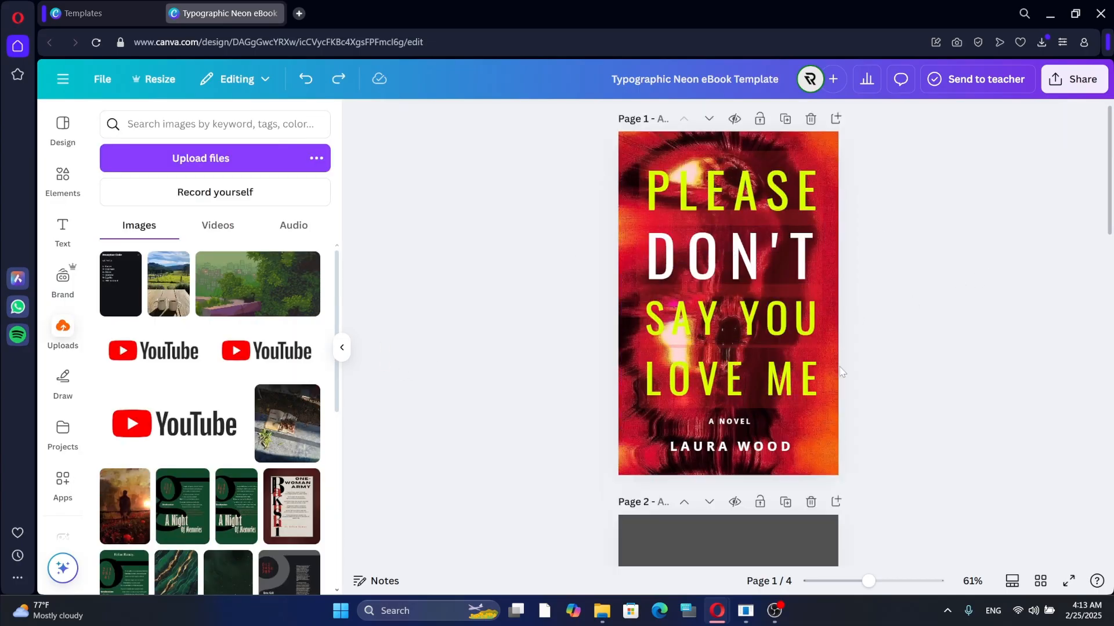
Scroll through the pages, duplicating the quote and chapter pages to reach six pages
scroll("down", 3)
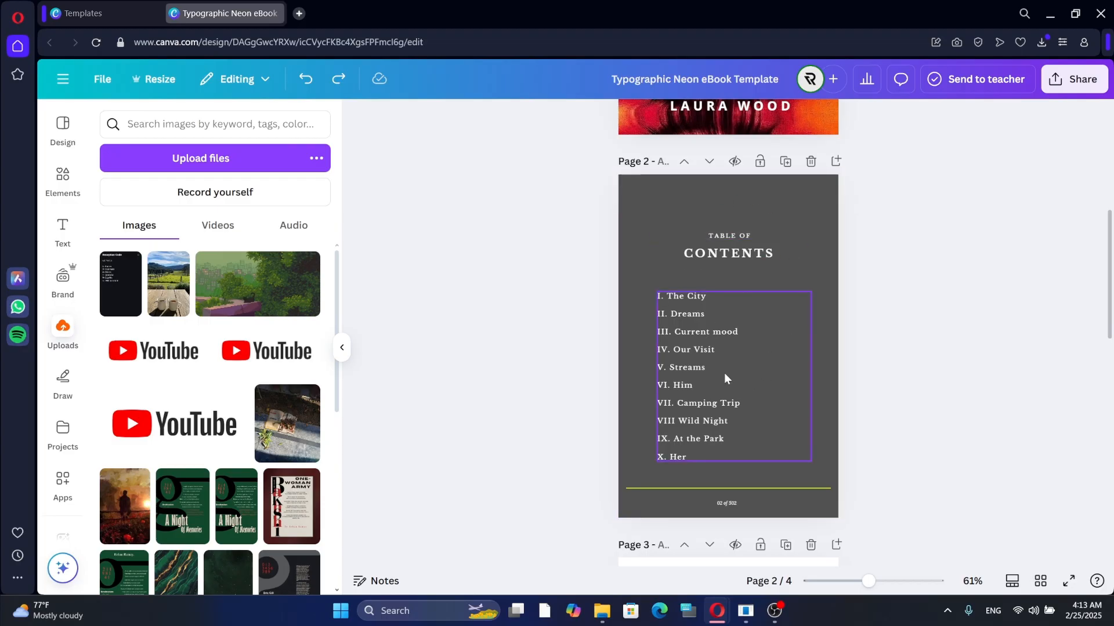
scroll("down", 3)
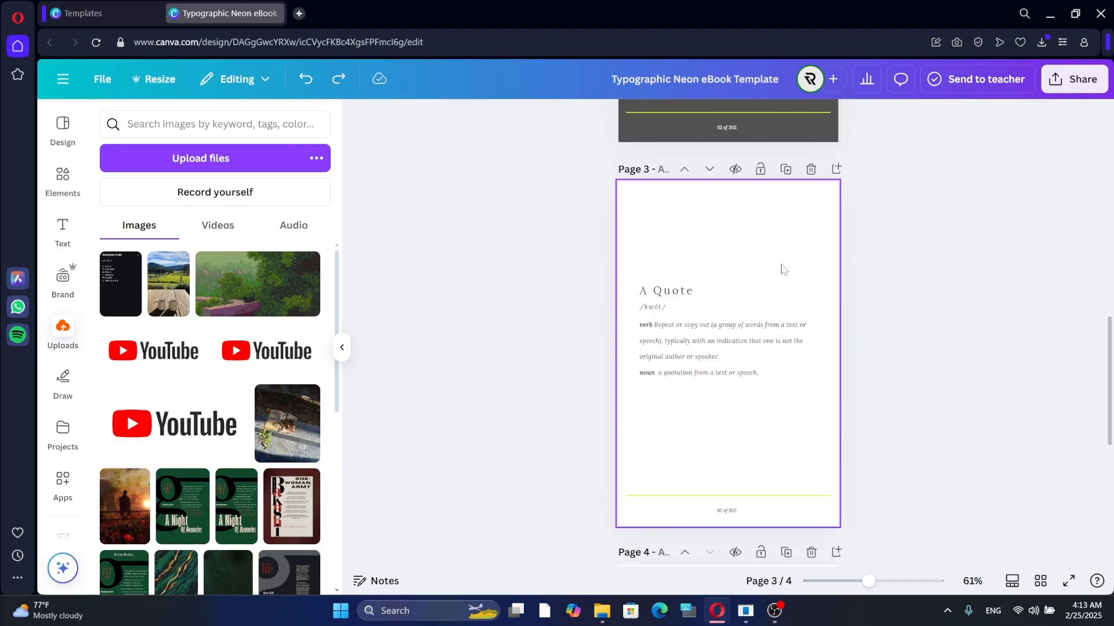
scroll("down", 3)
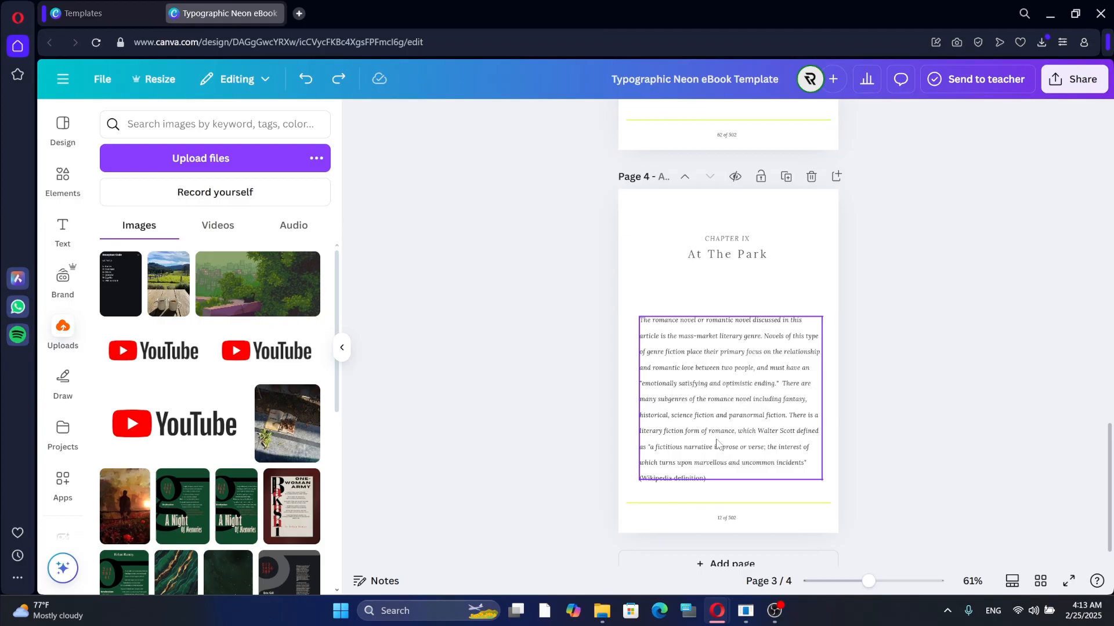
scroll("down", 3)
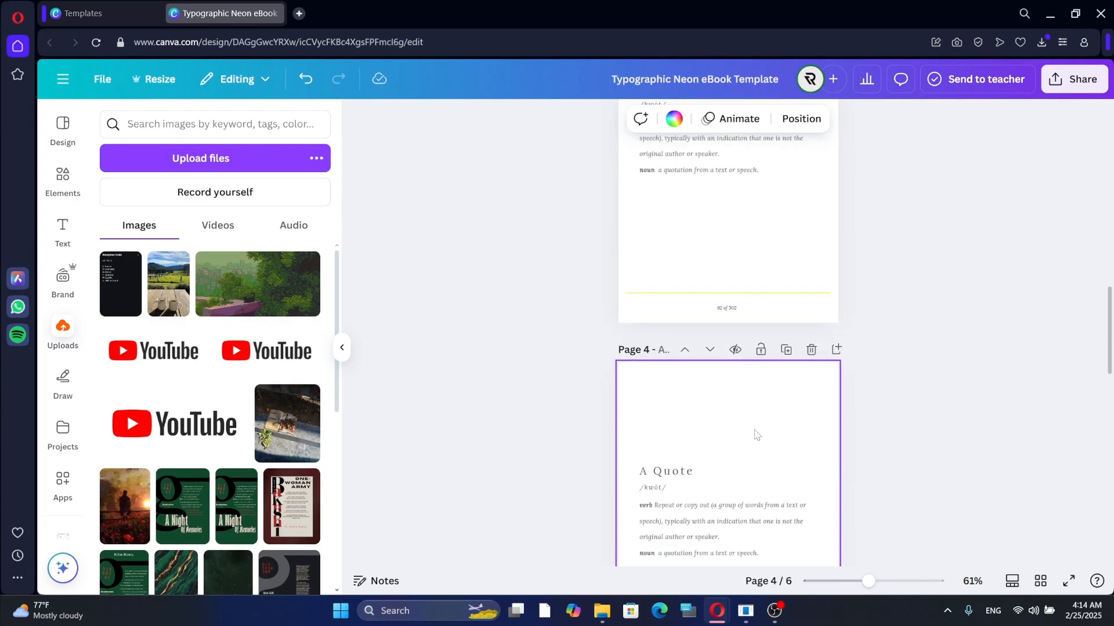
scroll("down", 3)
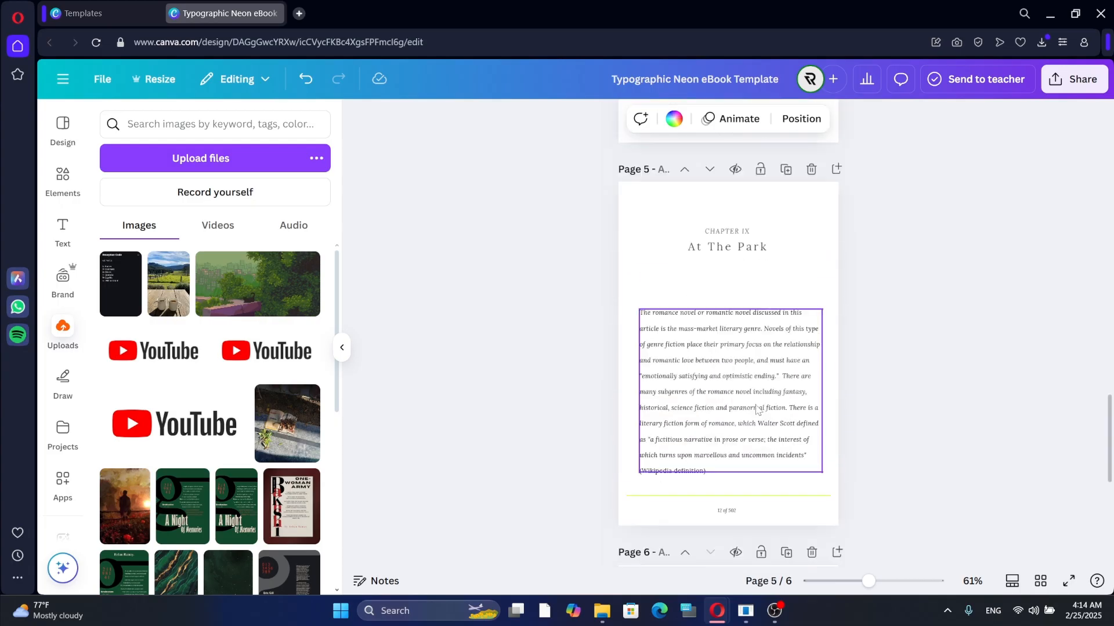
scroll("down", 3)
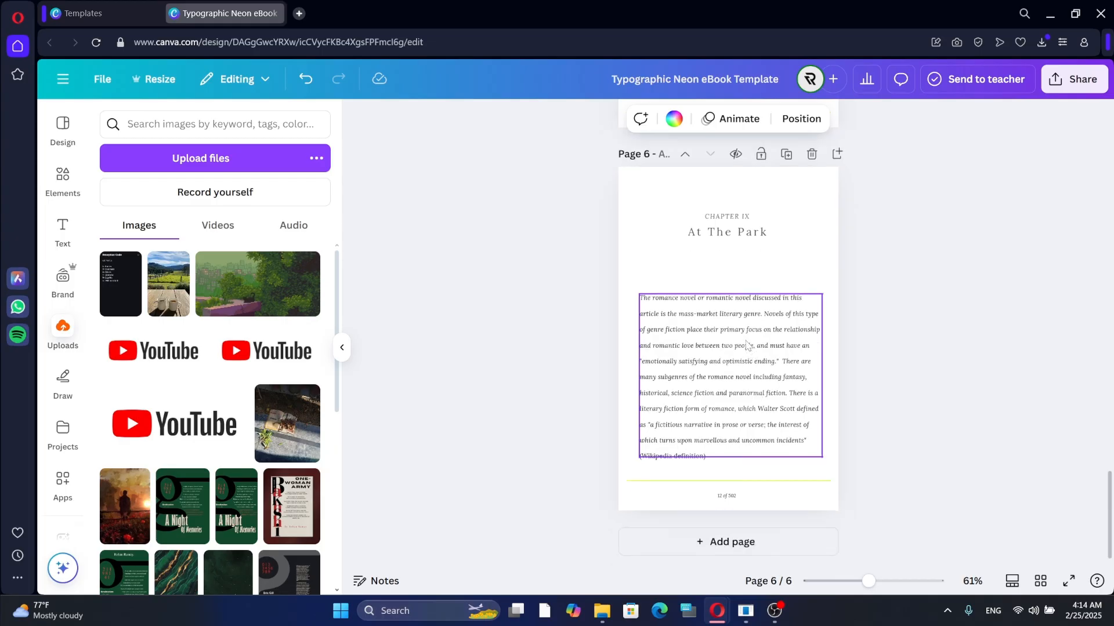
Retitle the last page's chapter heading as THE END and move it to the page centre
left_click(726, 232)
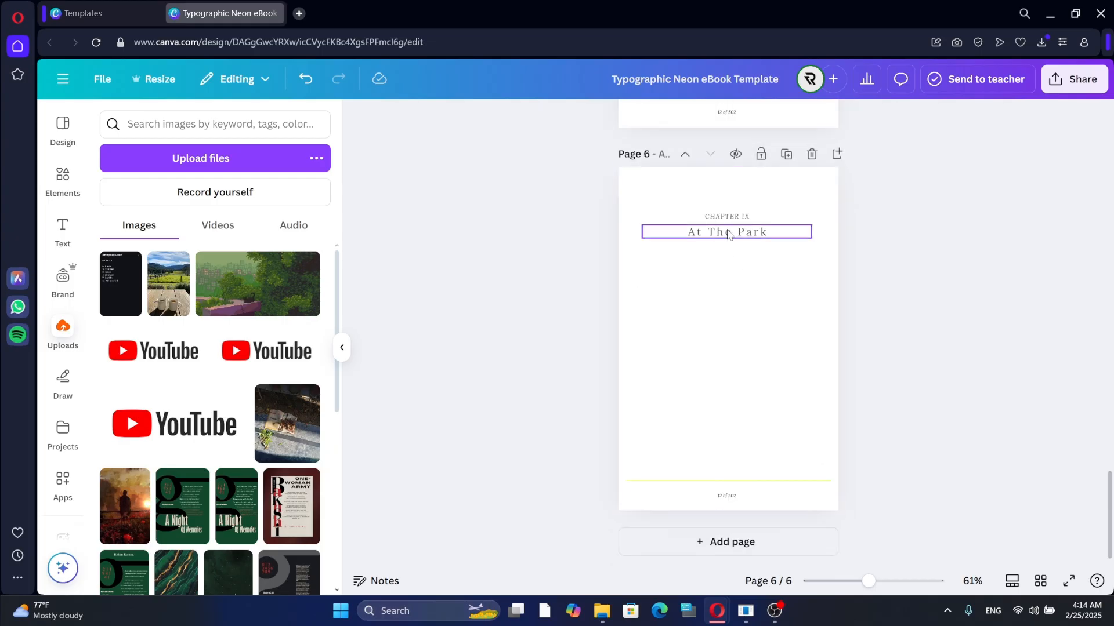
type("THE END")
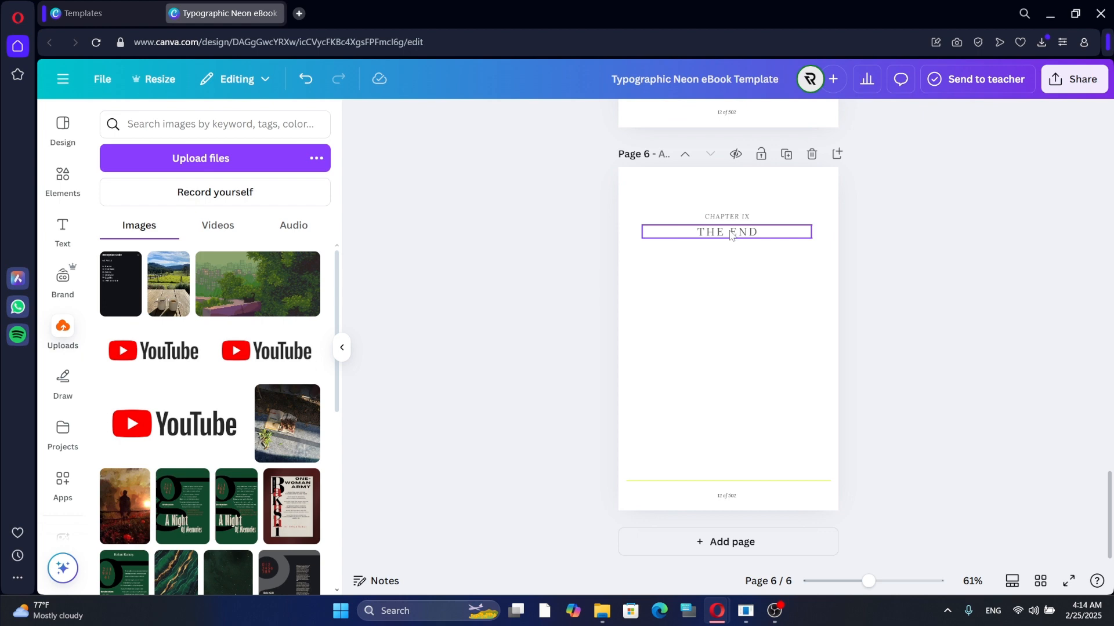
left_click_drag(726, 232, 716, 327)
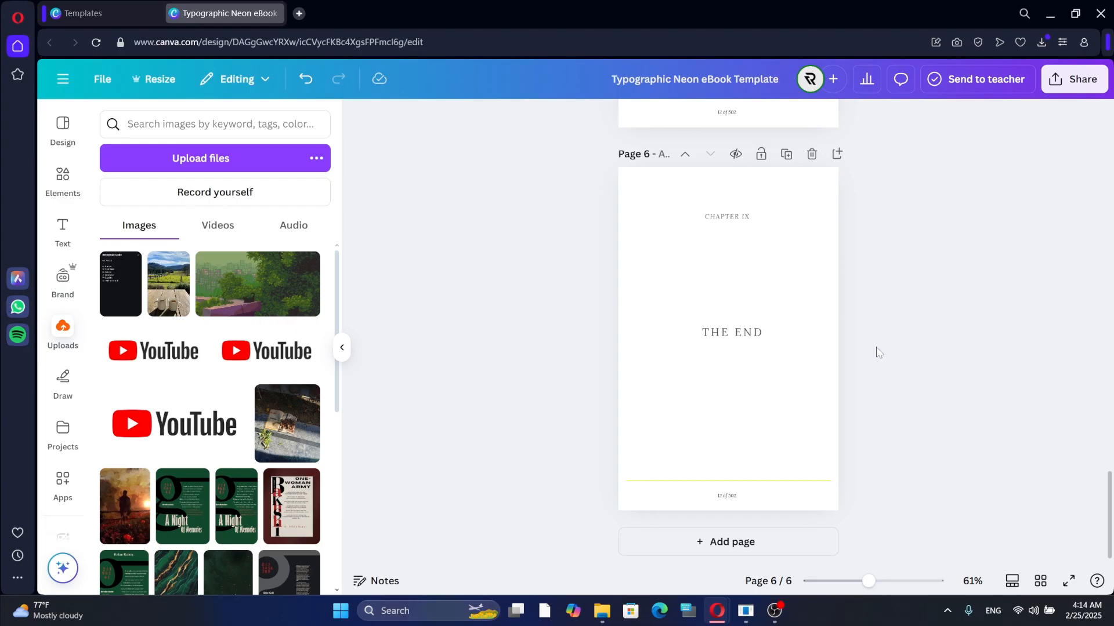
mouse_move(935, 333)
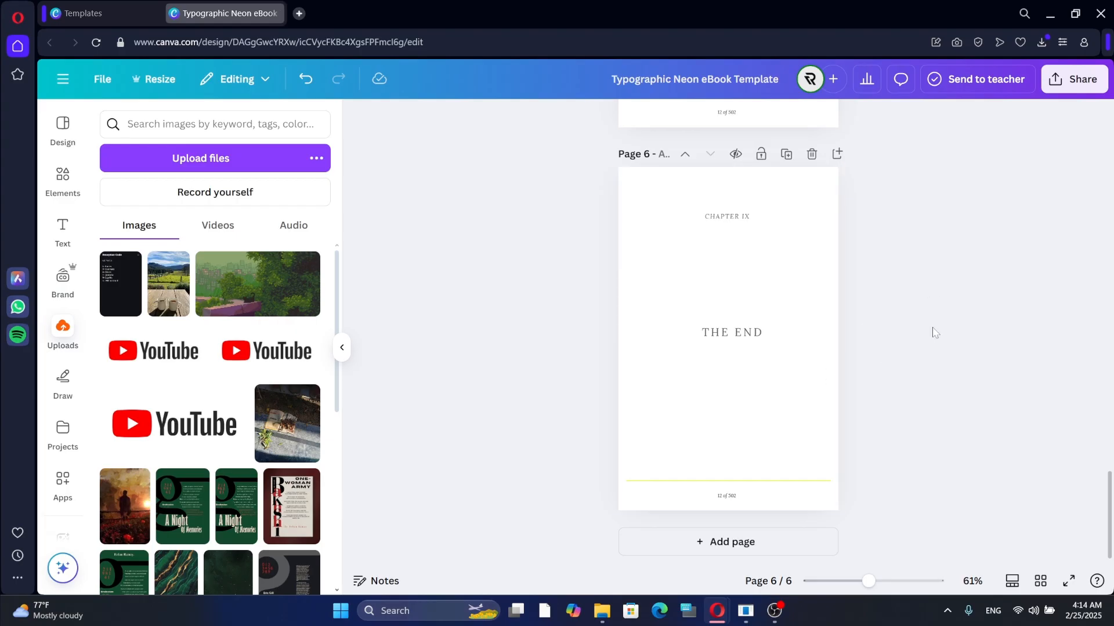
From Share's publishing options, choose the Simplebooklet Flip app
left_click(1074, 79)
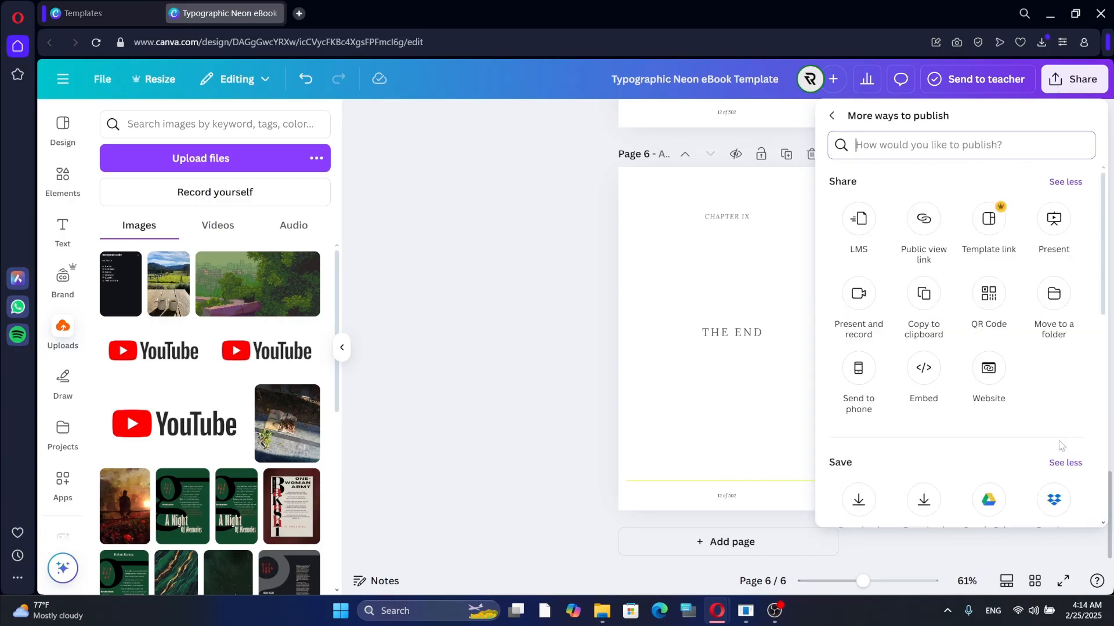
scroll("down", 3)
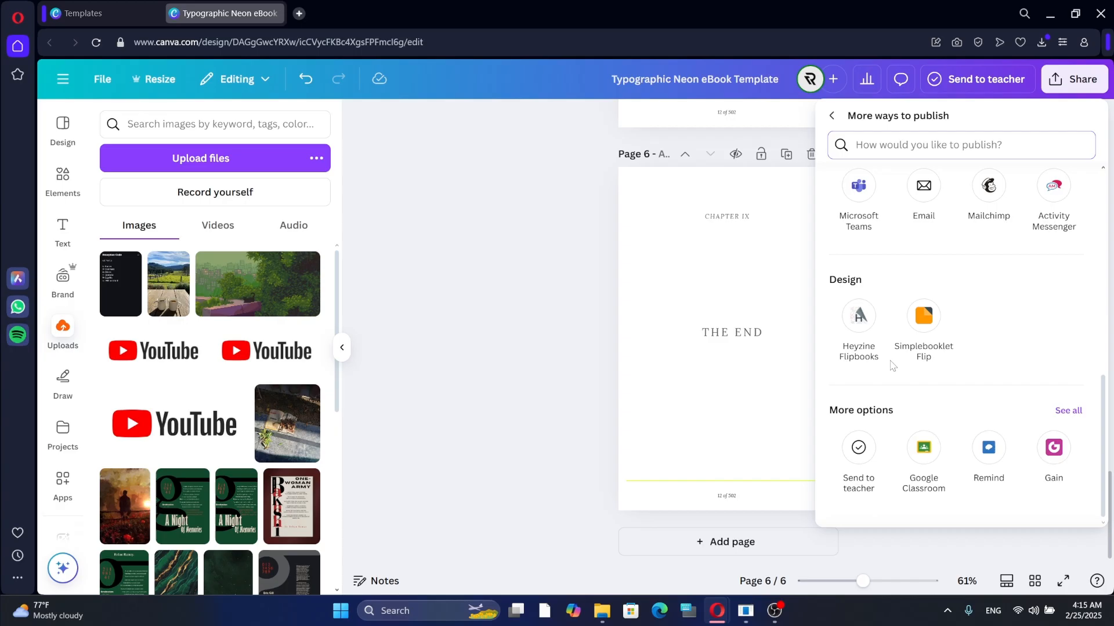
left_click(922, 320)
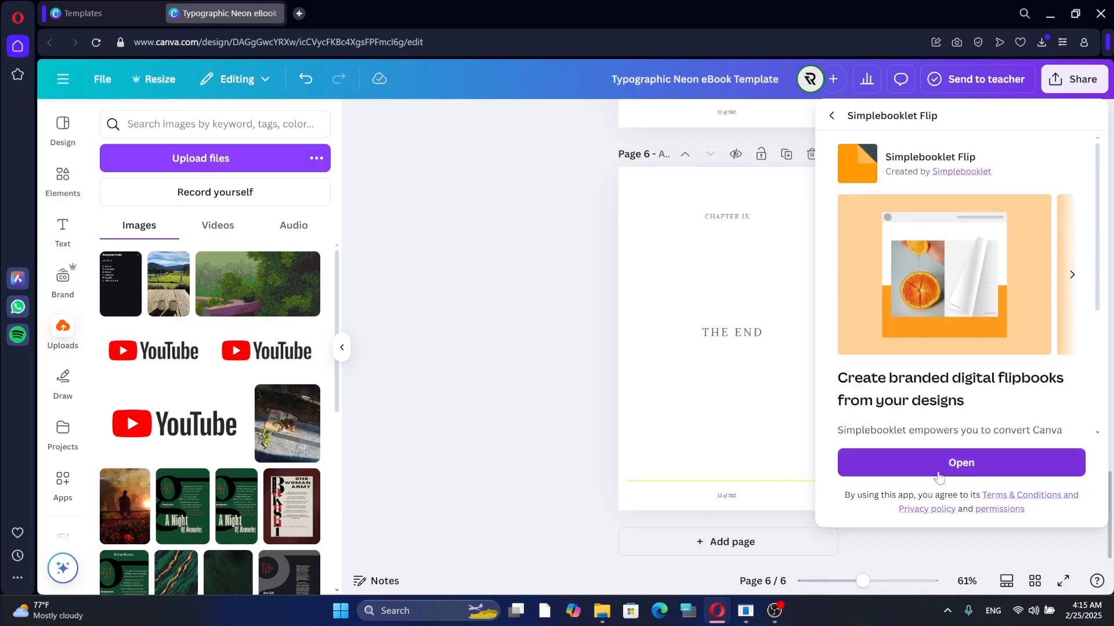
Connect Simplebooklet via Google sign-in and export the design as a flipbook
left_click(960, 463)
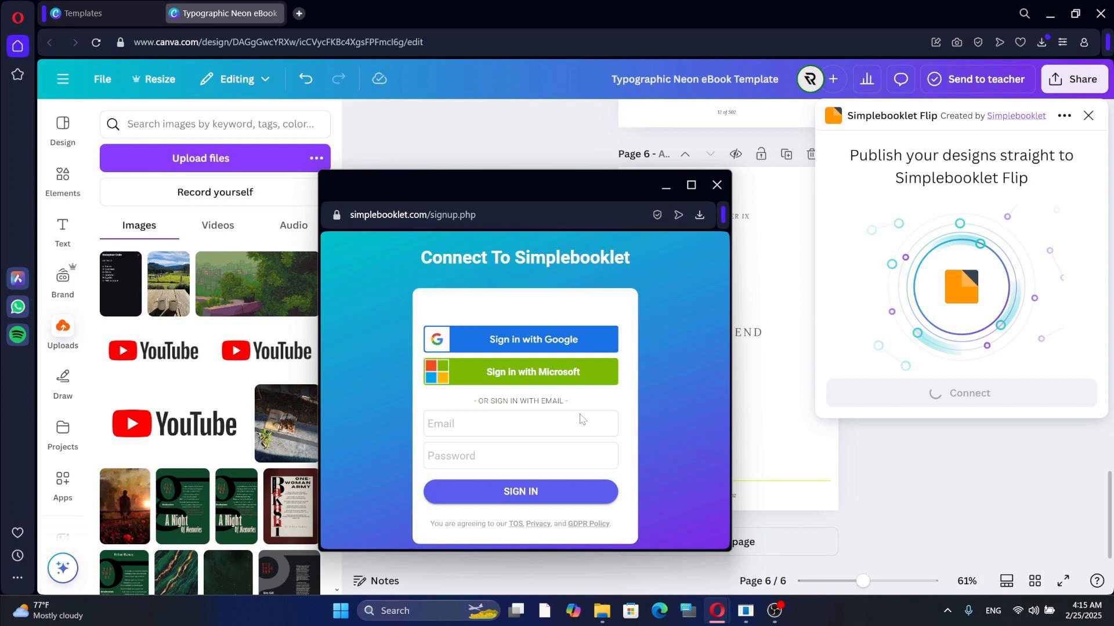
left_click(519, 338)
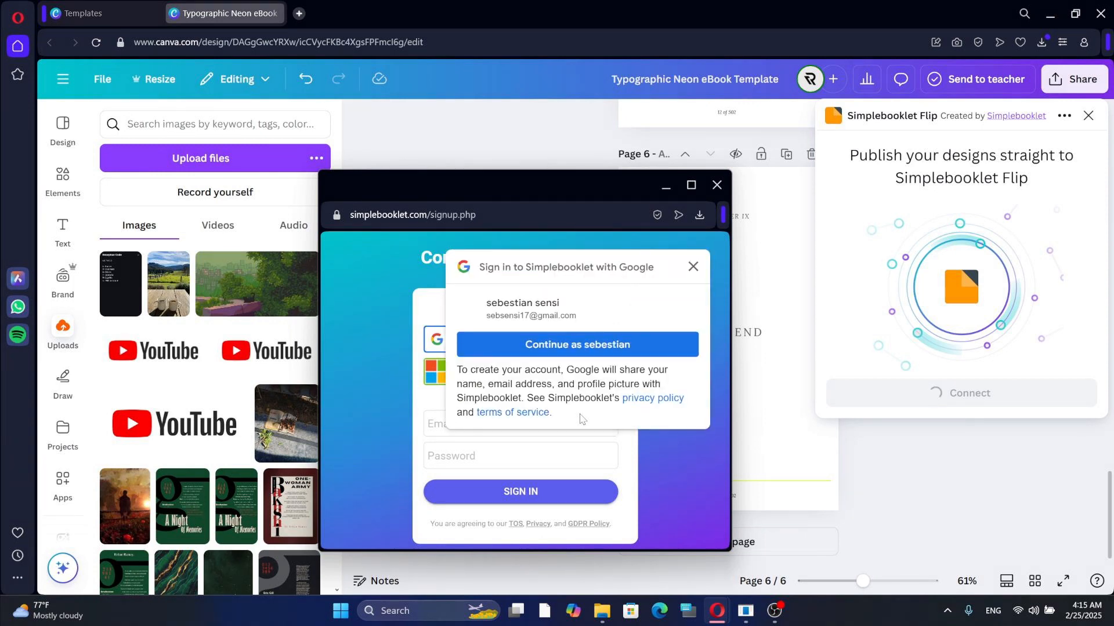
left_click(576, 345)
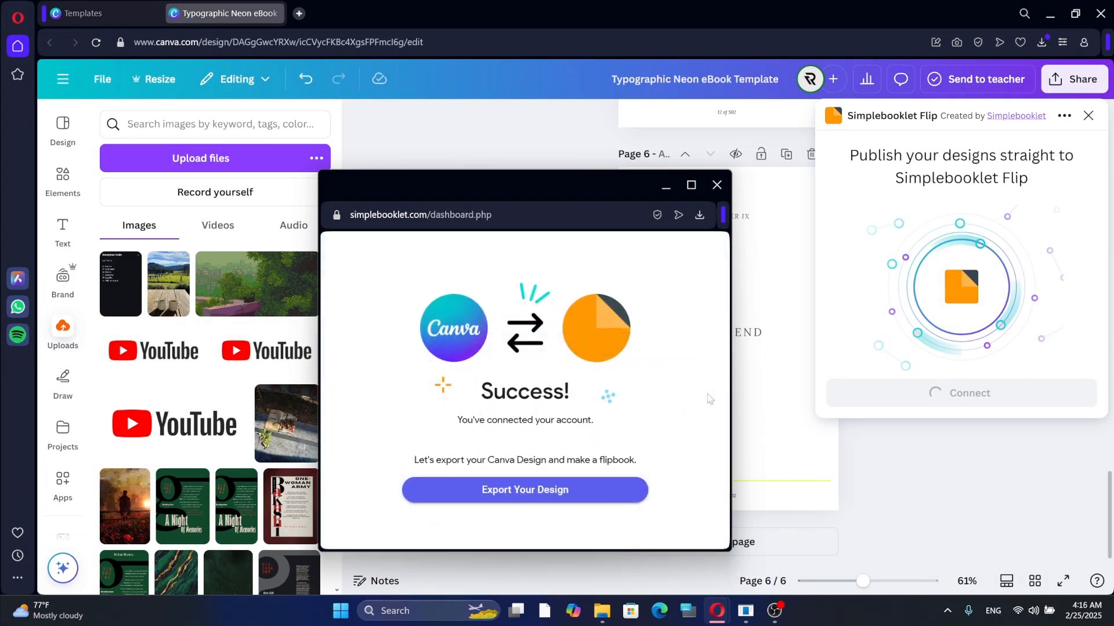
mouse_move(524, 489)
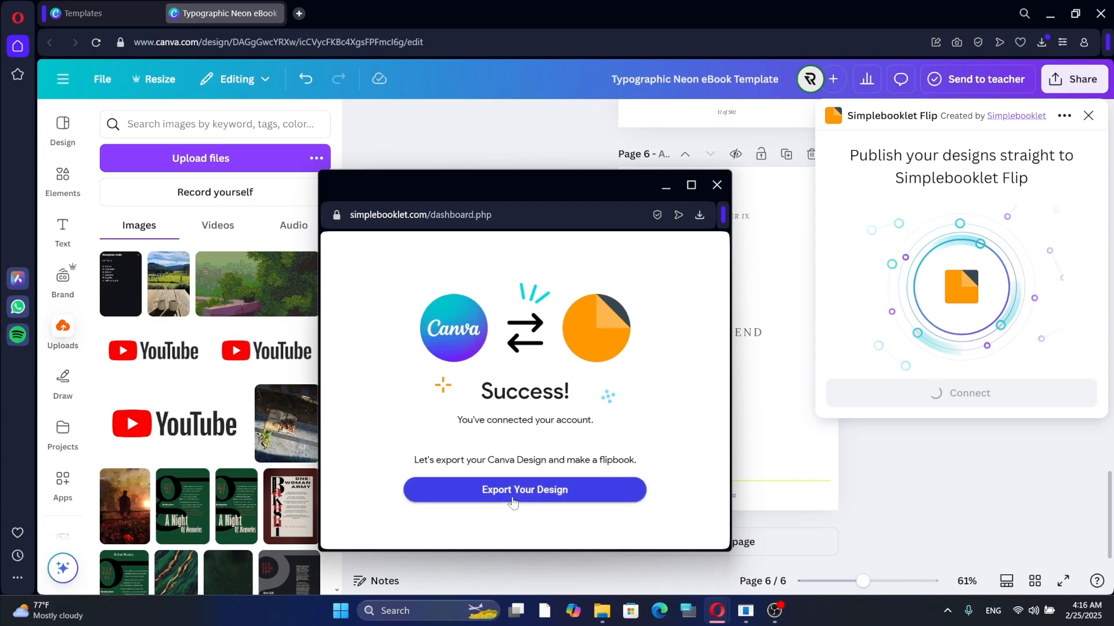
left_click(524, 490)
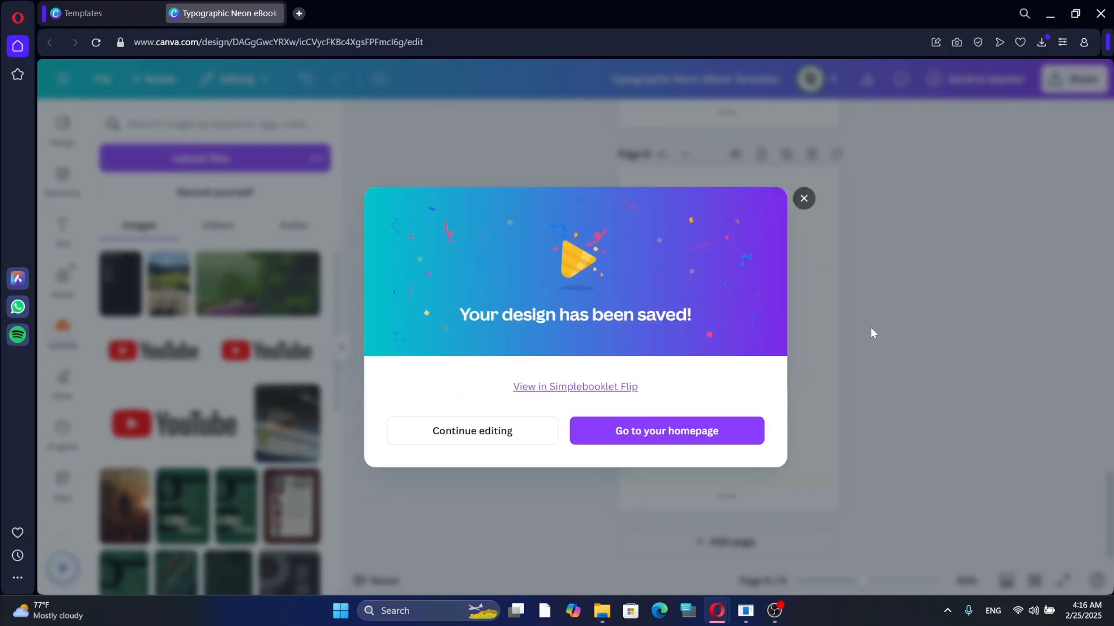
mouse_move(703, 410)
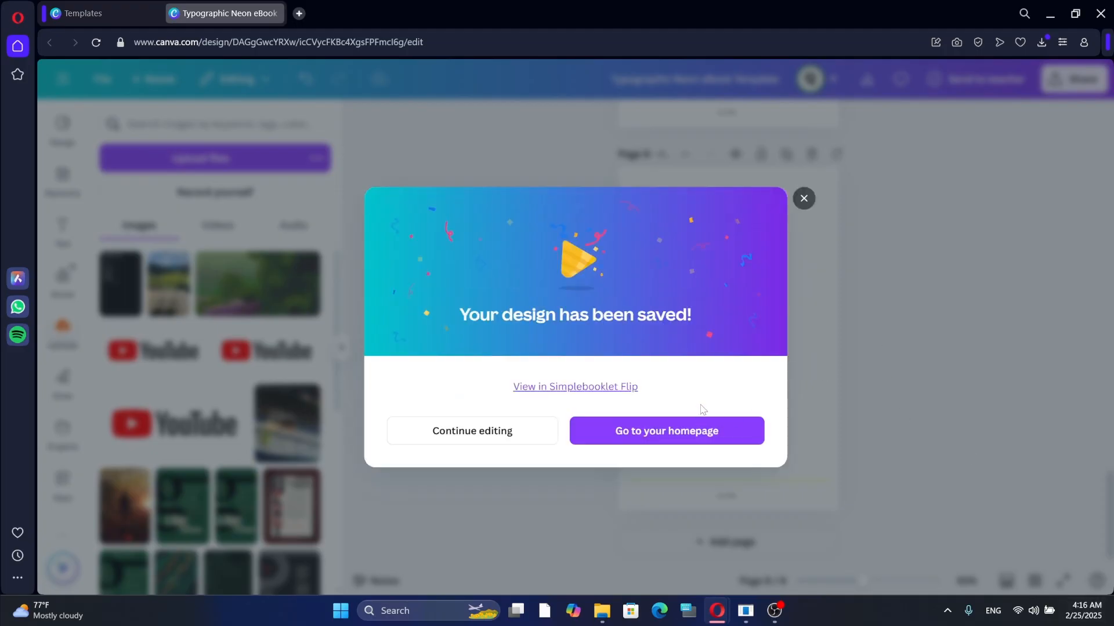
mouse_move(574, 386)
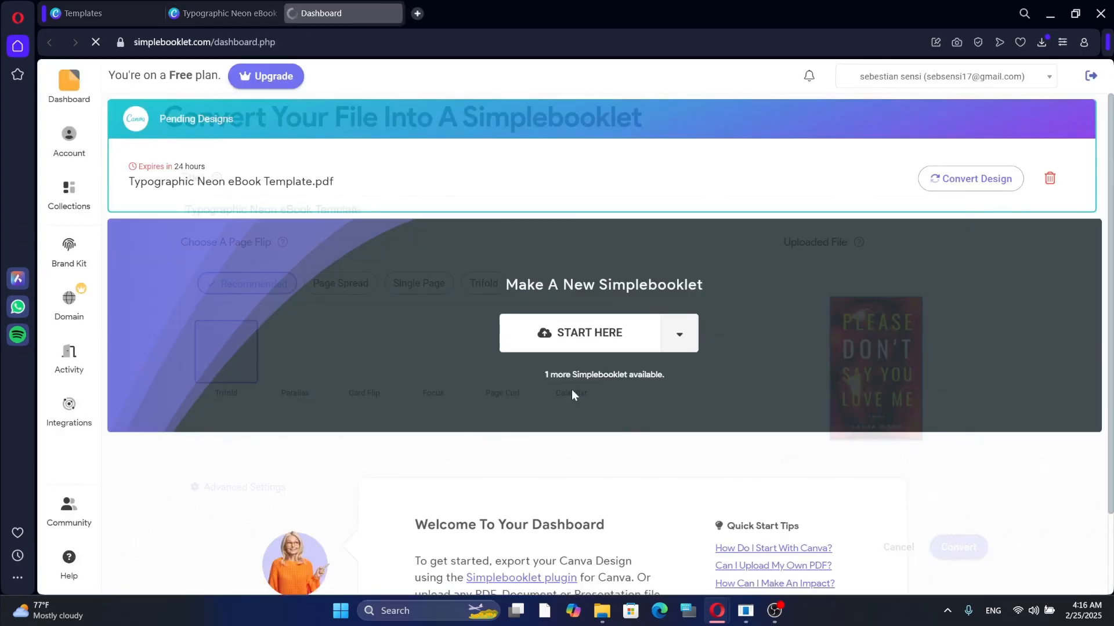
Convert the pending ebook design into a flipbook with the Page Curl flip style
left_click(970, 179)
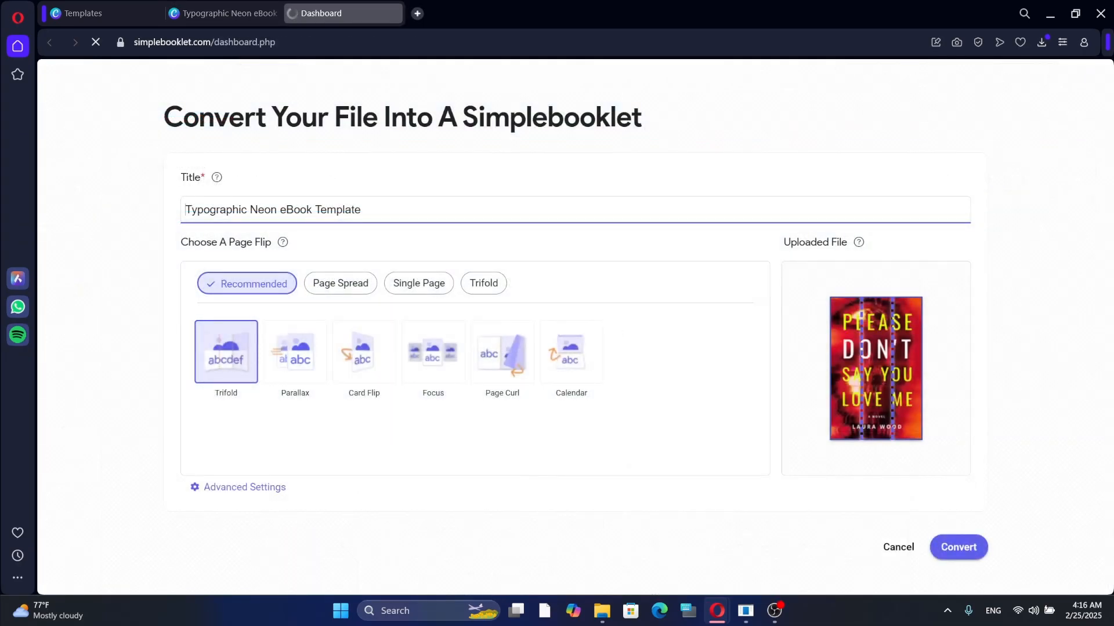
type("SAMP")
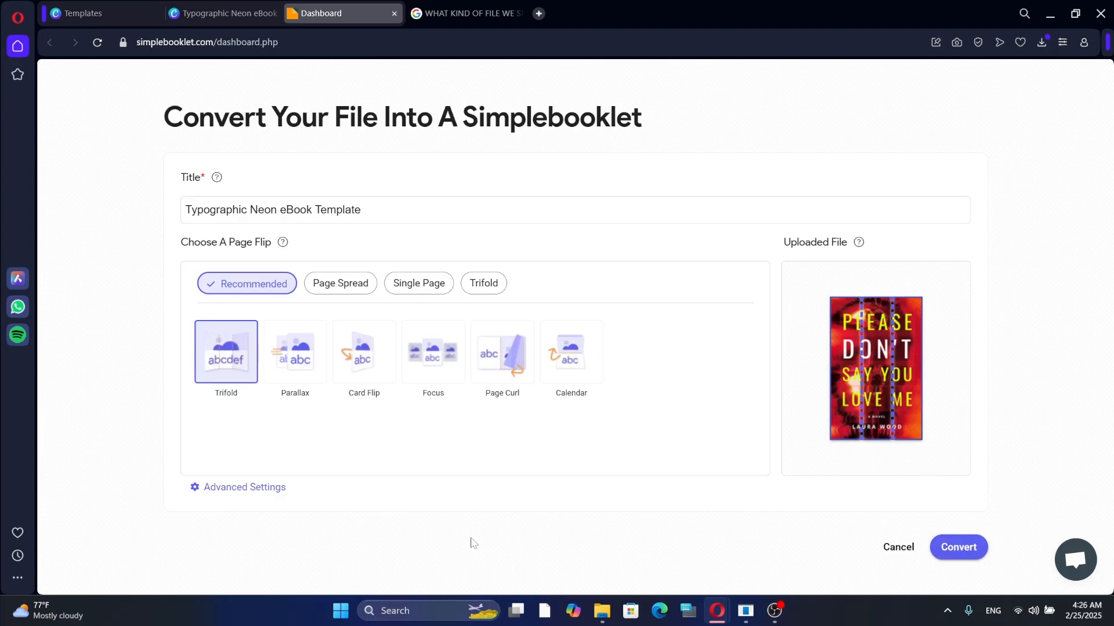
mouse_move(554, 389)
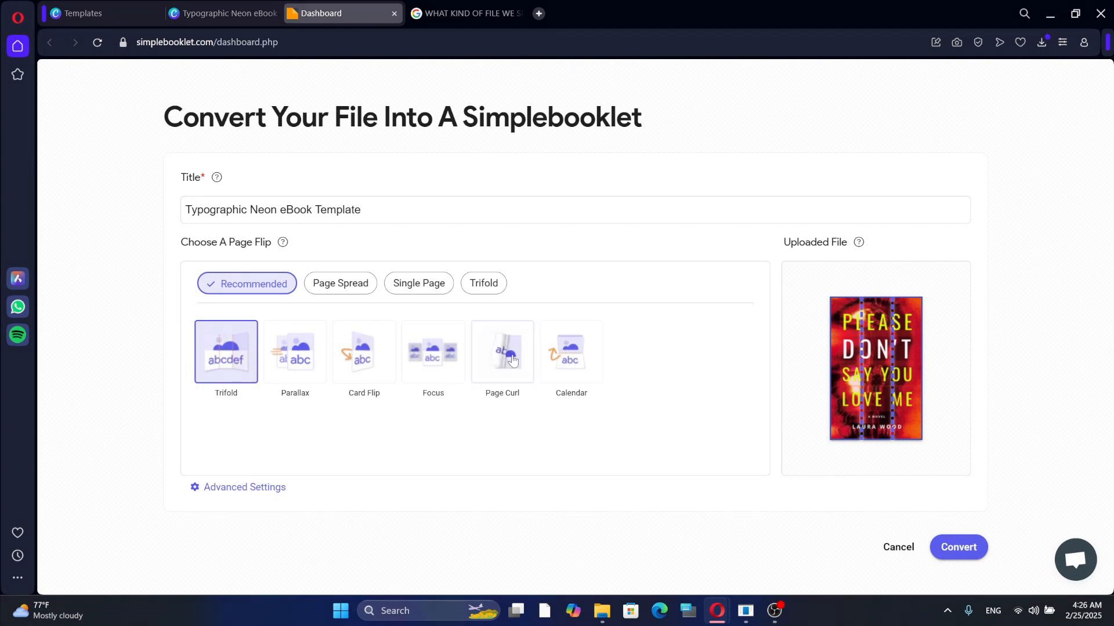
left_click(501, 350)
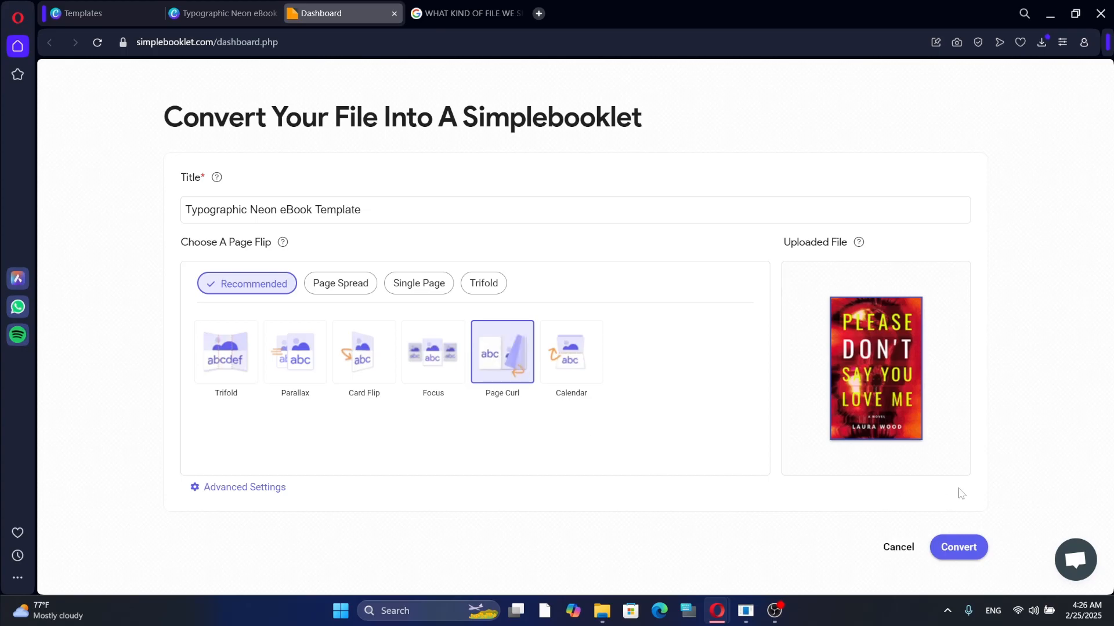
left_click(957, 546)
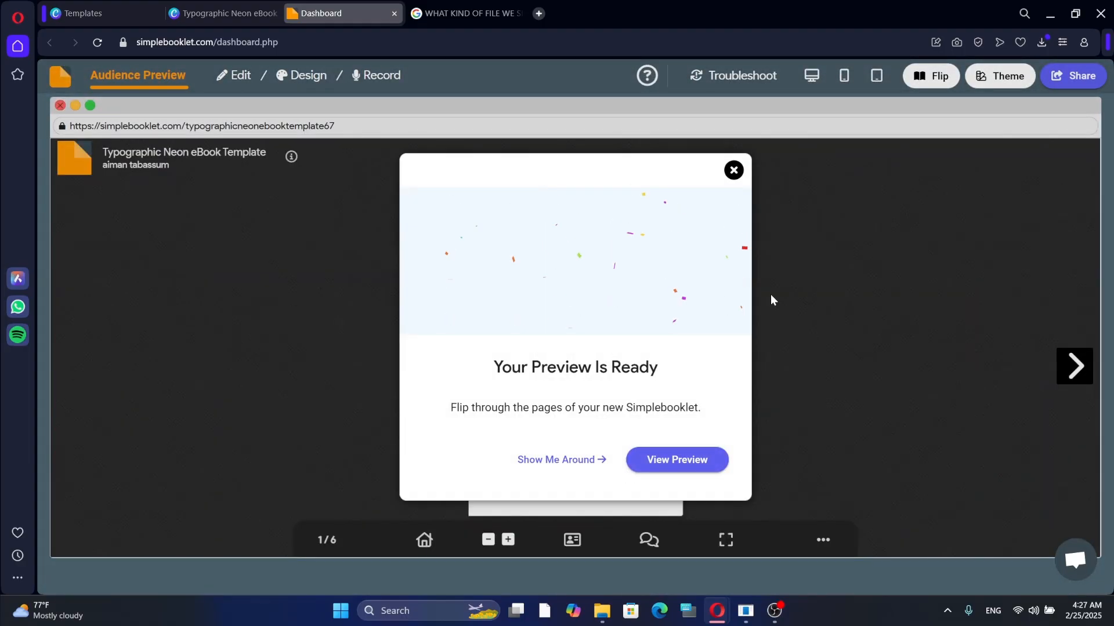
Preview the flipbook and flip to its next page before returning to the dashboard
left_click(676, 460)
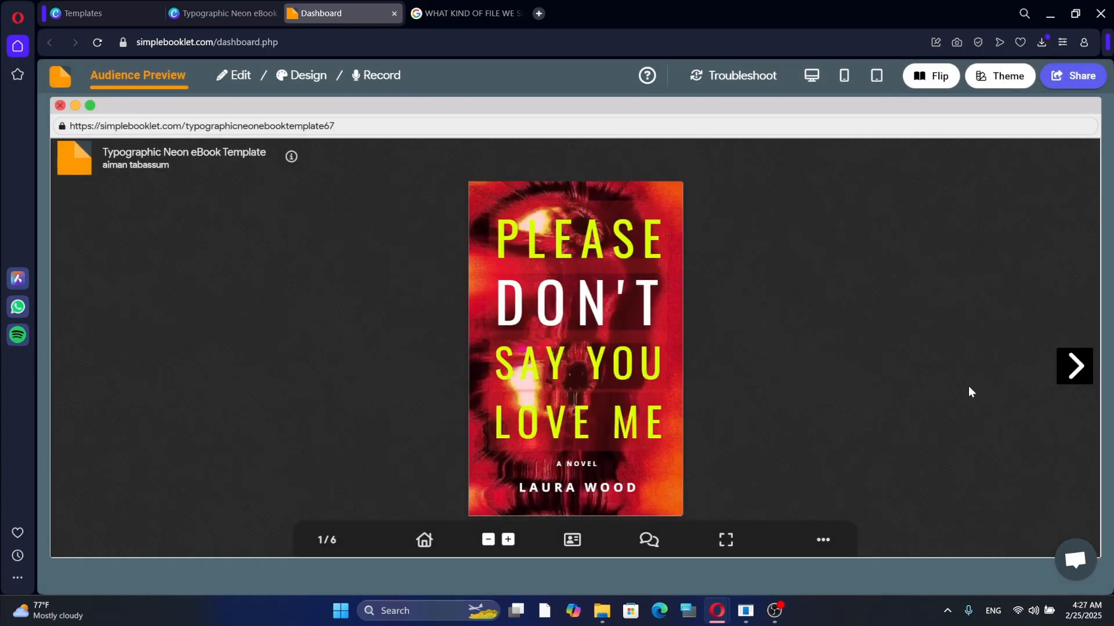
mouse_move(1075, 378)
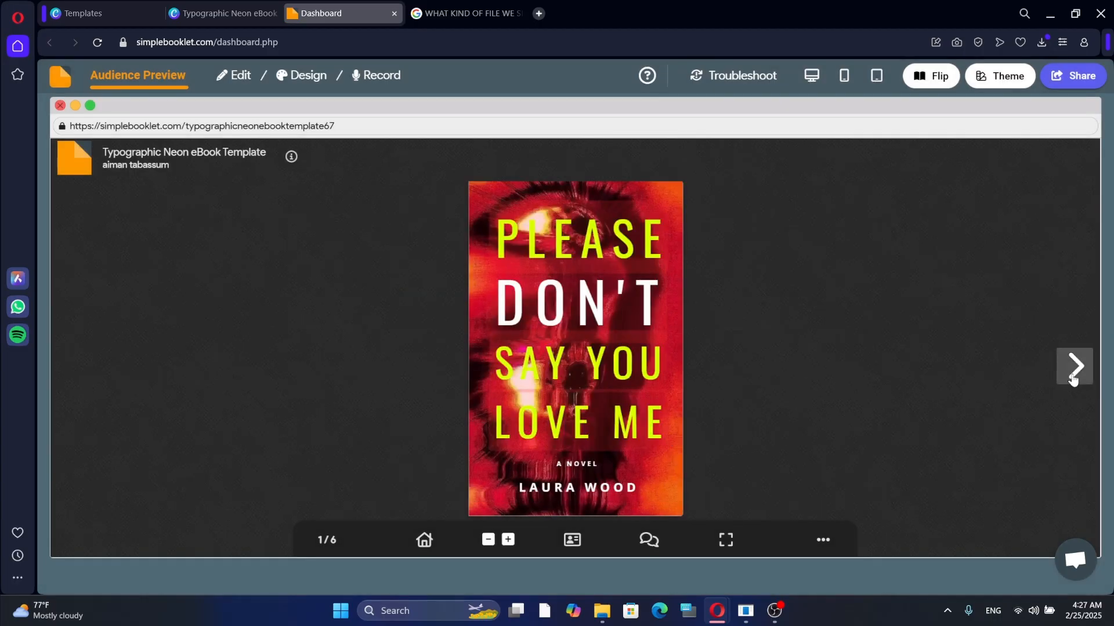
left_click(1073, 367)
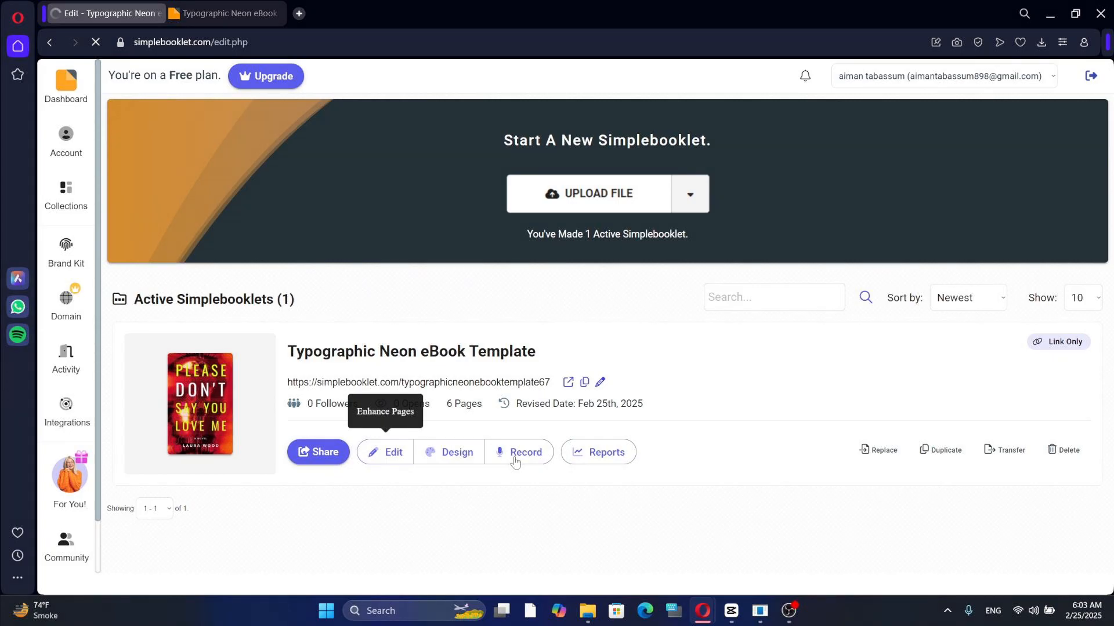
View the booklet's sharing page, then enter the Presentation Designer from the Design tab
left_click(318, 452)
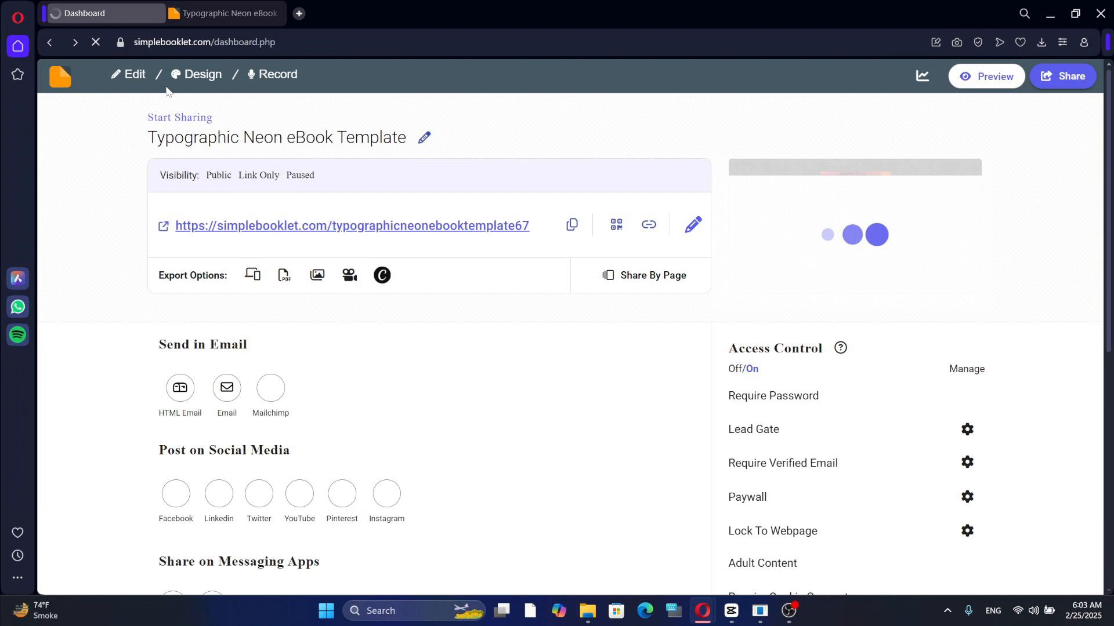
left_click(201, 74)
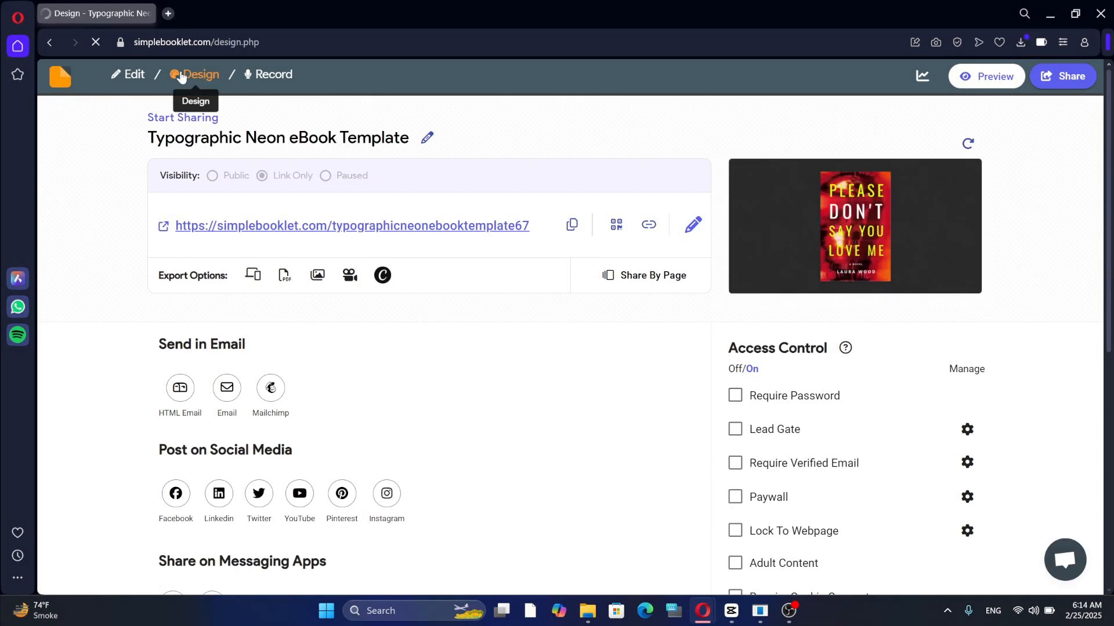
left_click(201, 74)
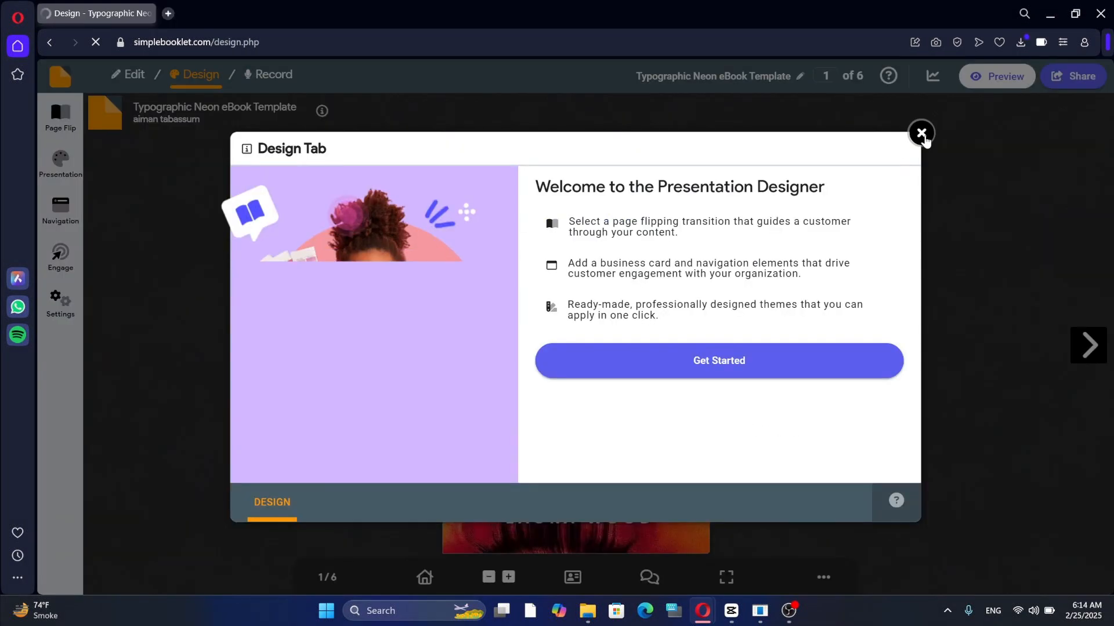
Dismiss the designer welcome and keep the Page Curl transition in Page Flip settings
left_click(920, 133)
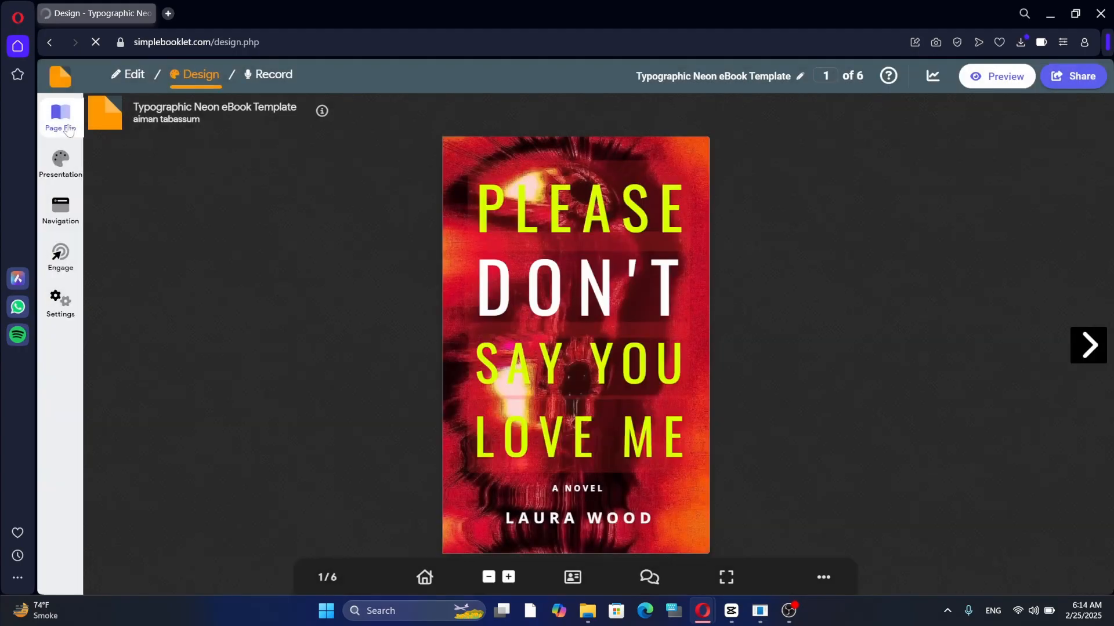
left_click(59, 114)
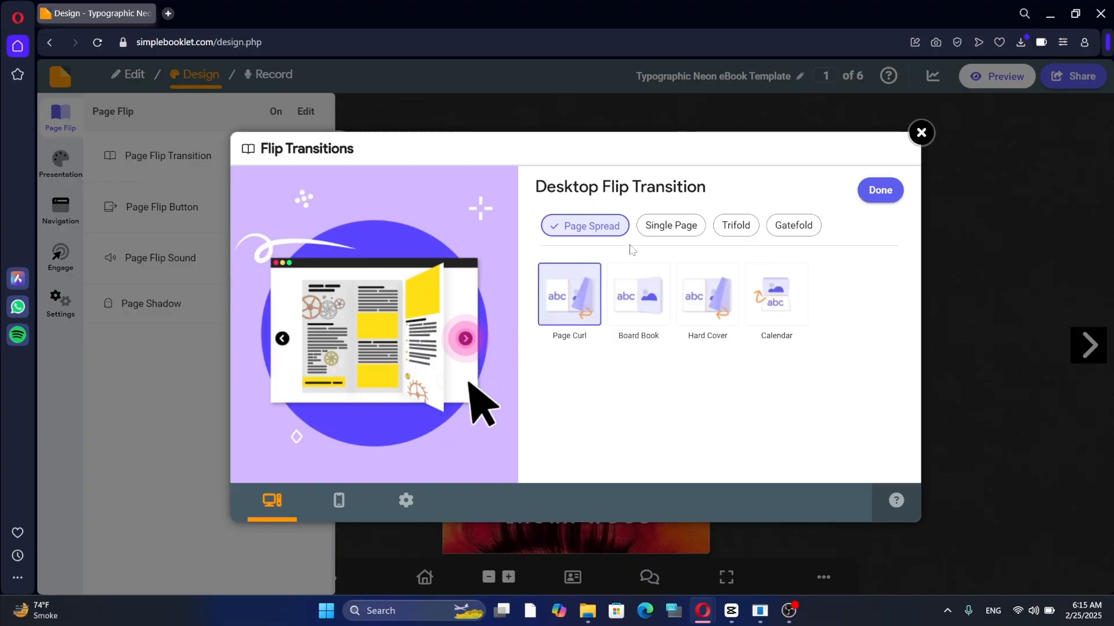
mouse_move(776, 295)
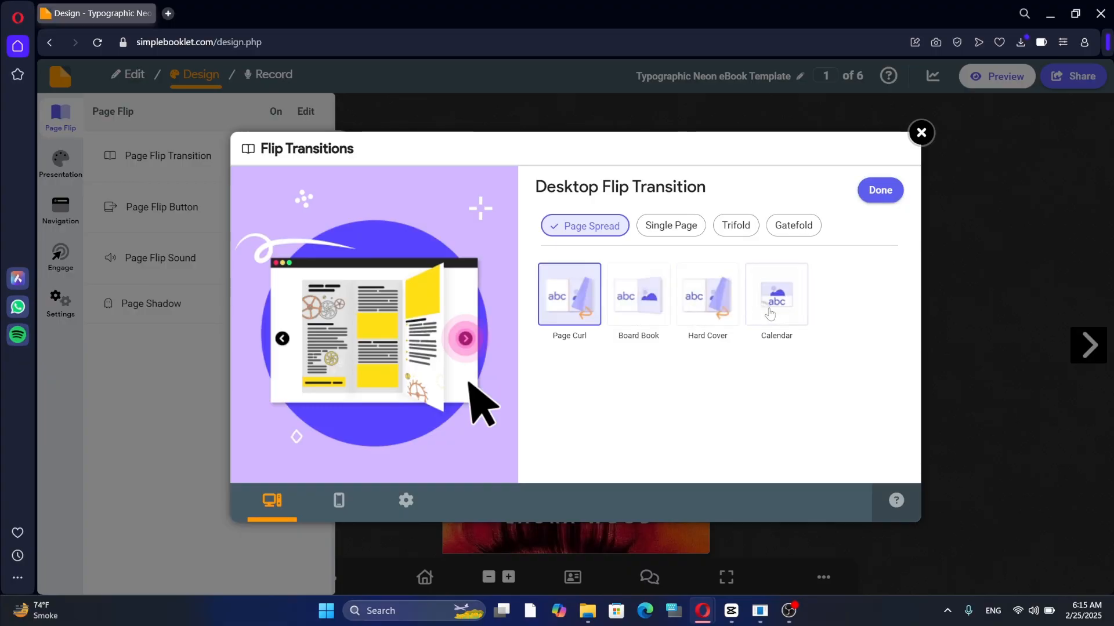
left_click(568, 295)
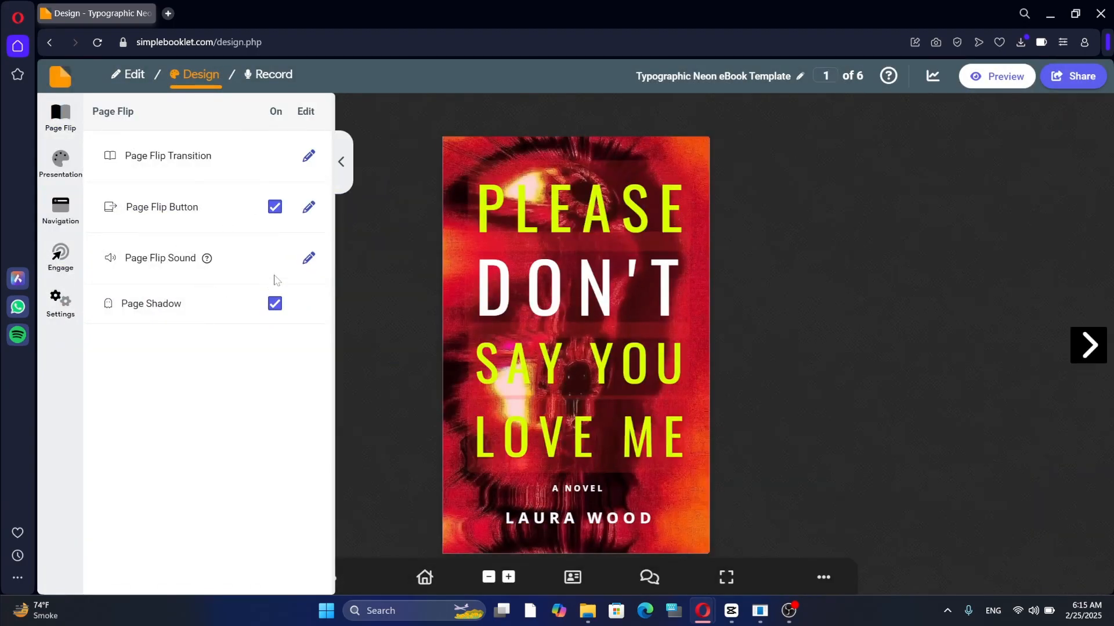
Toggle Page Shadow off and back on, then flip to the table of contents spread
left_click(274, 303)
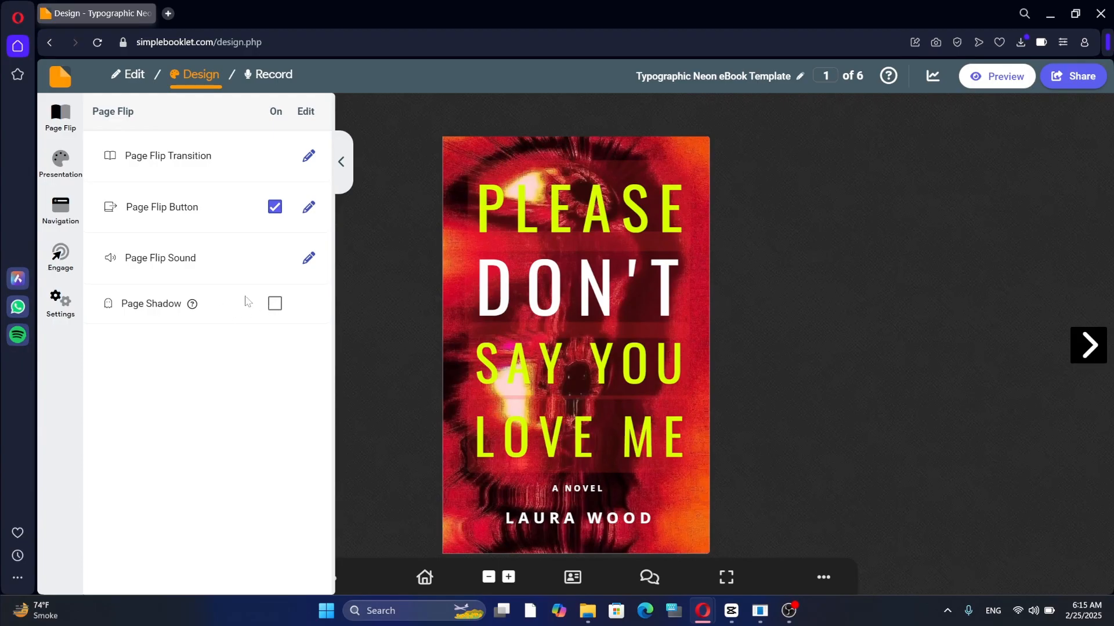
left_click(274, 303)
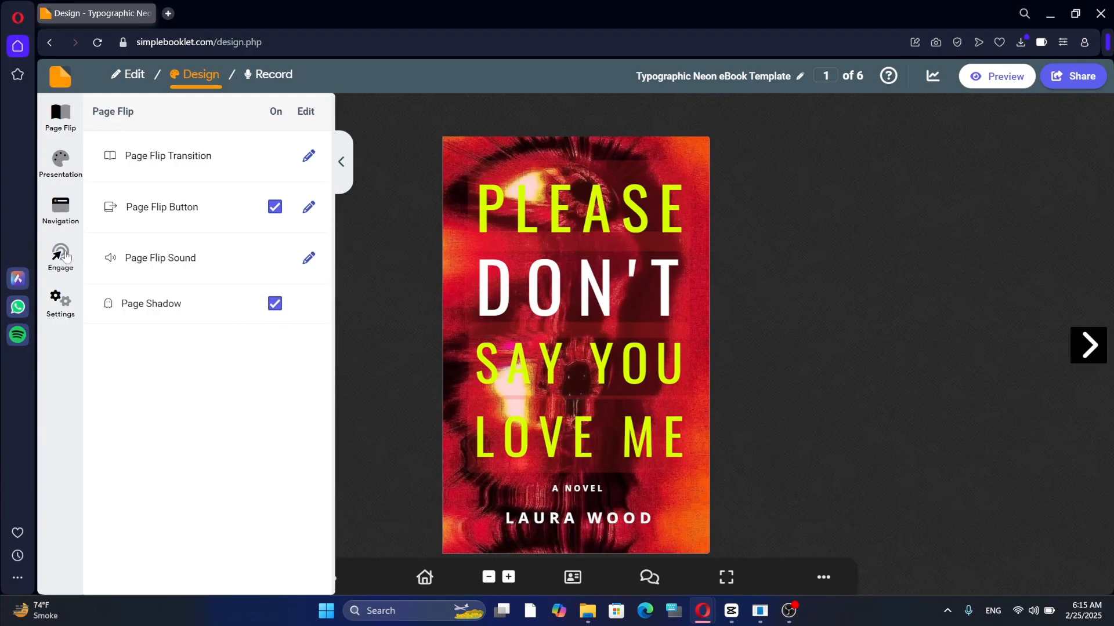
left_click(59, 258)
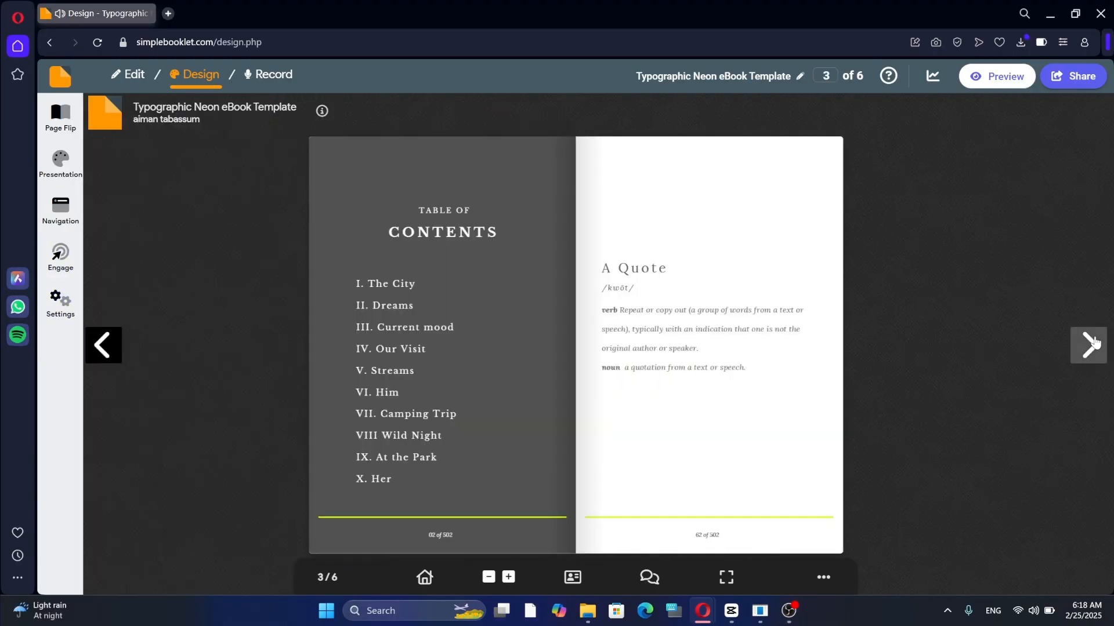
Flip forward to page 5 of 6, the quote and At The Park spread
left_click(1087, 345)
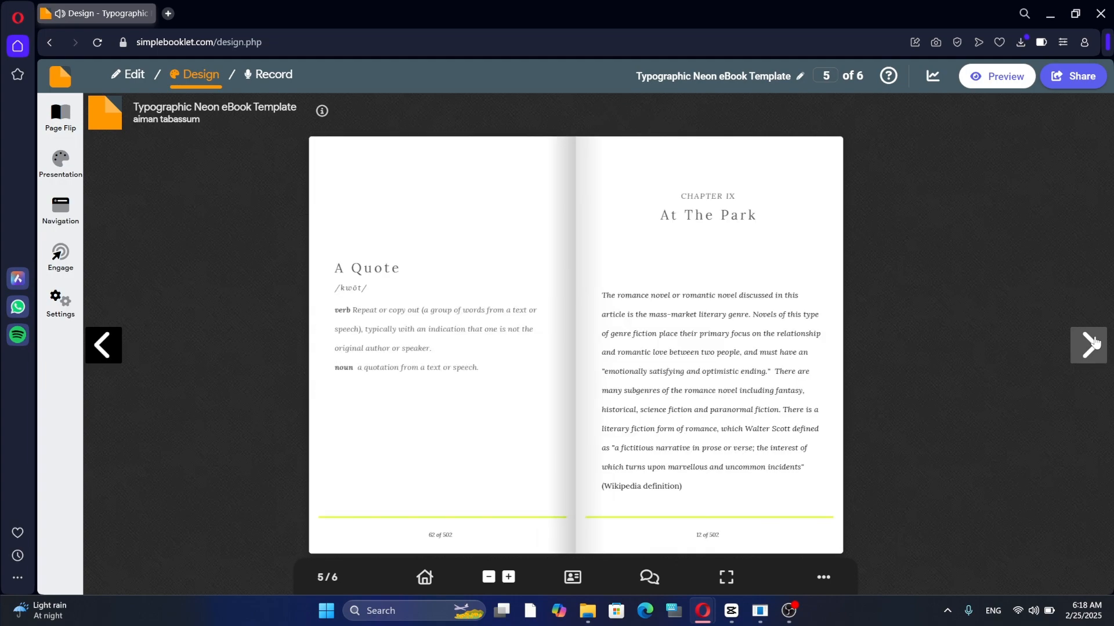
left_click(1089, 346)
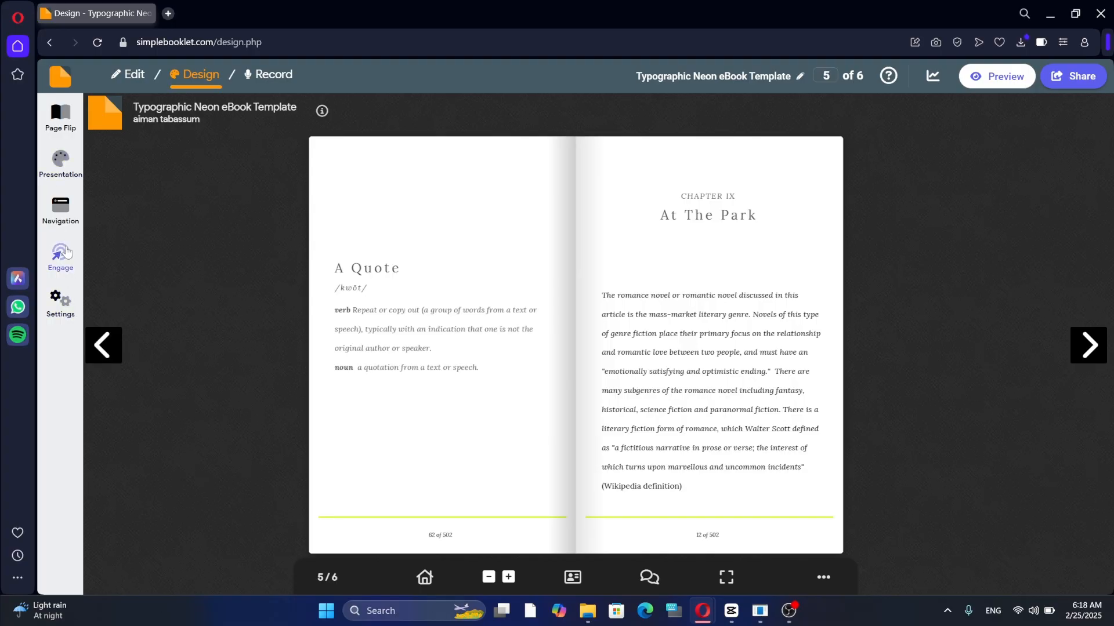
mouse_move(868, 133)
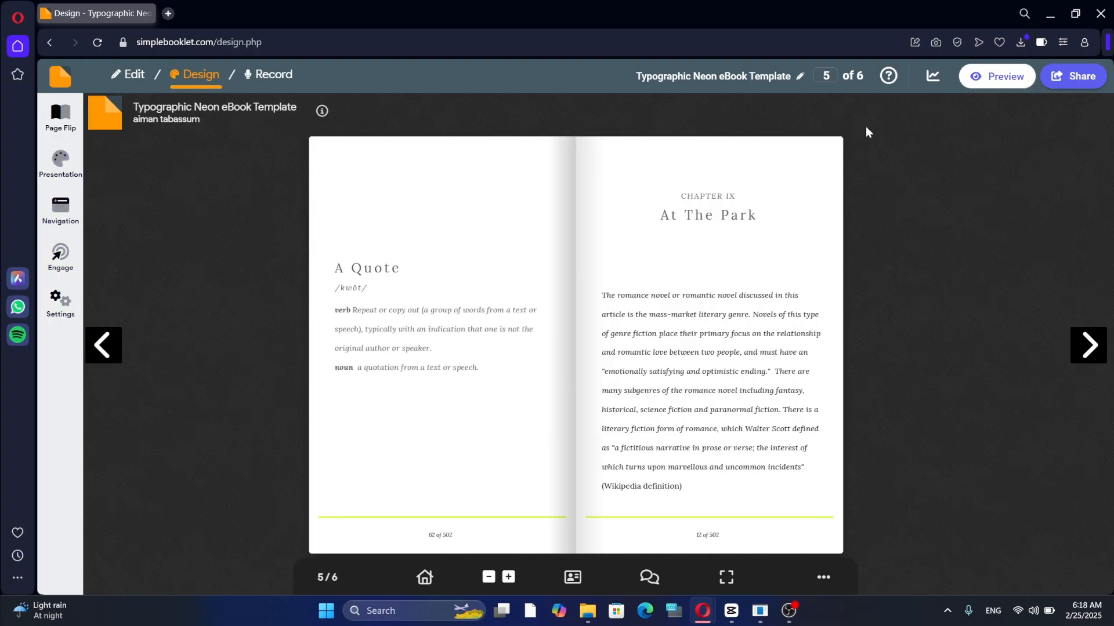
mouse_move(826, 76)
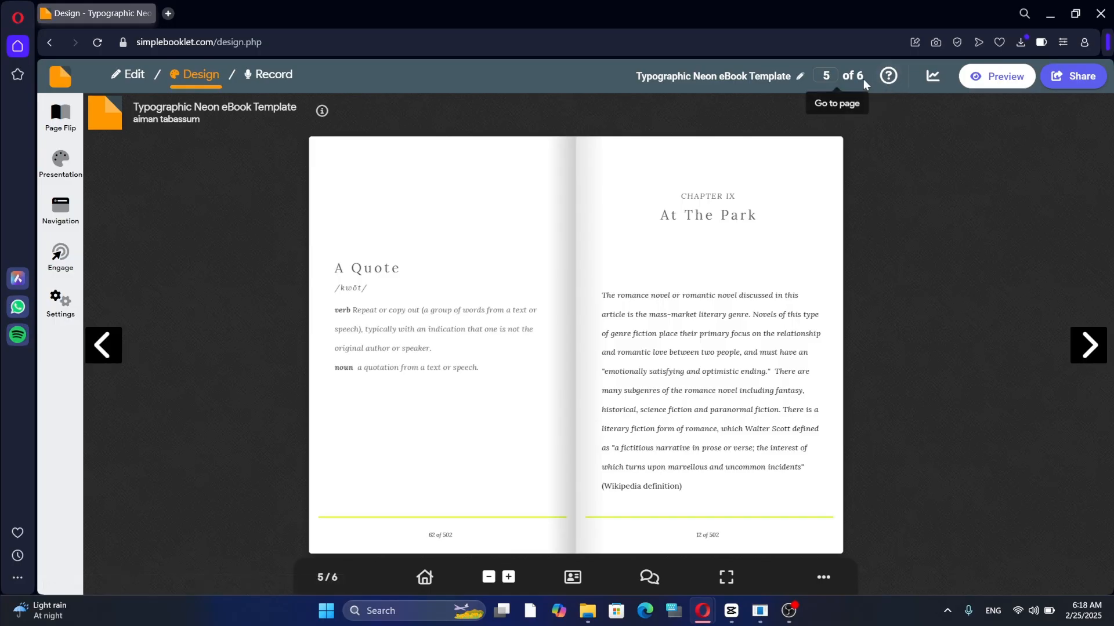
mouse_move(773, 85)
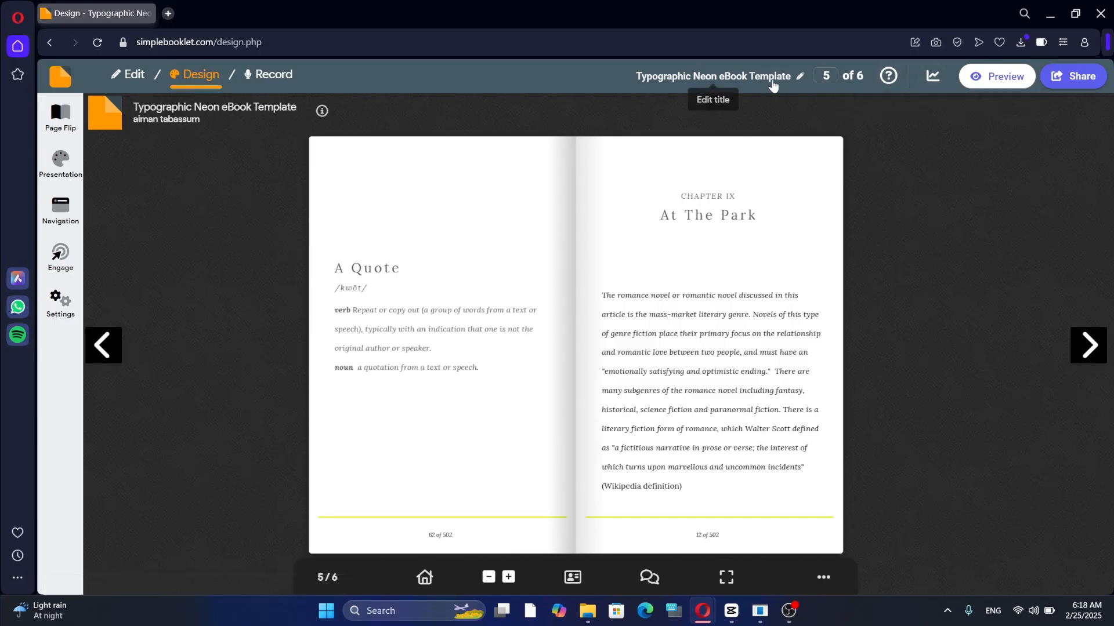